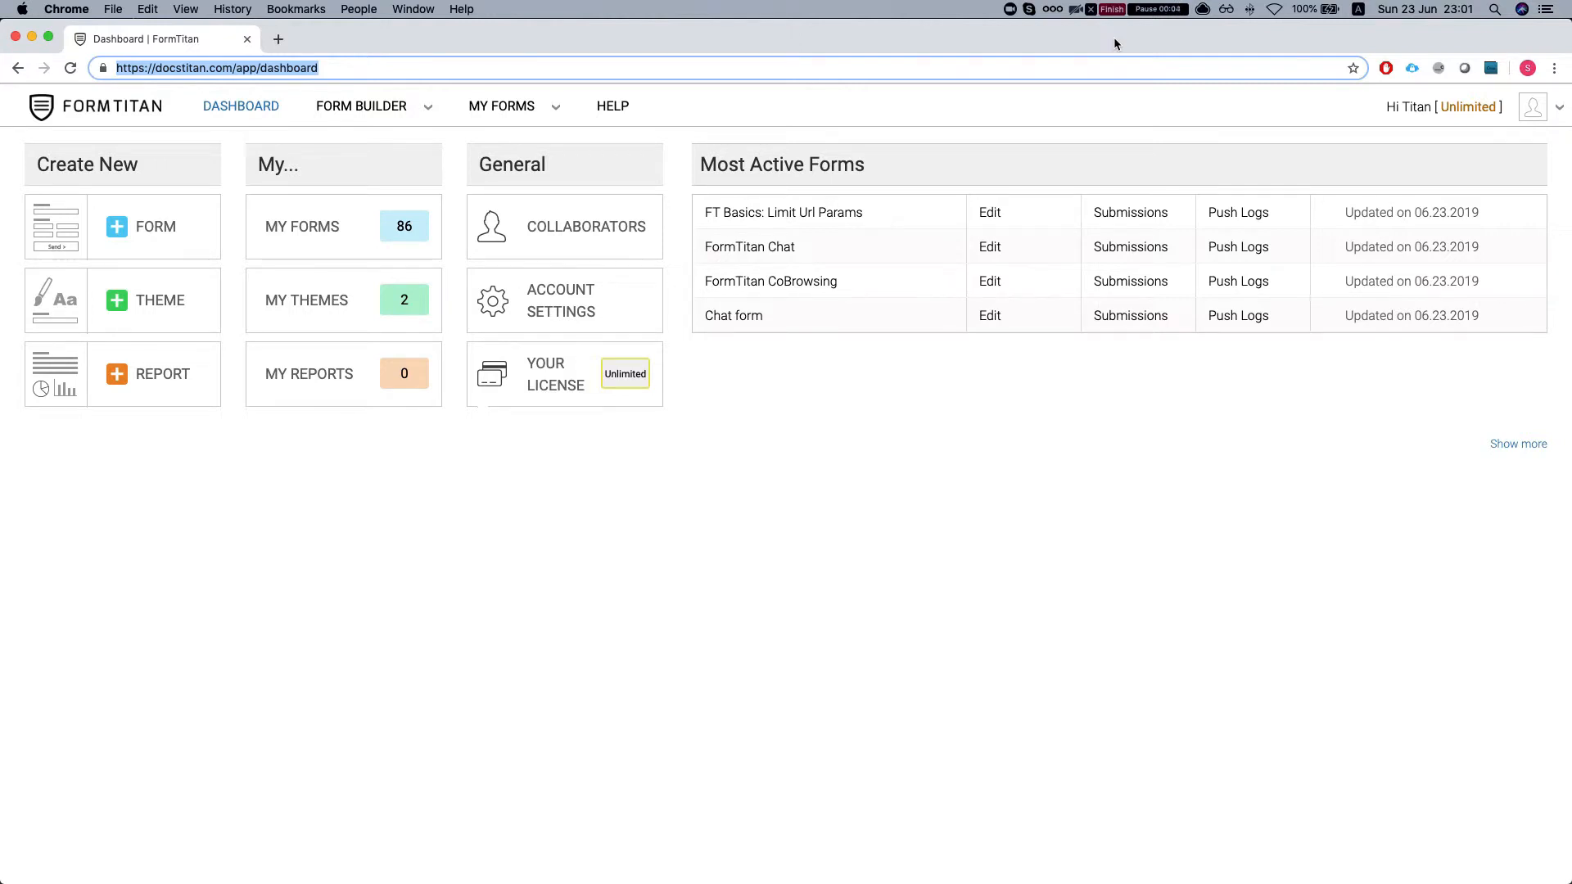
pyautogui.moveTo(403, 131)
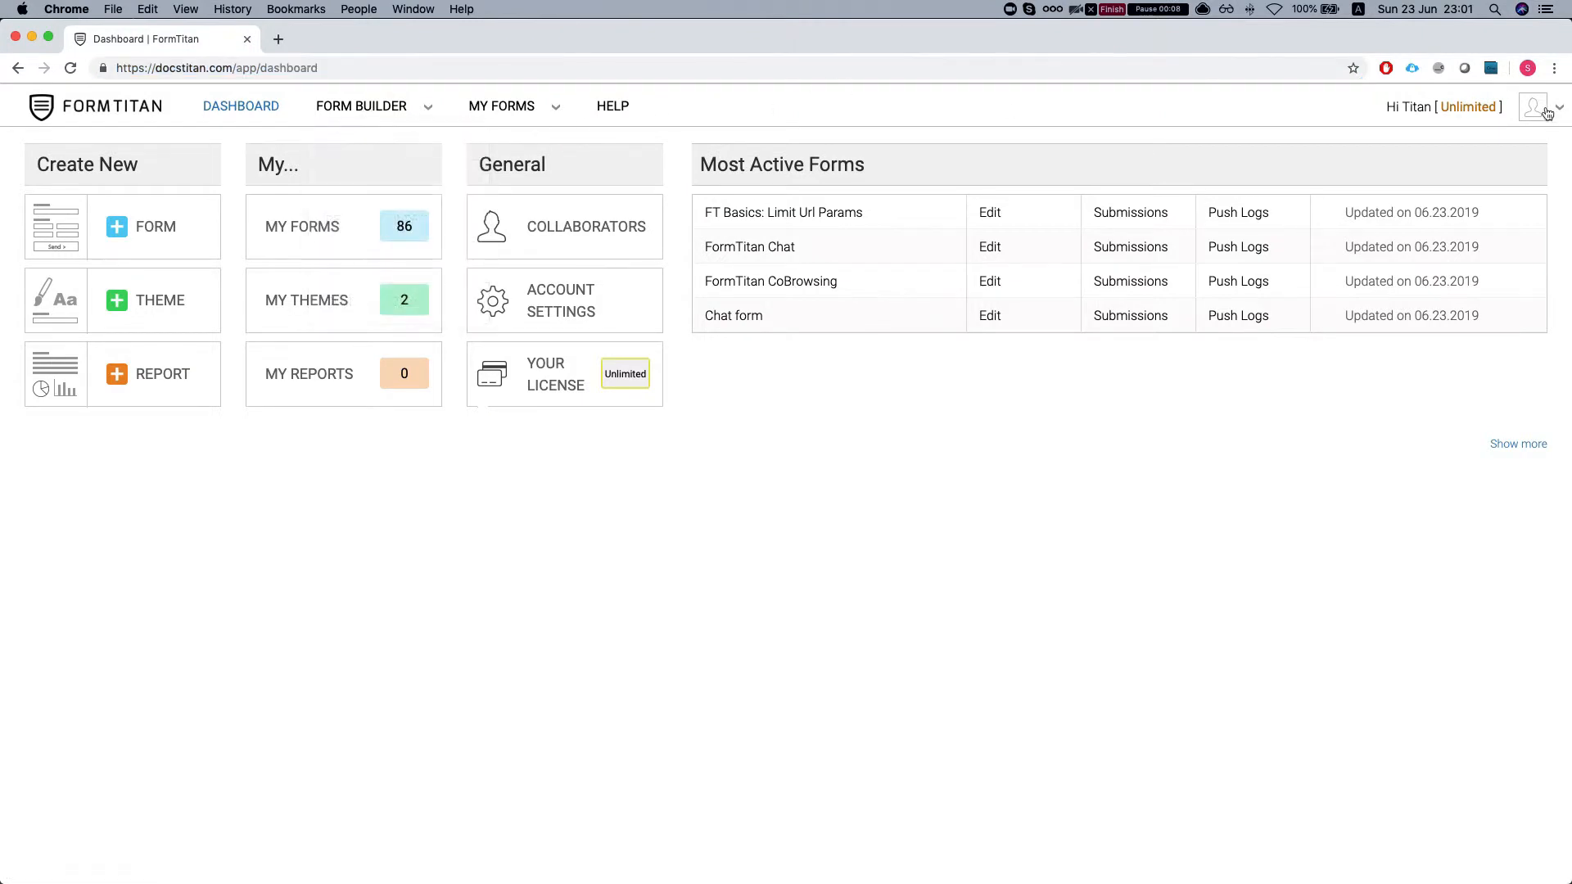
# Open Account Settings via MY ACCOUNT in the avatar menu.
pyautogui.click(1533, 106)
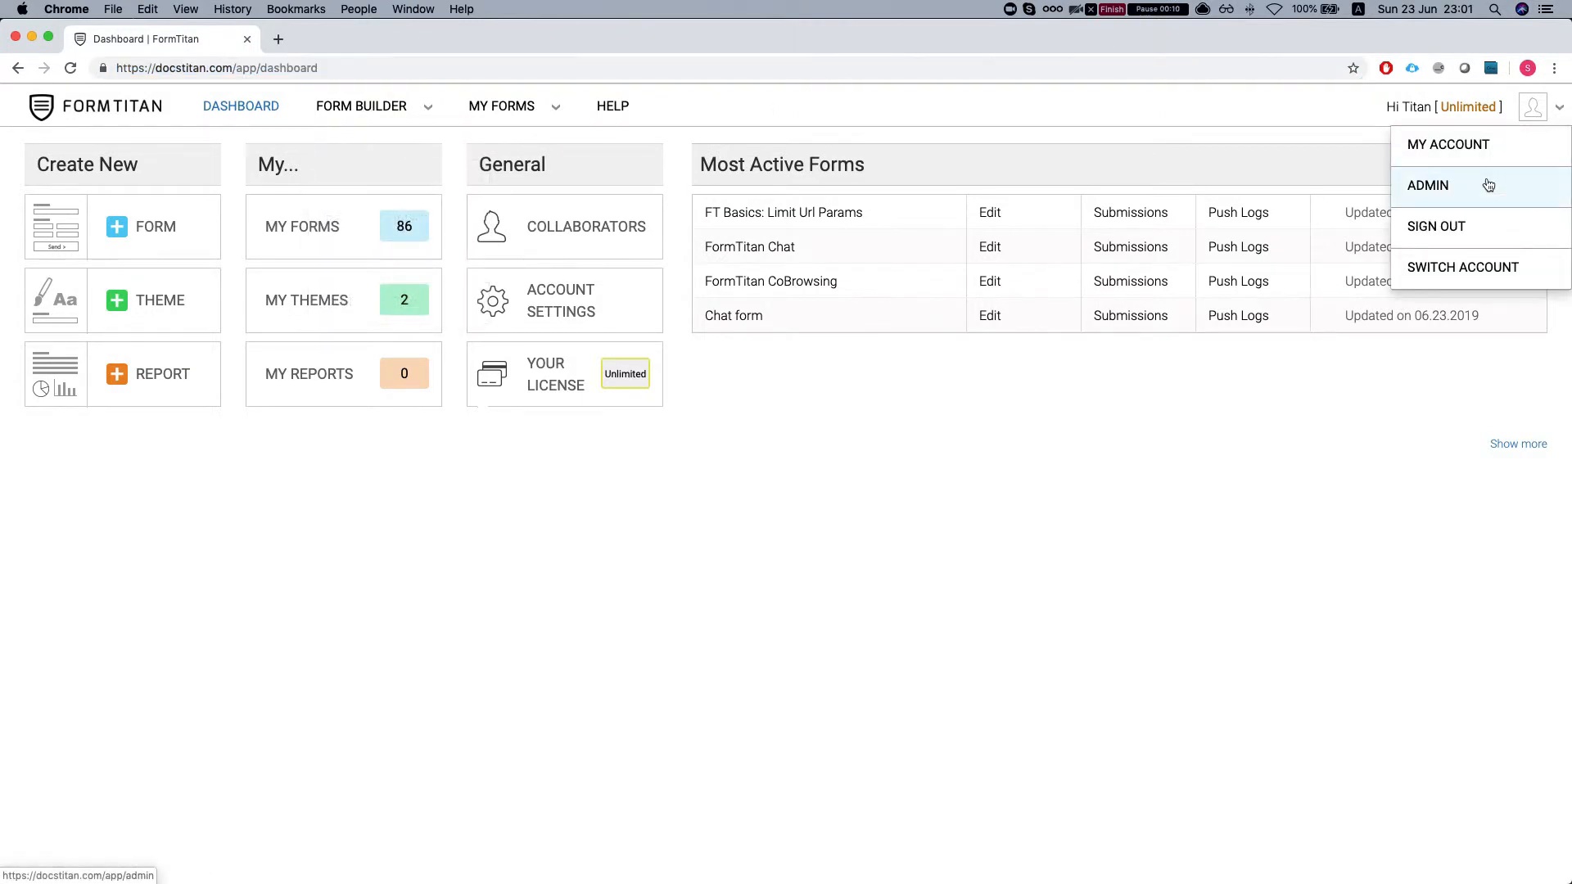
pyautogui.moveTo(1445, 144)
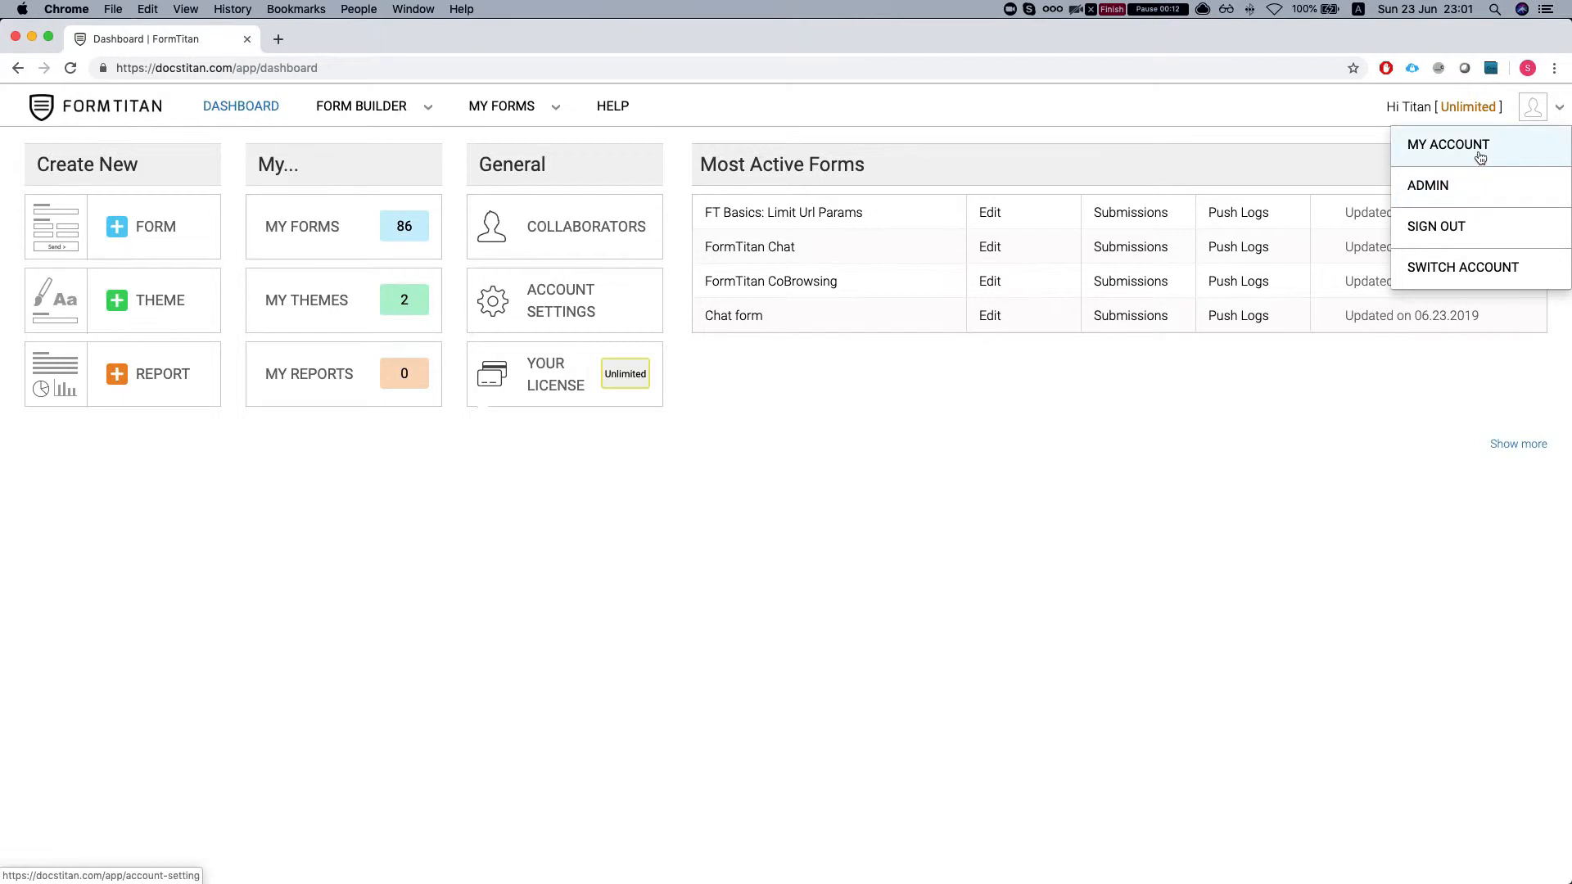
pyautogui.click(1446, 144)
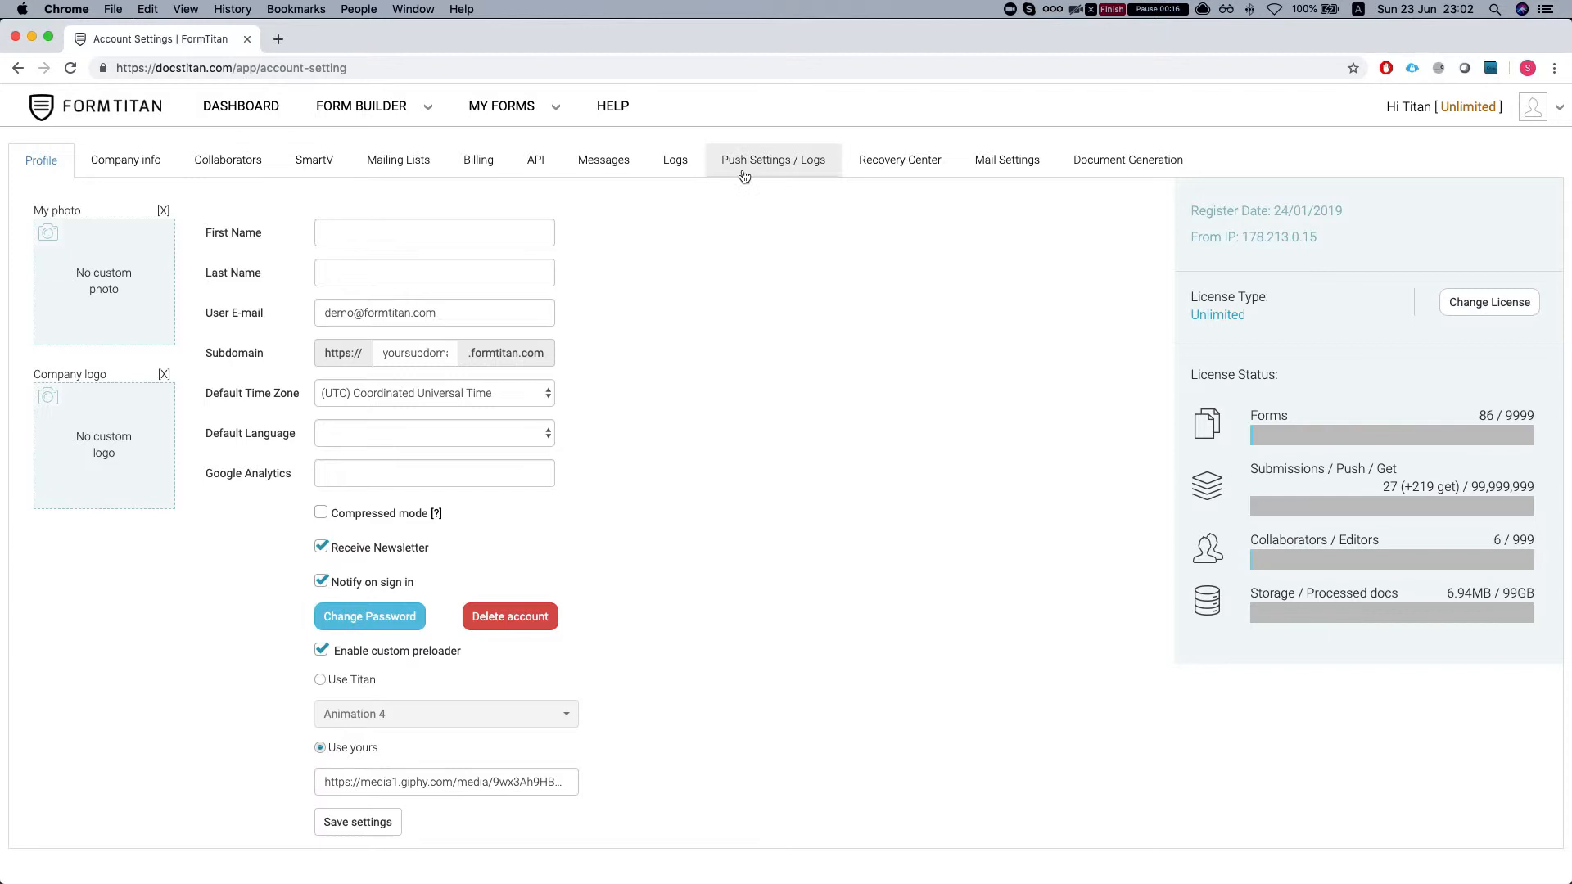
pyautogui.moveTo(634, 213)
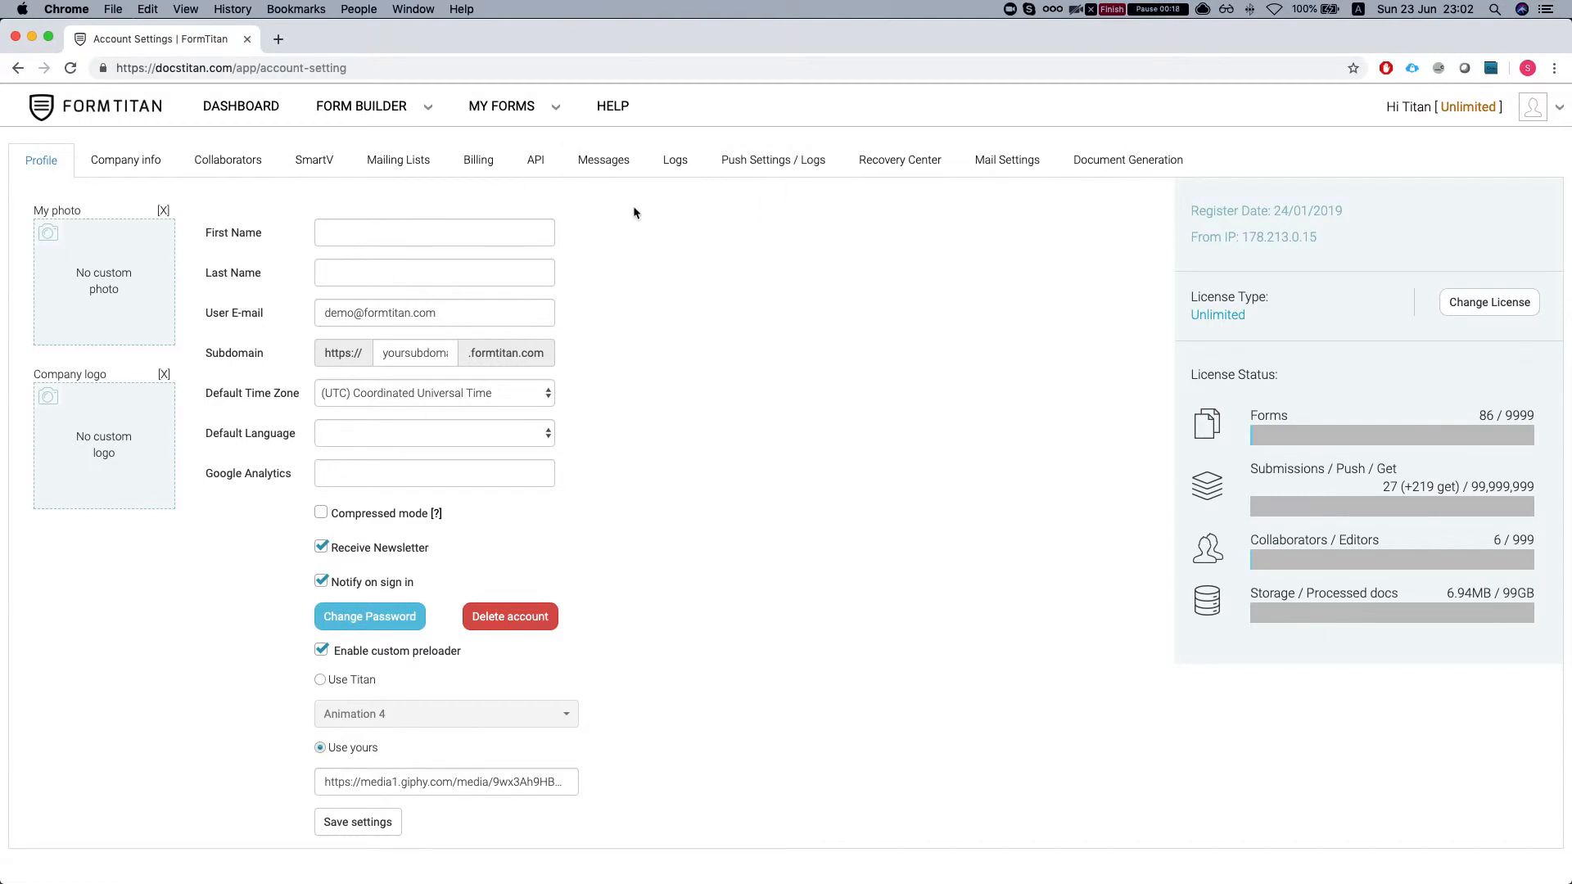
pyautogui.moveTo(403, 189)
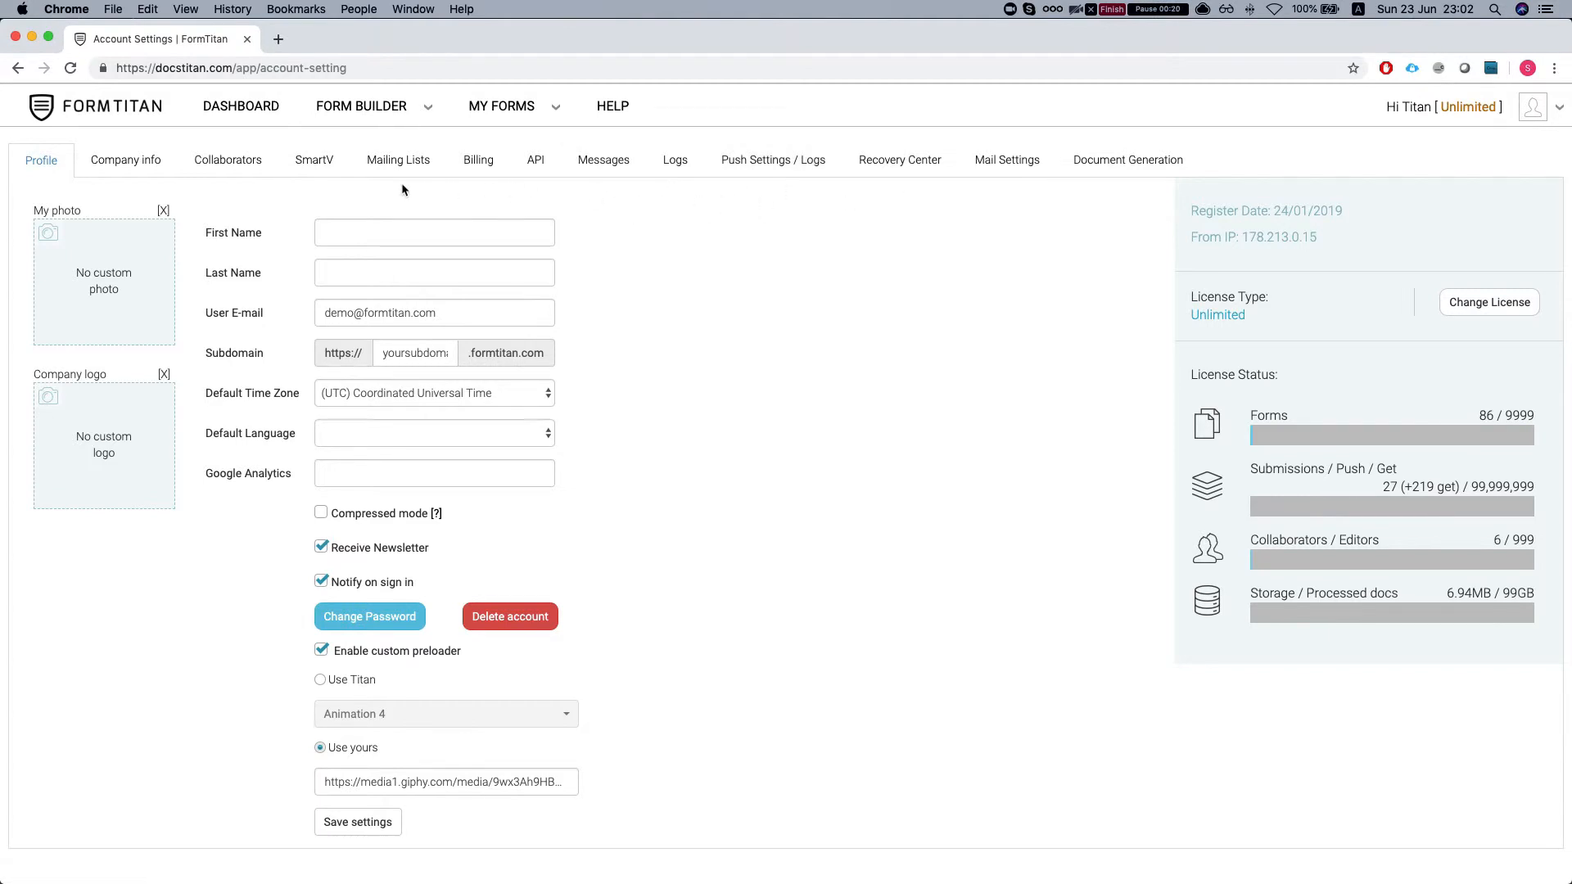
# Show the Collaborators list, select the last (editor) collaborator and highlight their e-mail address.
pyautogui.click(228, 159)
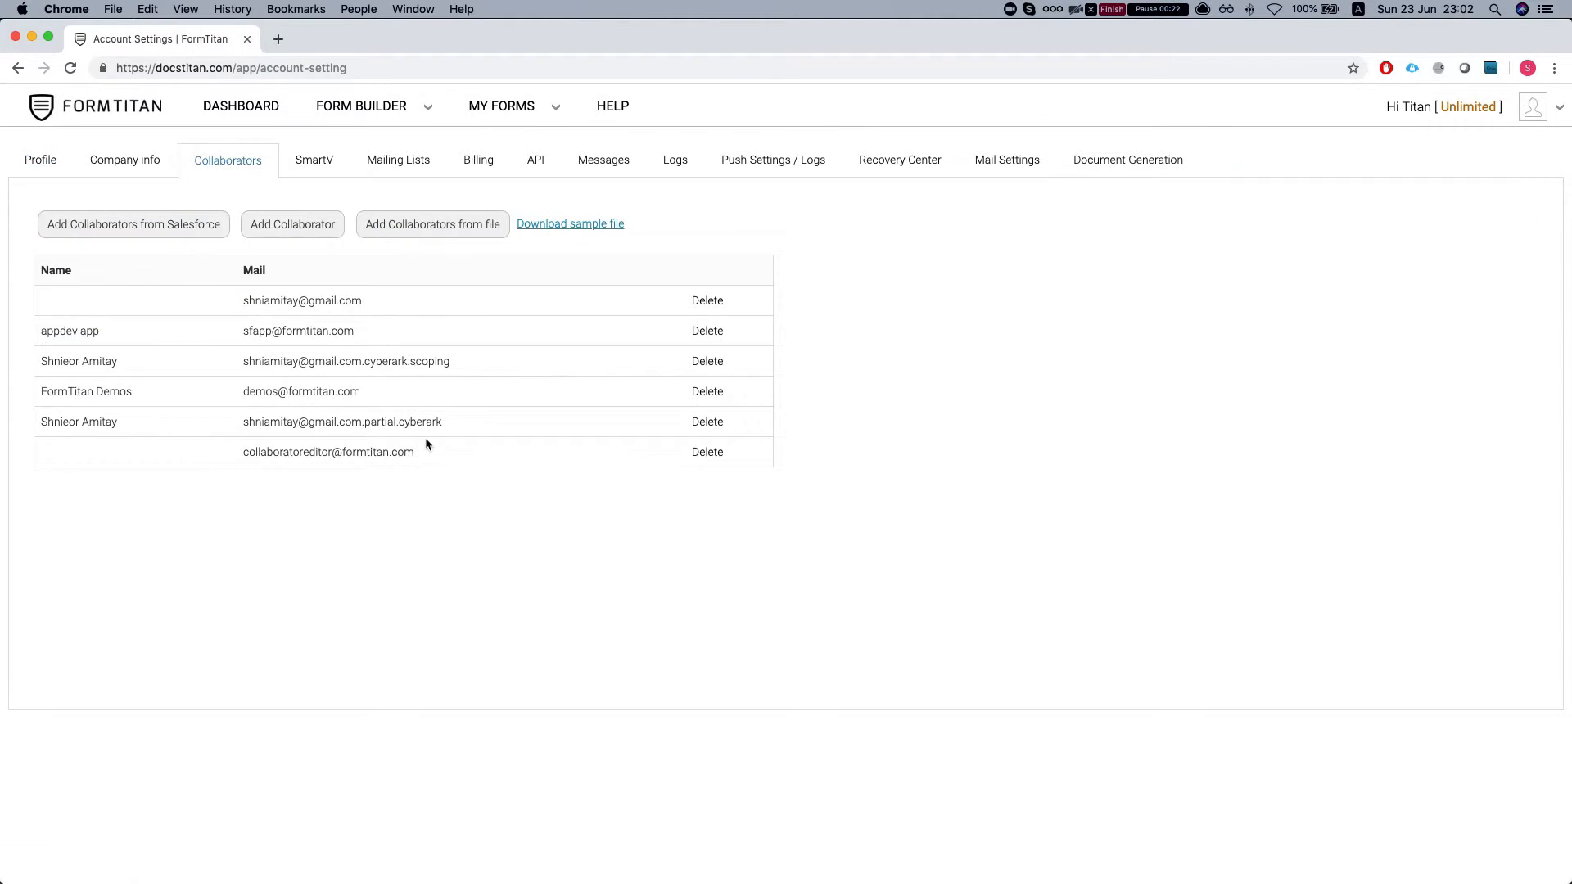
pyautogui.click(327, 452)
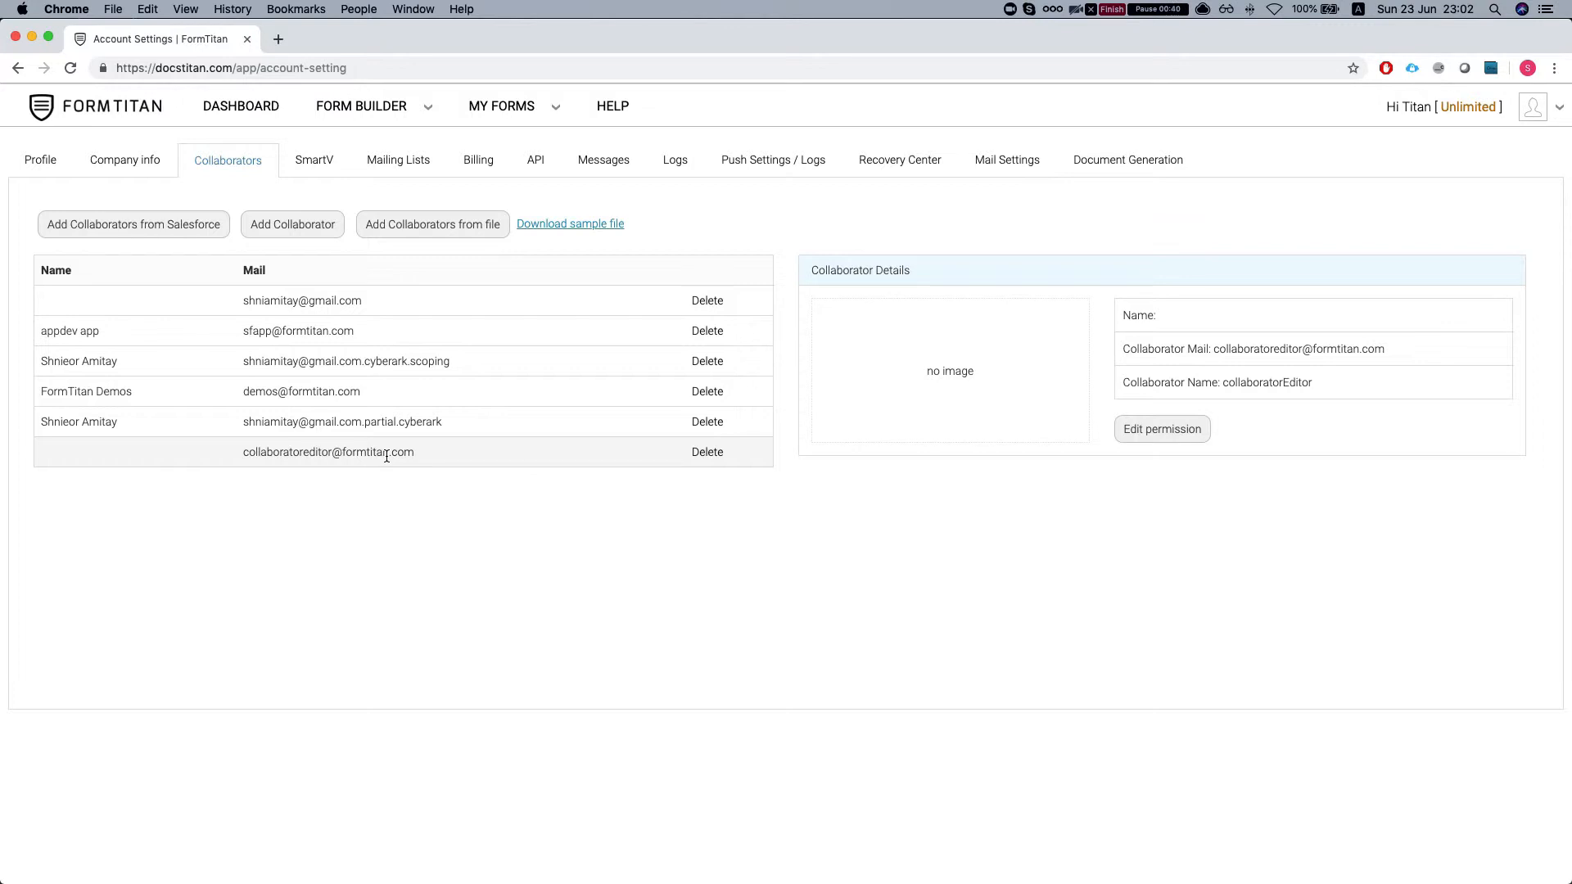
pyautogui.moveTo(262, 453)
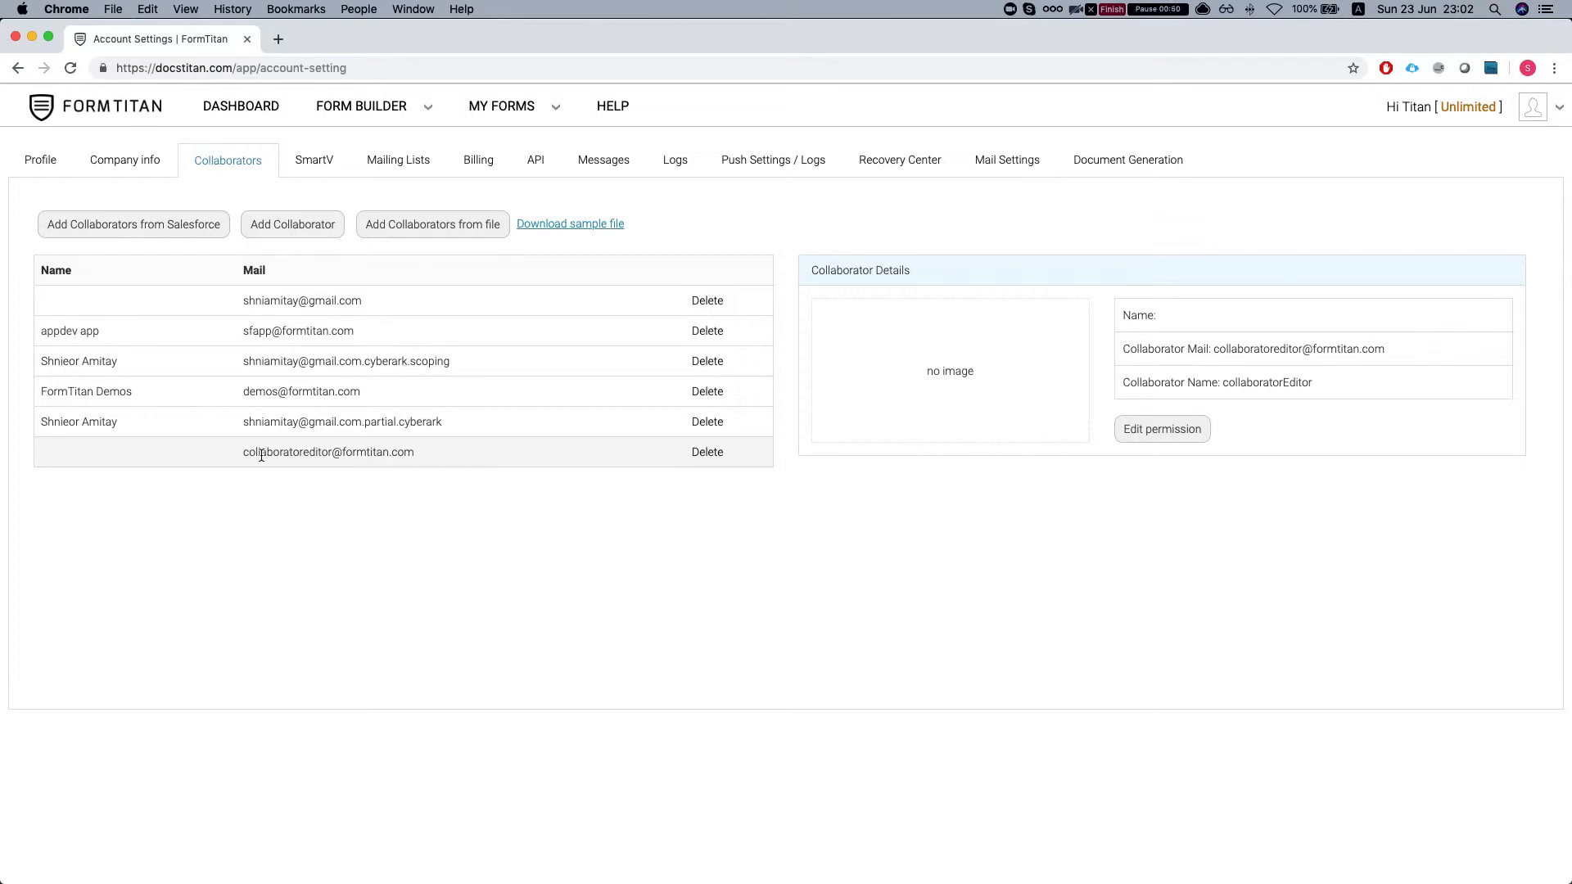
pyautogui.moveTo(339, 463)
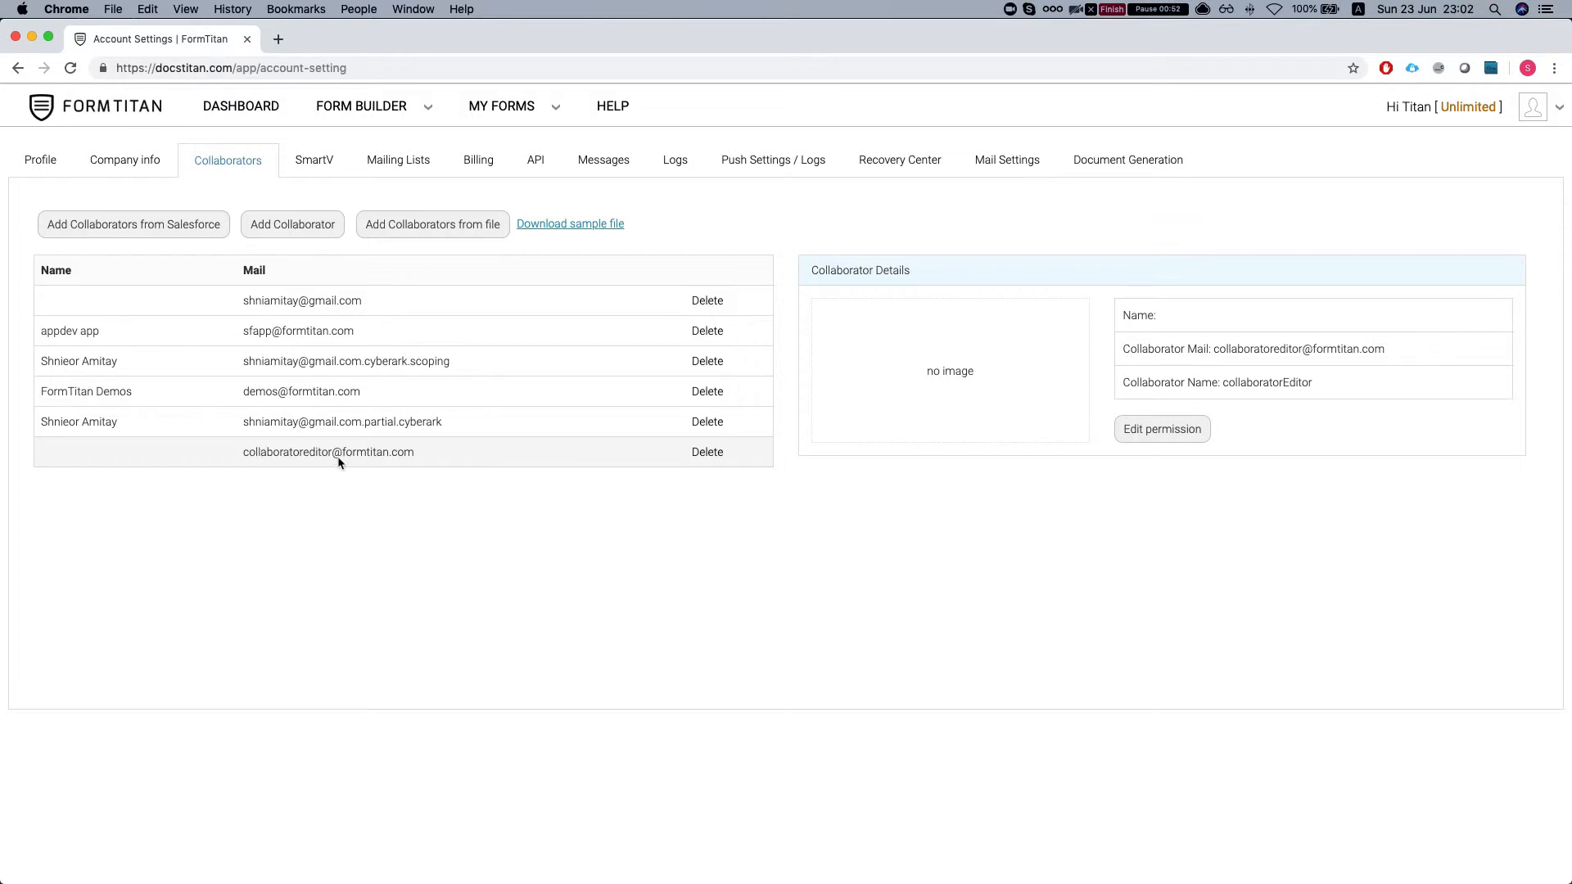
pyautogui.doubleClick(328, 452)
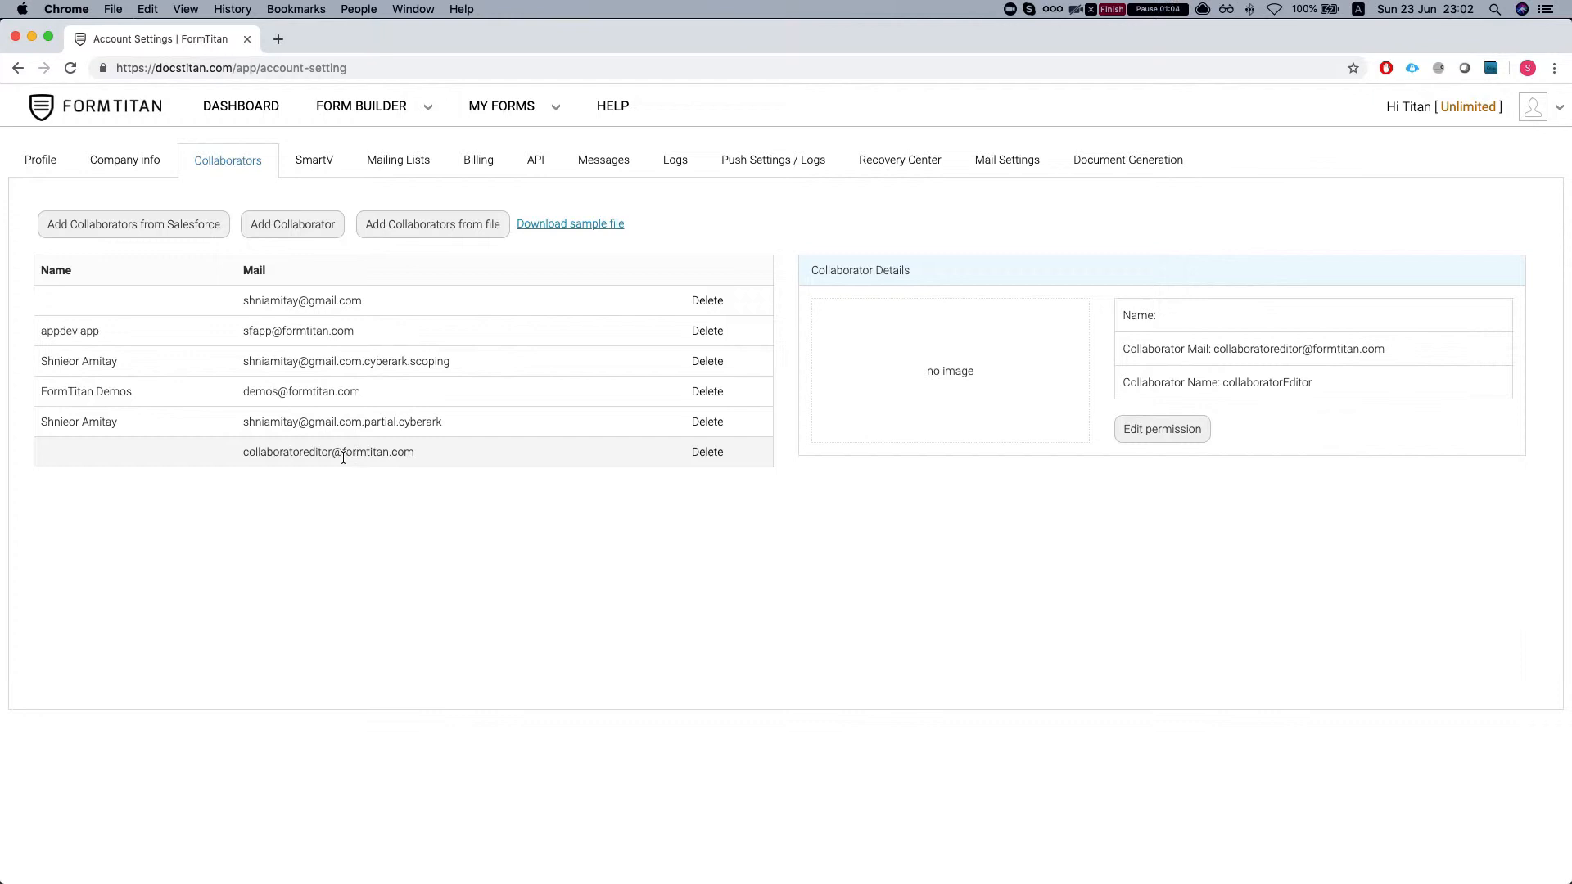
pyautogui.moveTo(478, 208)
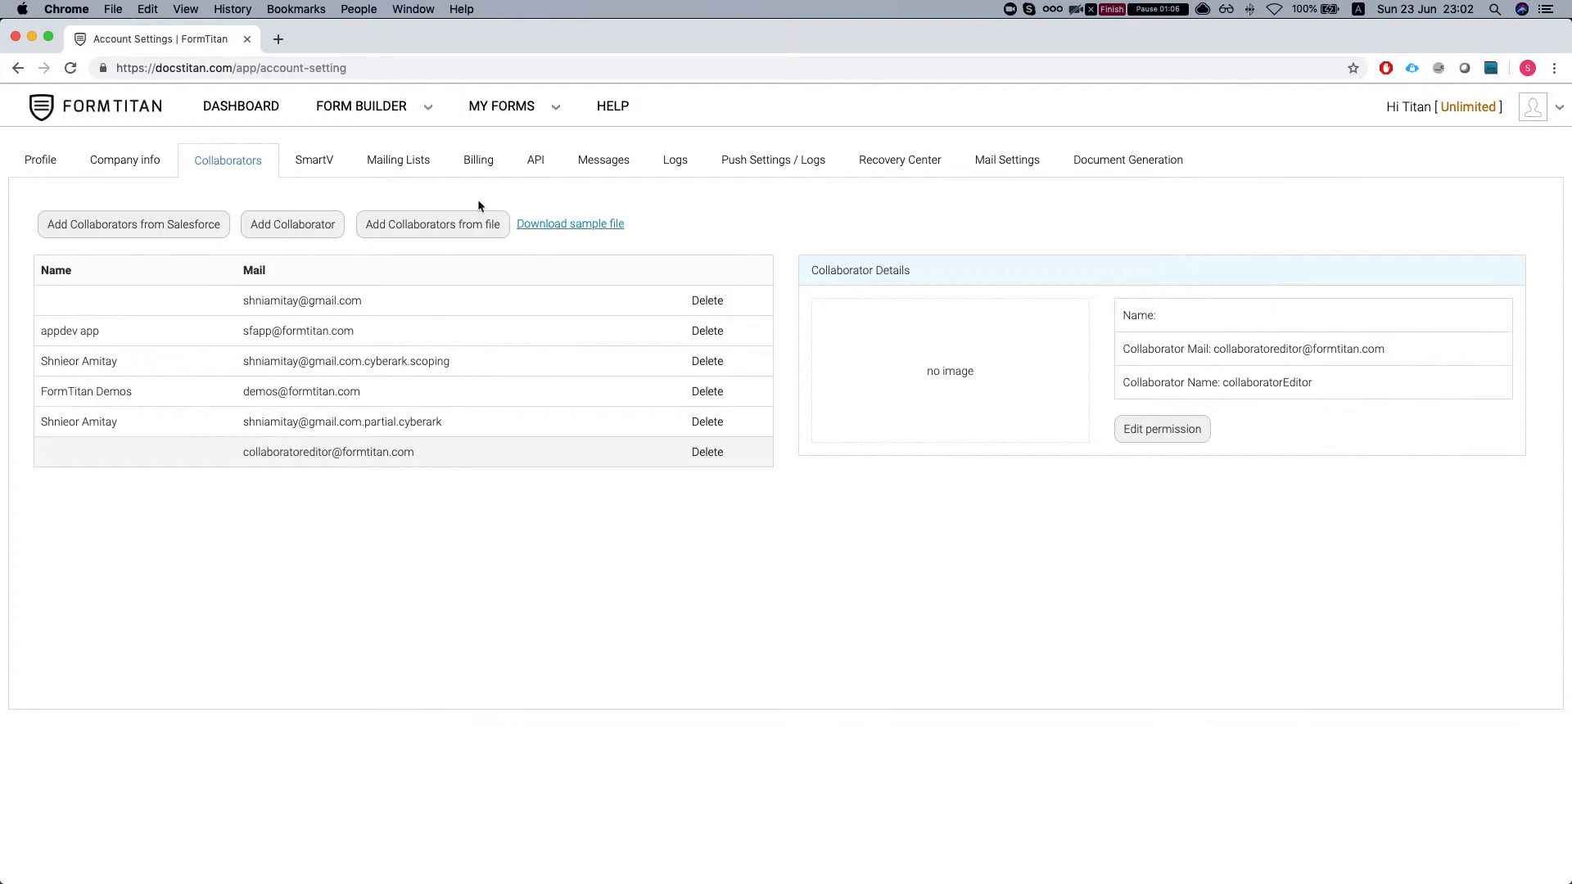
pyautogui.moveTo(363, 410)
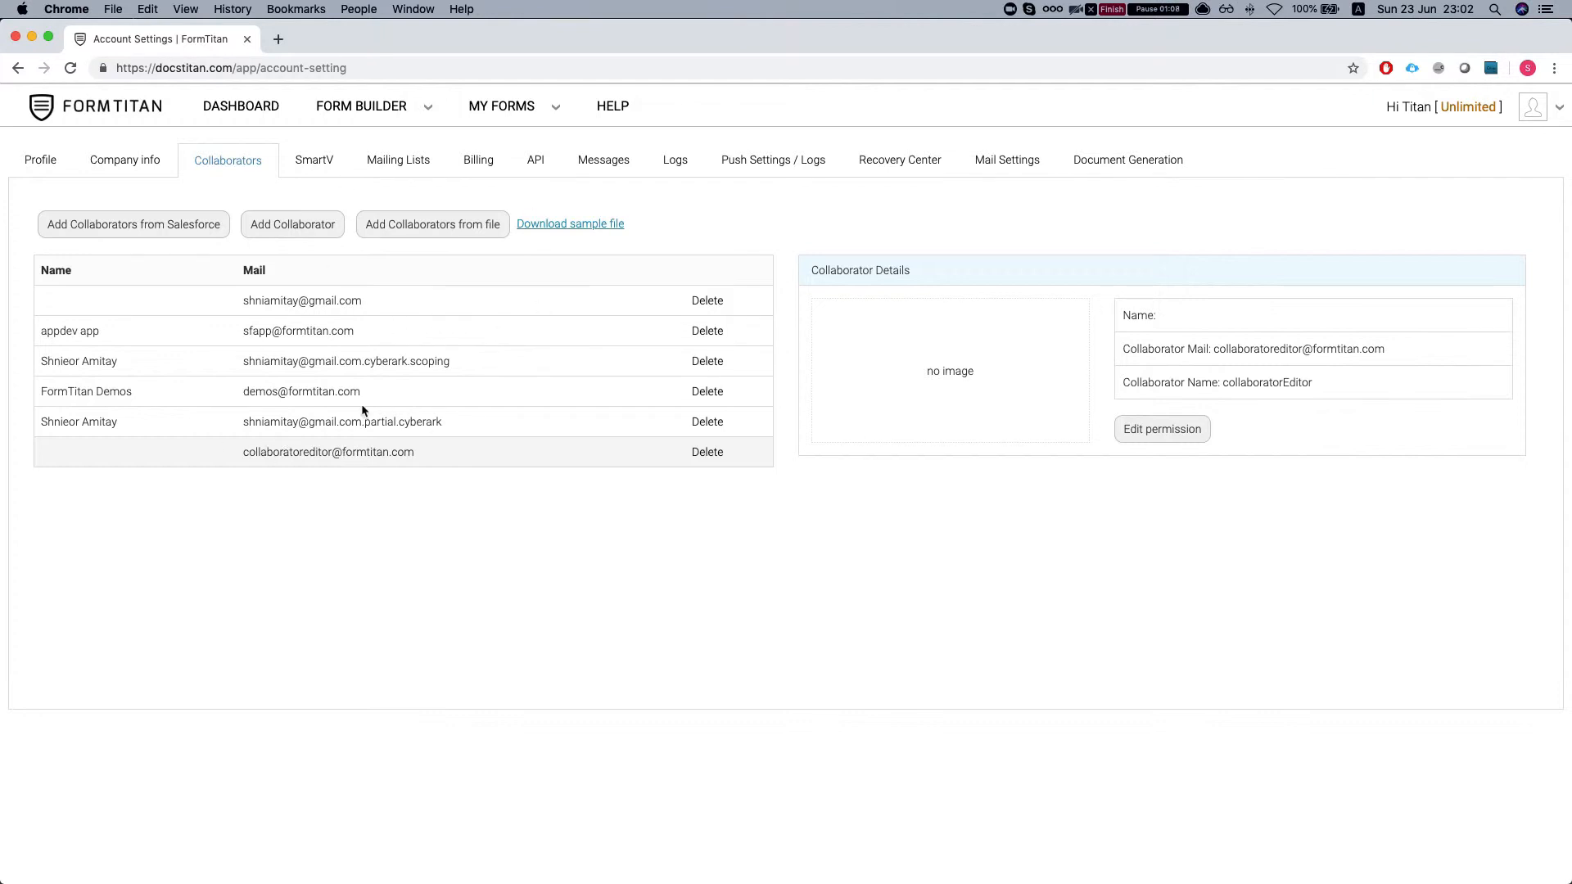
pyautogui.doubleClick(287, 452)
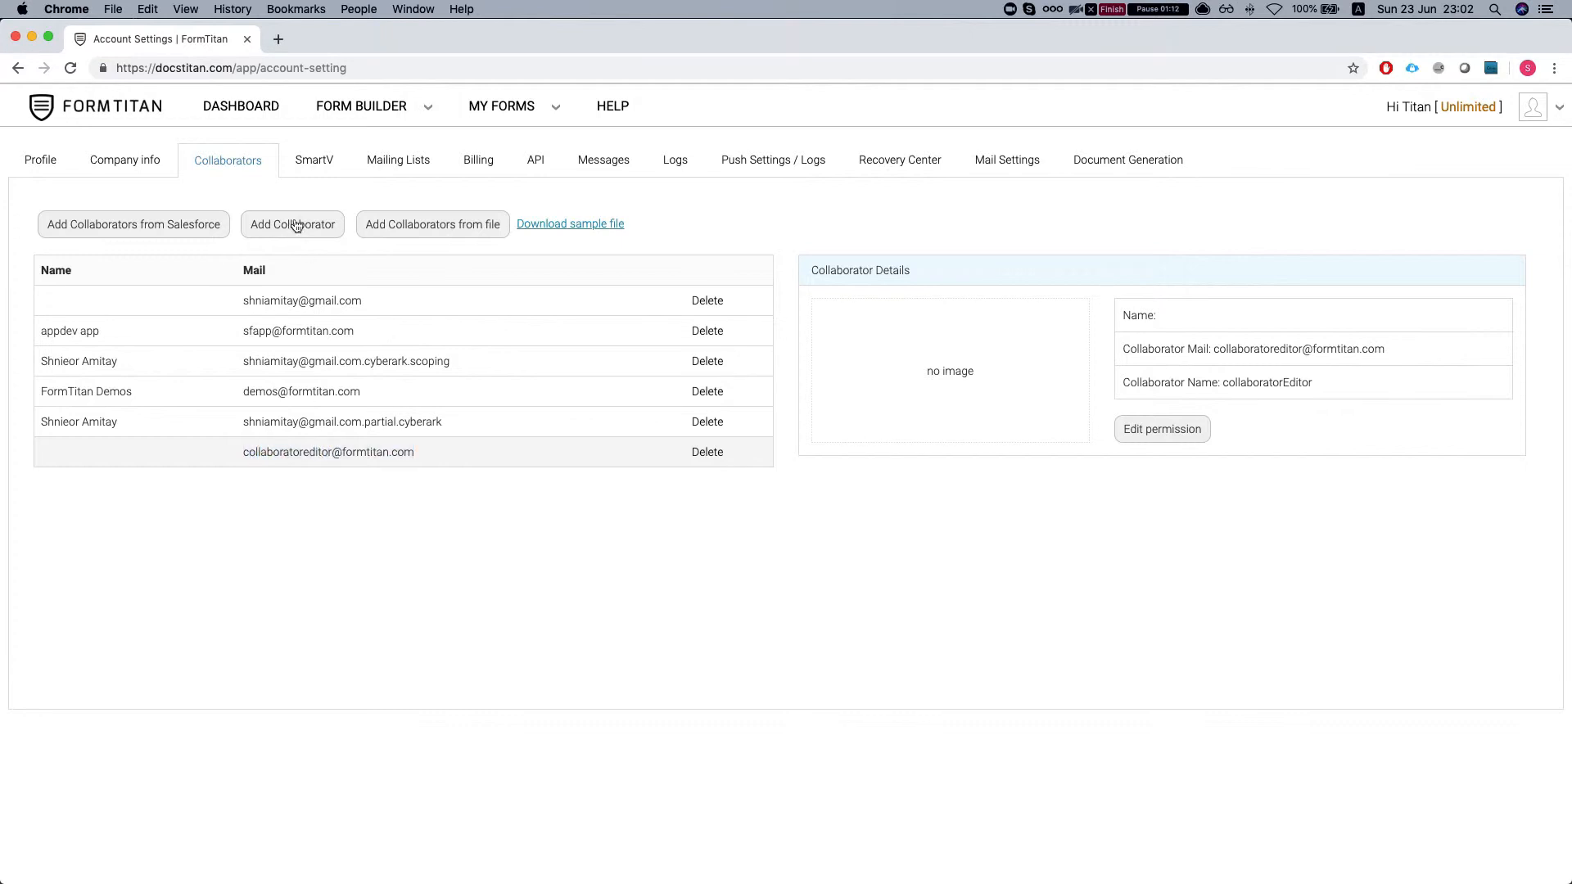
# Start Add Collaborator for the editor's e-mail and continue to the permissions page.
pyautogui.click(291, 224)
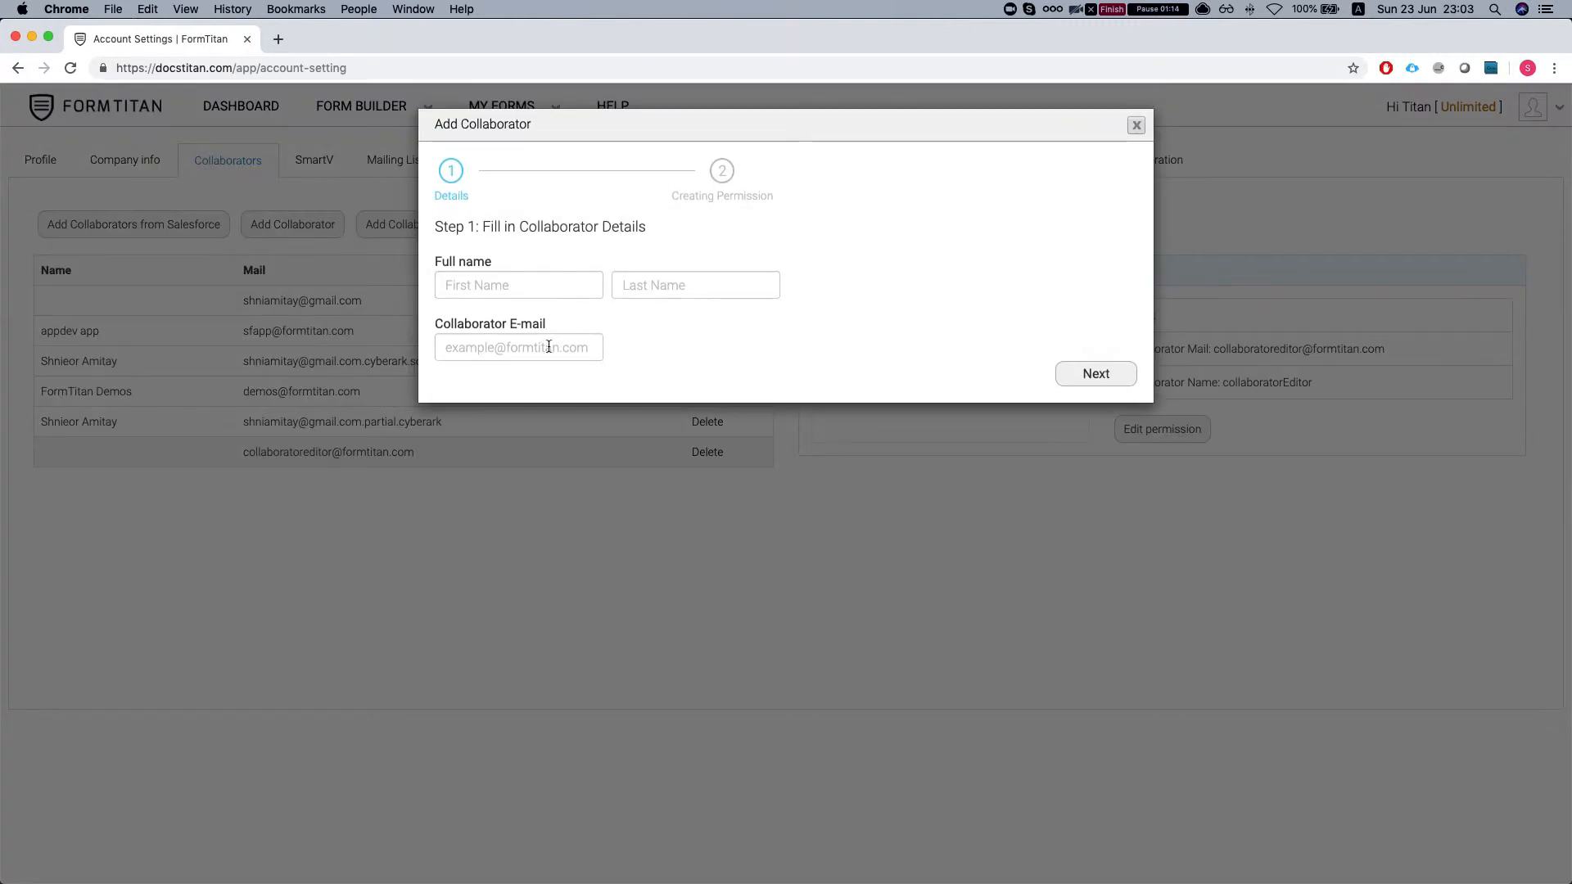
pyautogui.click(1137, 125)
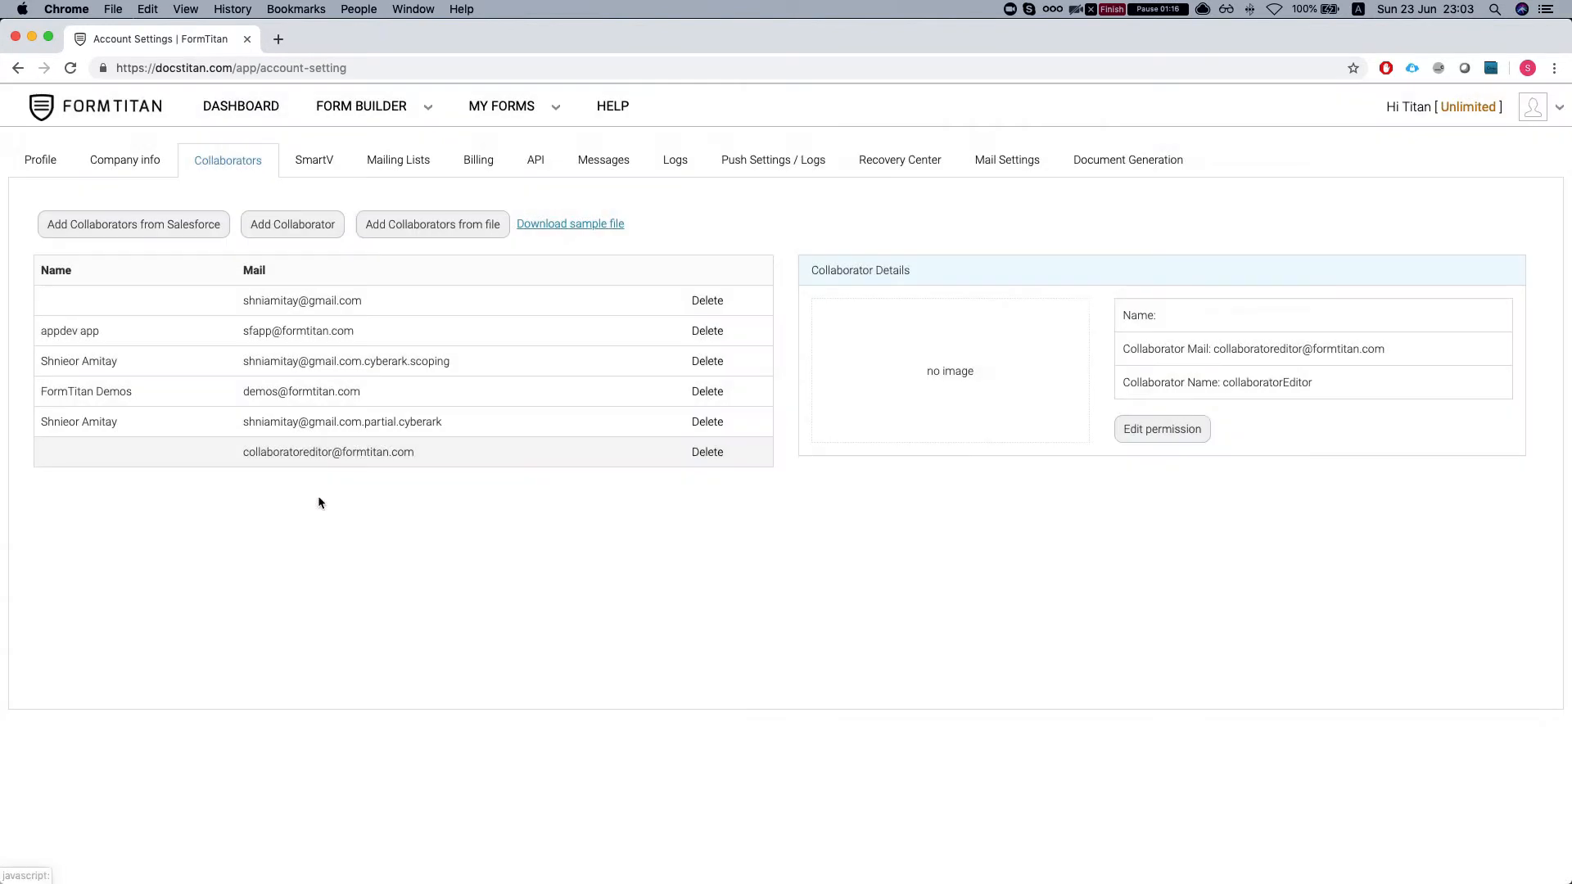
pyautogui.moveTo(1078, 454)
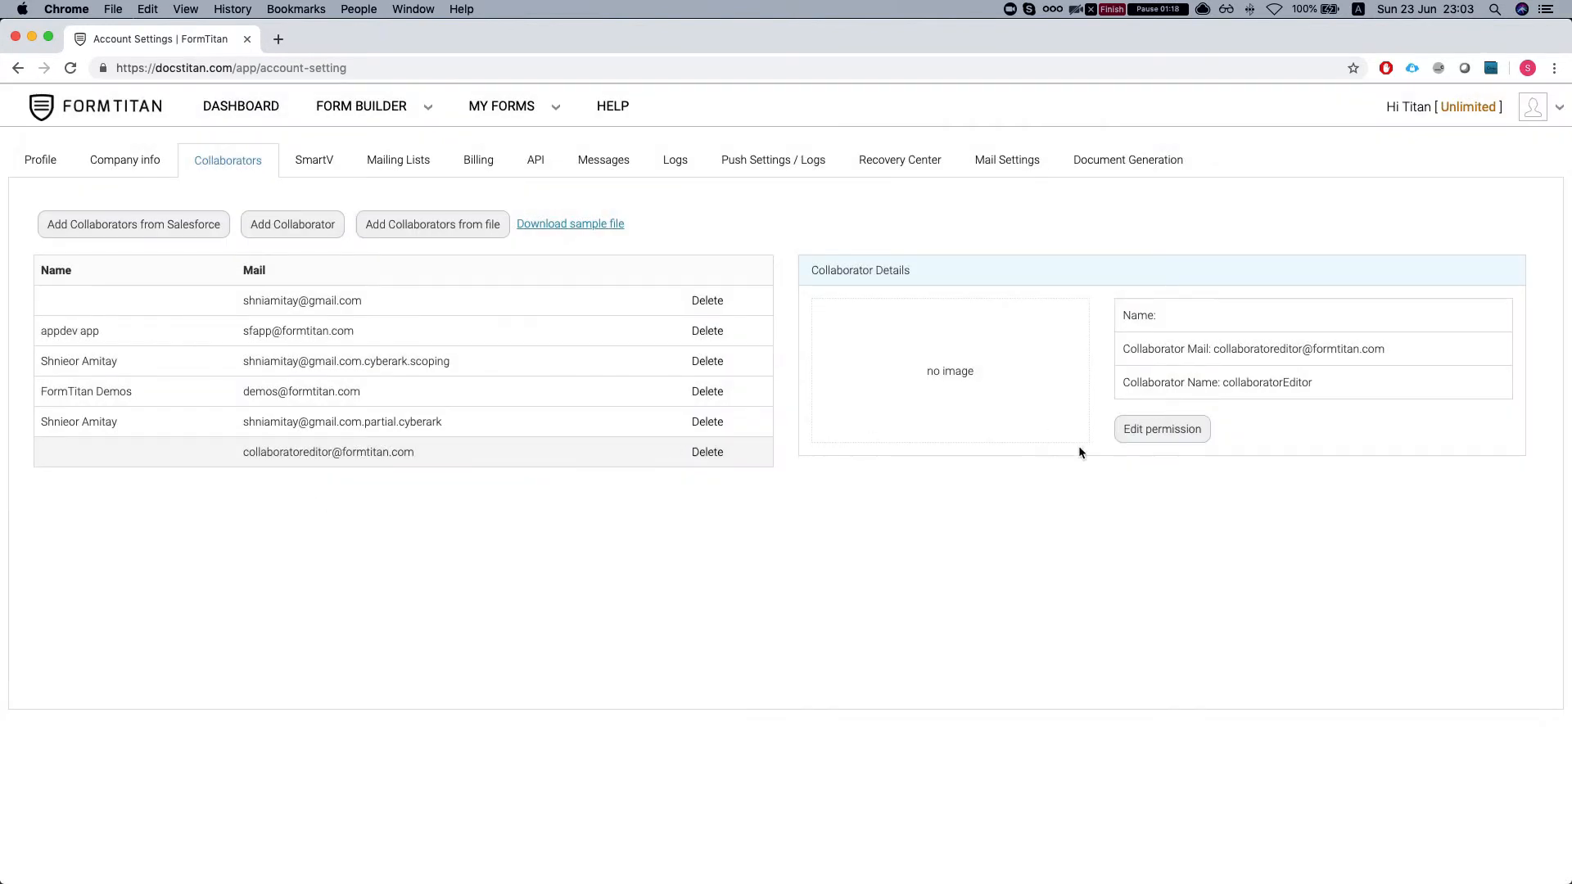
pyautogui.moveTo(1472, 406)
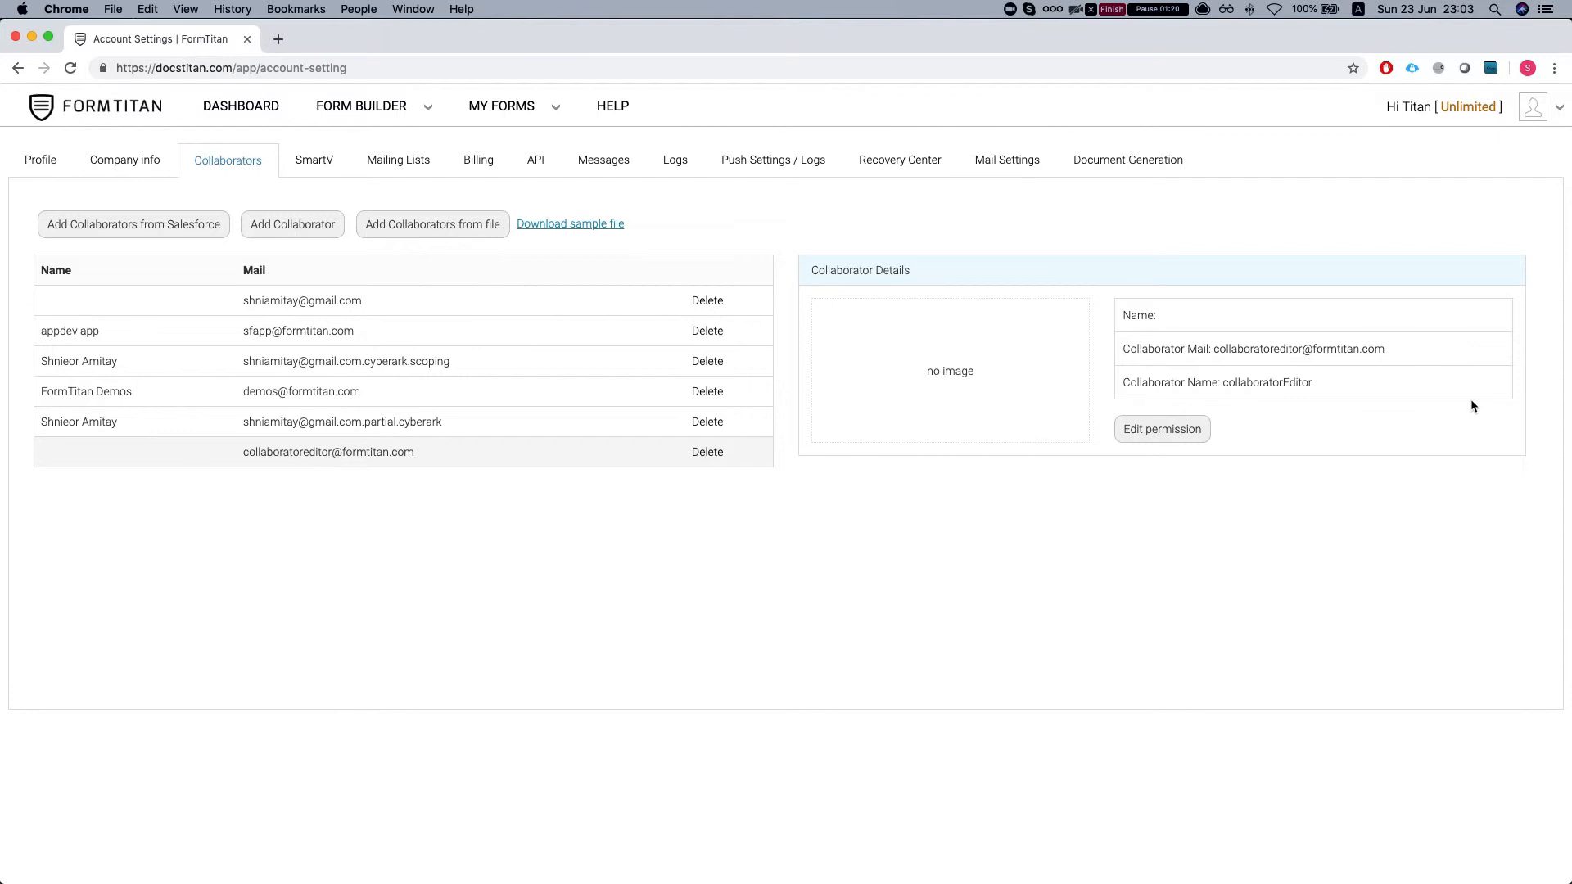
pyautogui.click(292, 224)
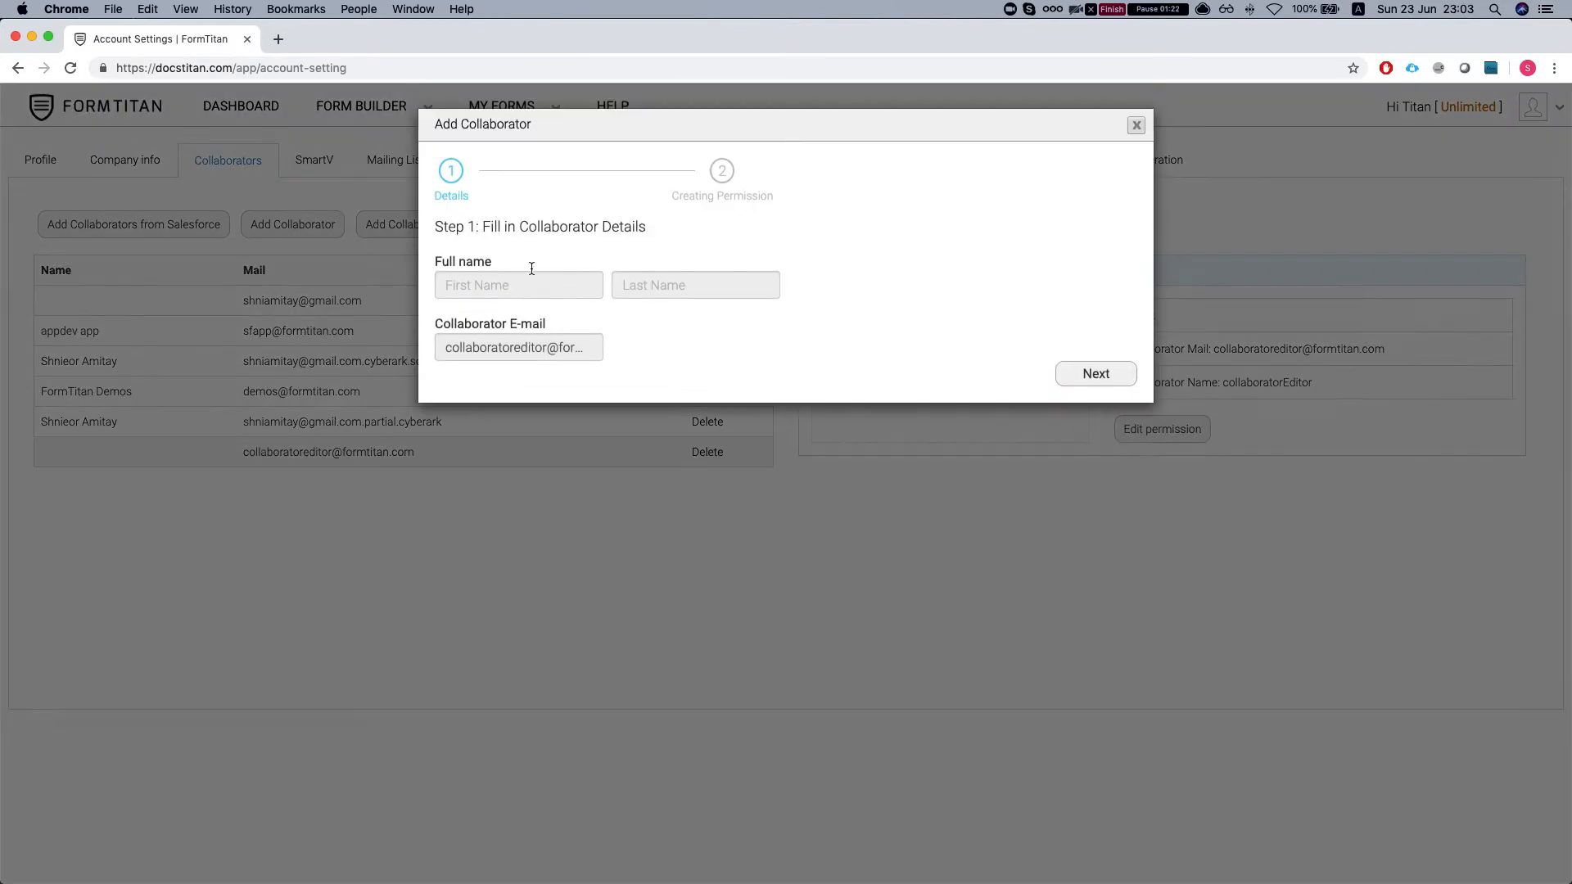
pyautogui.click(1095, 373)
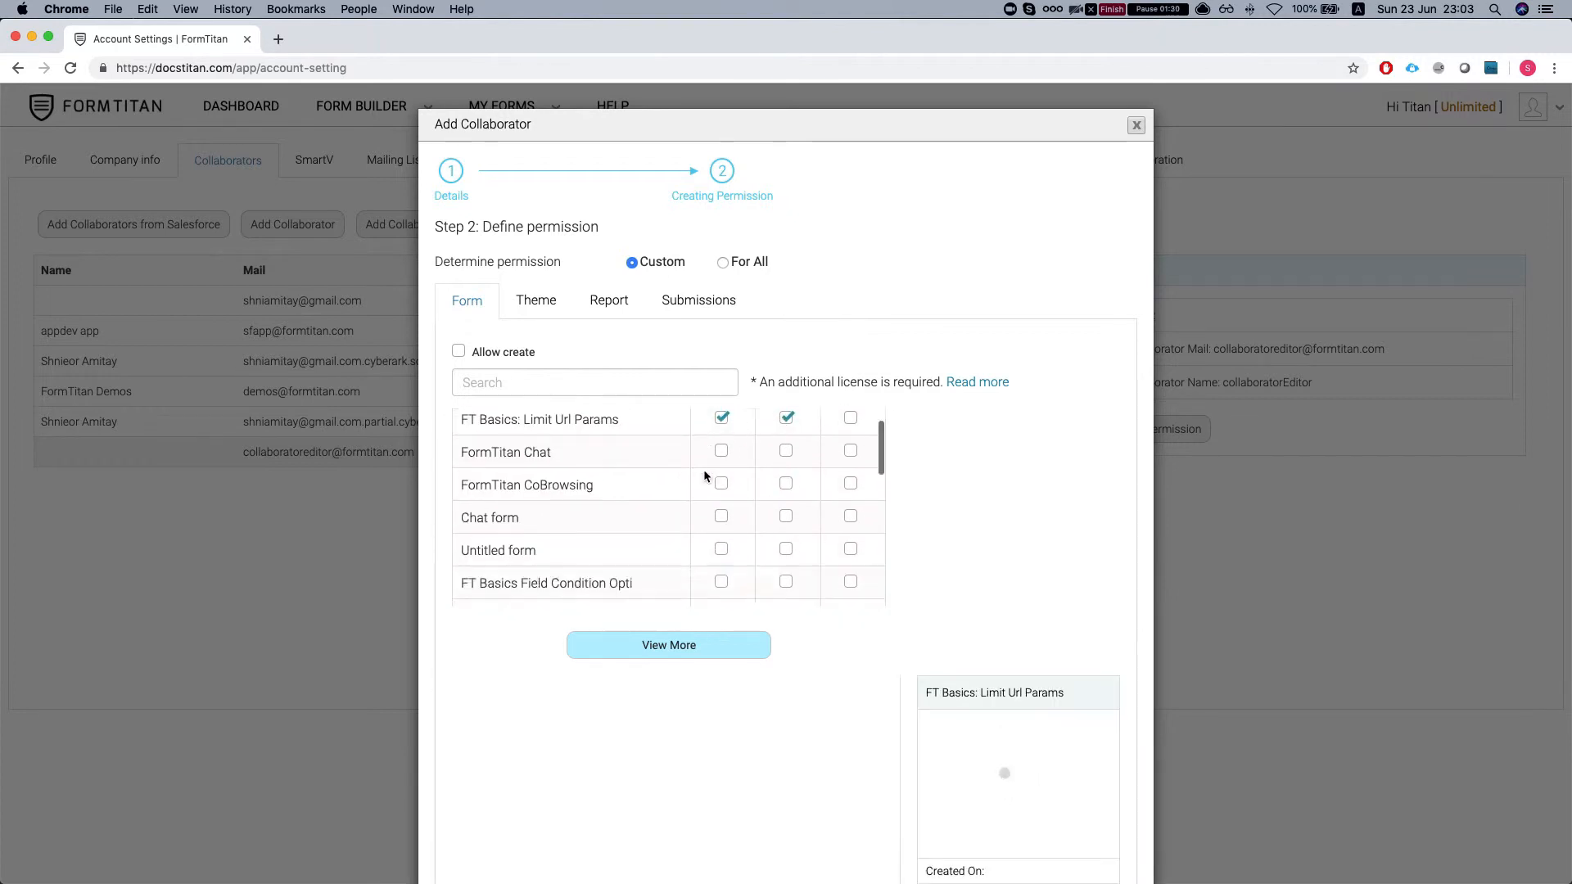
# Grant Read/Write on the FormTitan Chat form and save with Update.
pyautogui.click(720, 446)
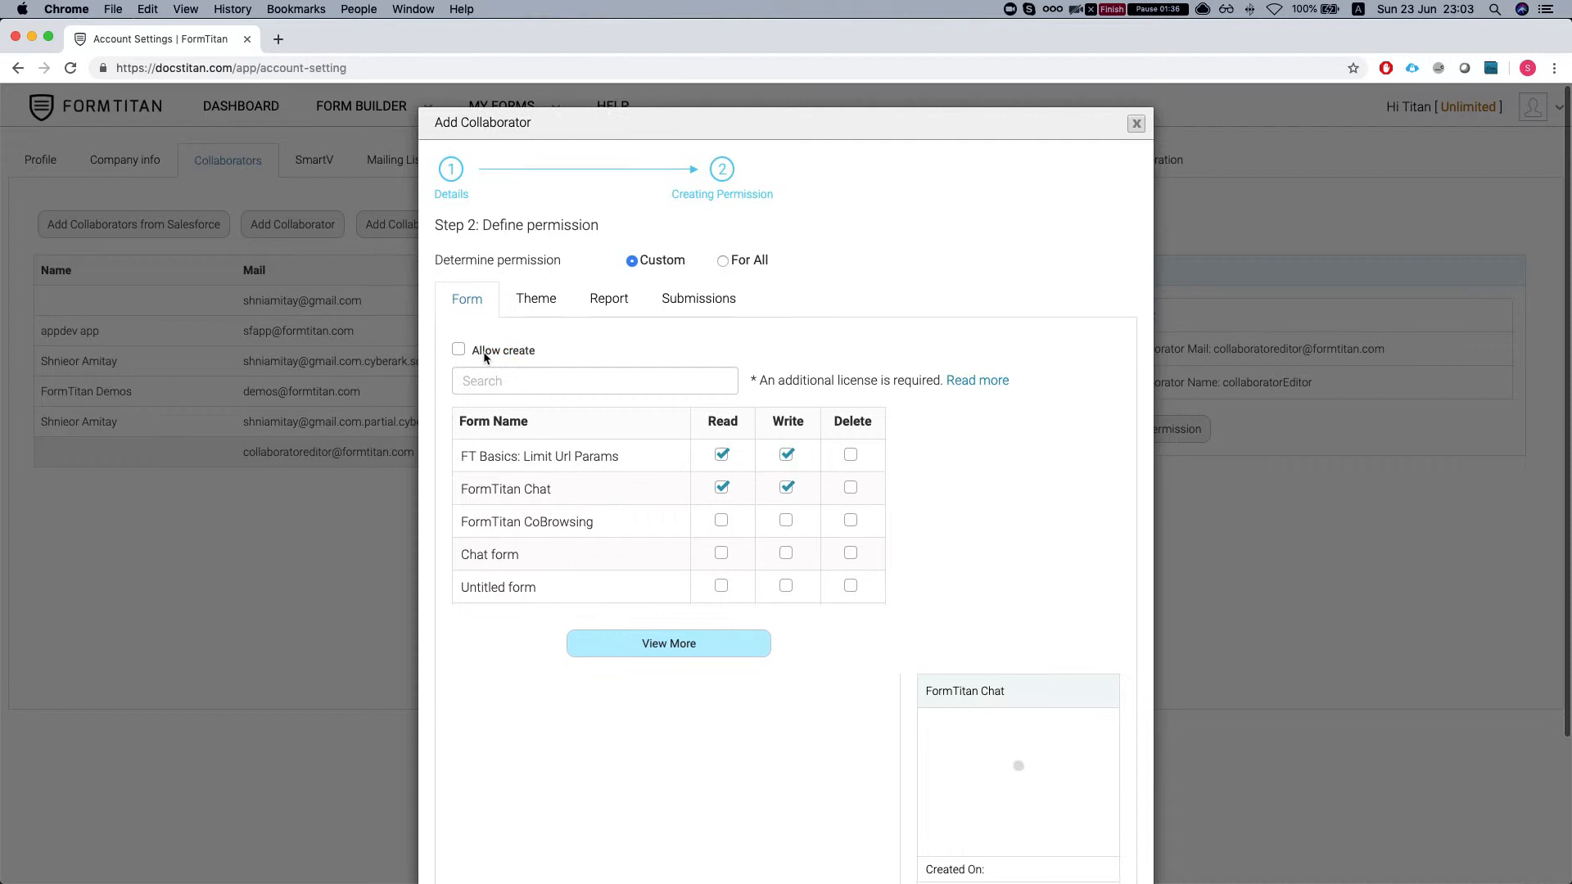
pyautogui.scroll(-3)
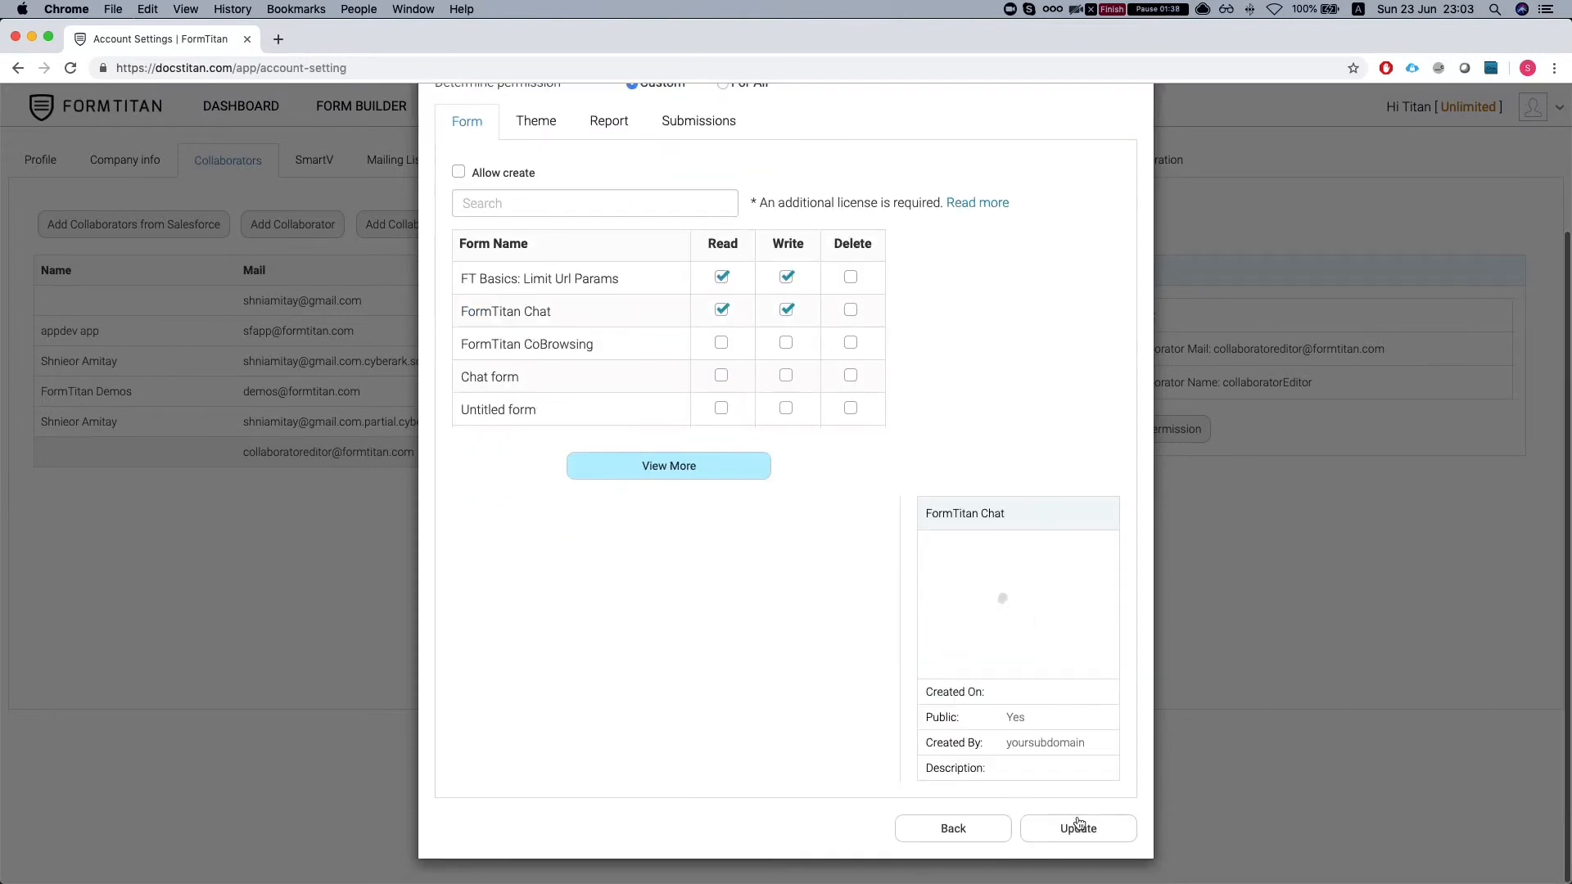
pyautogui.click(1077, 829)
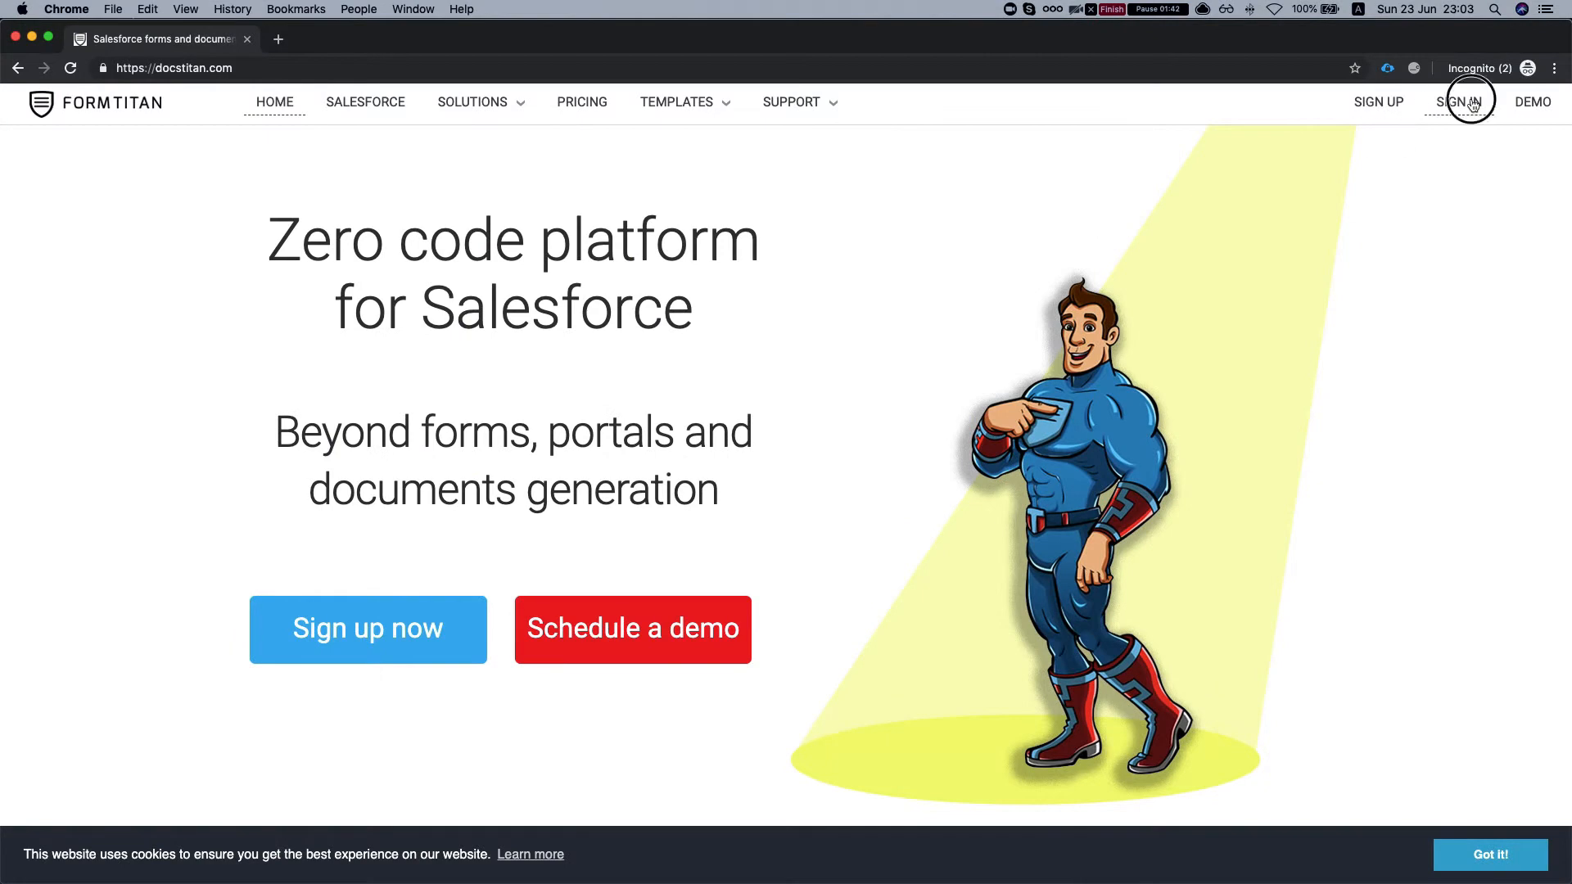
# Sign in with the collaborator's credentials so the account chooser prompt appears.
pyautogui.click(1458, 102)
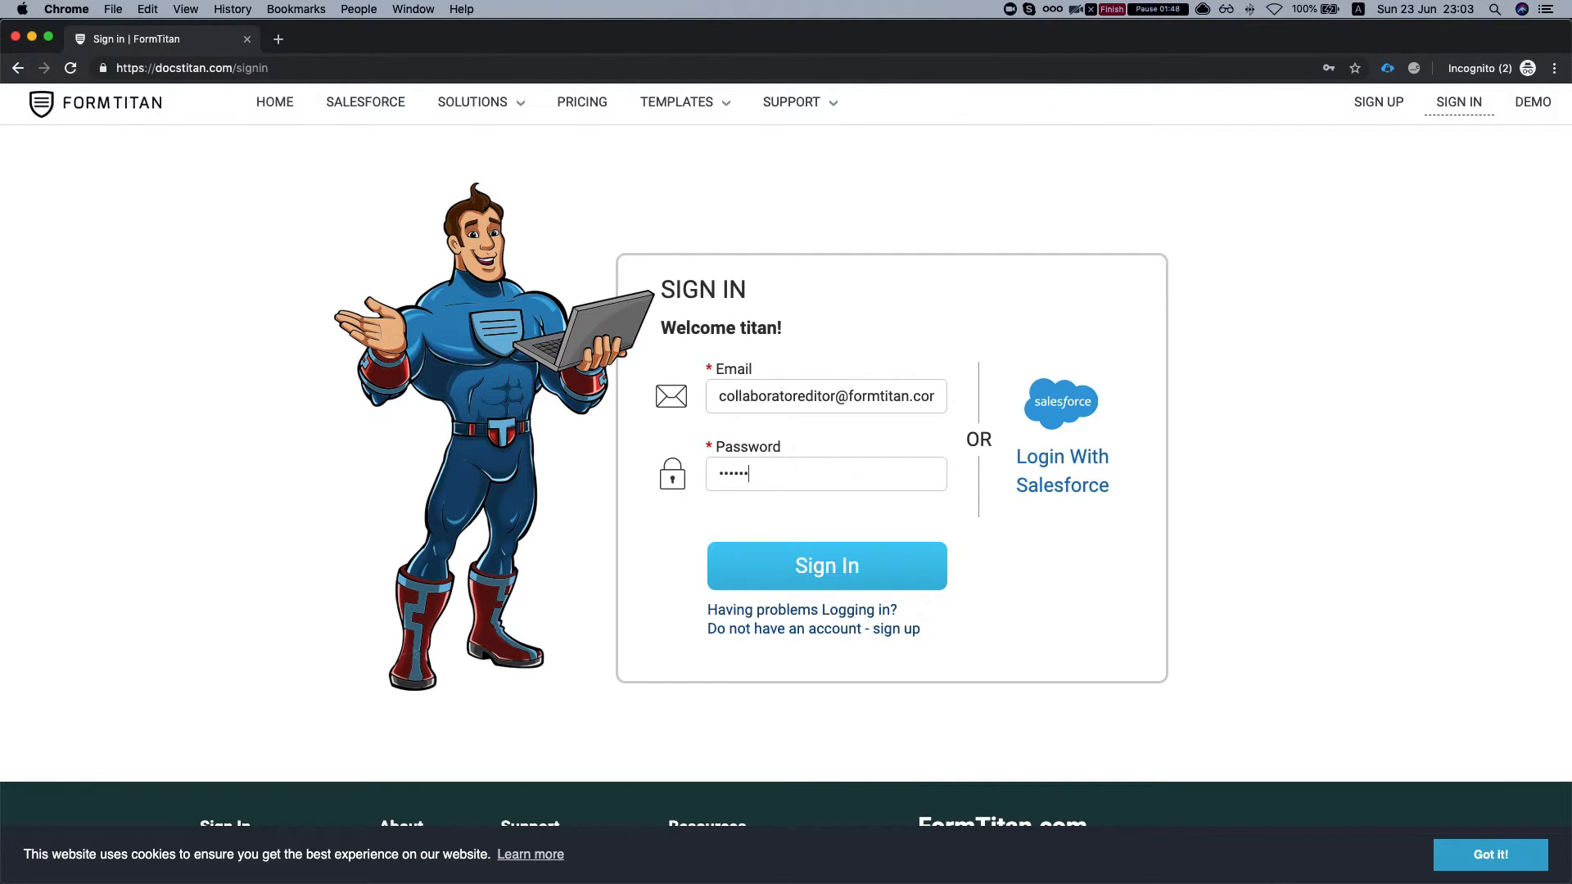
pyautogui.write('••••')
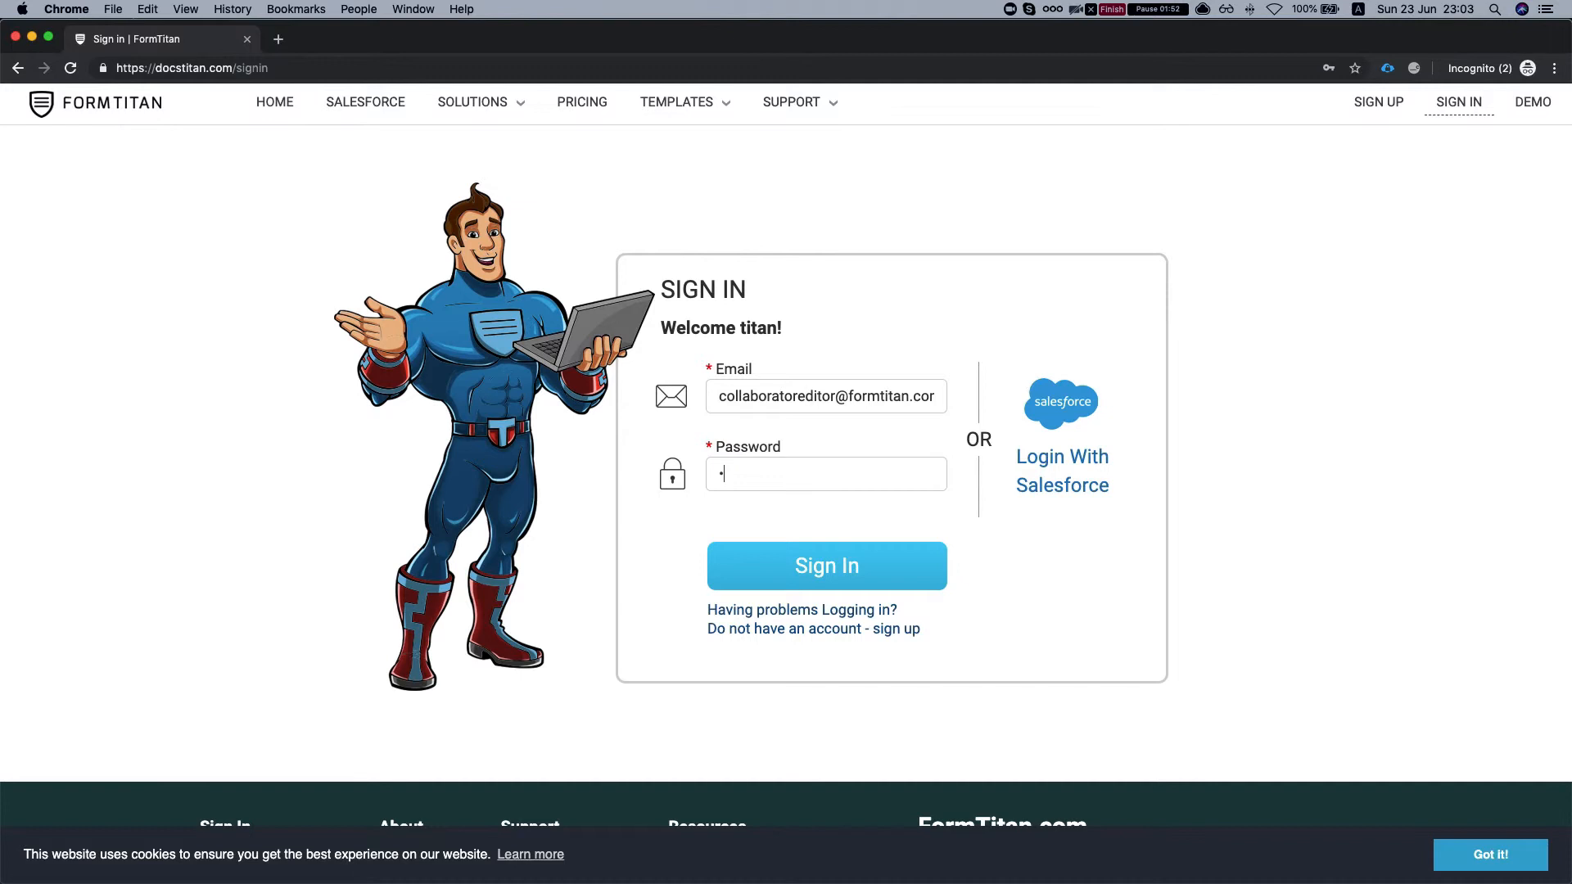
pyautogui.write('password')
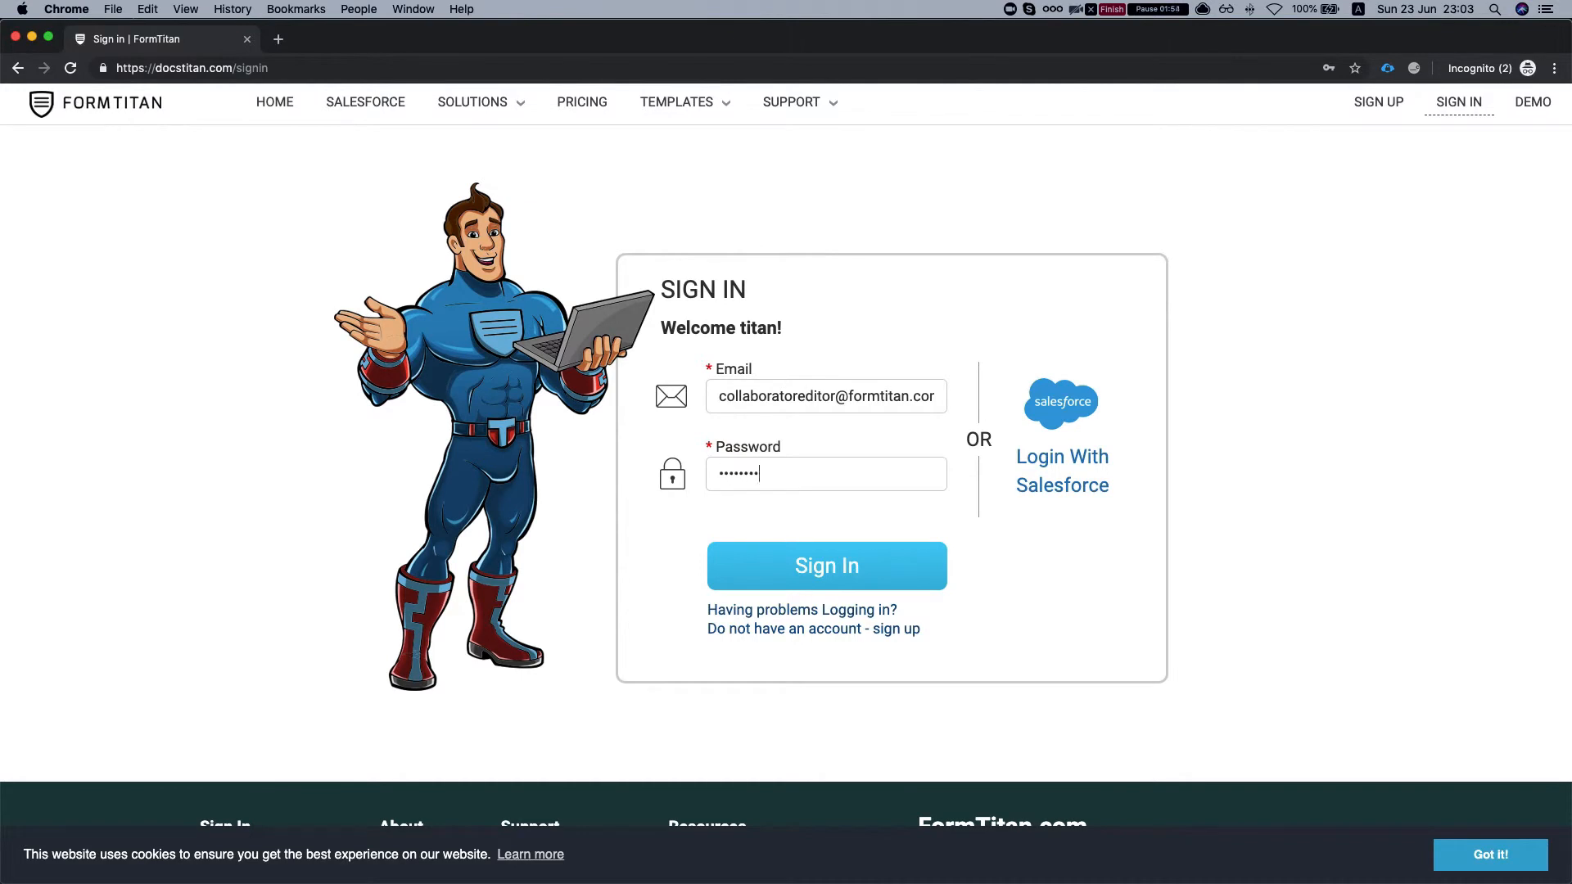
pyautogui.click(825, 565)
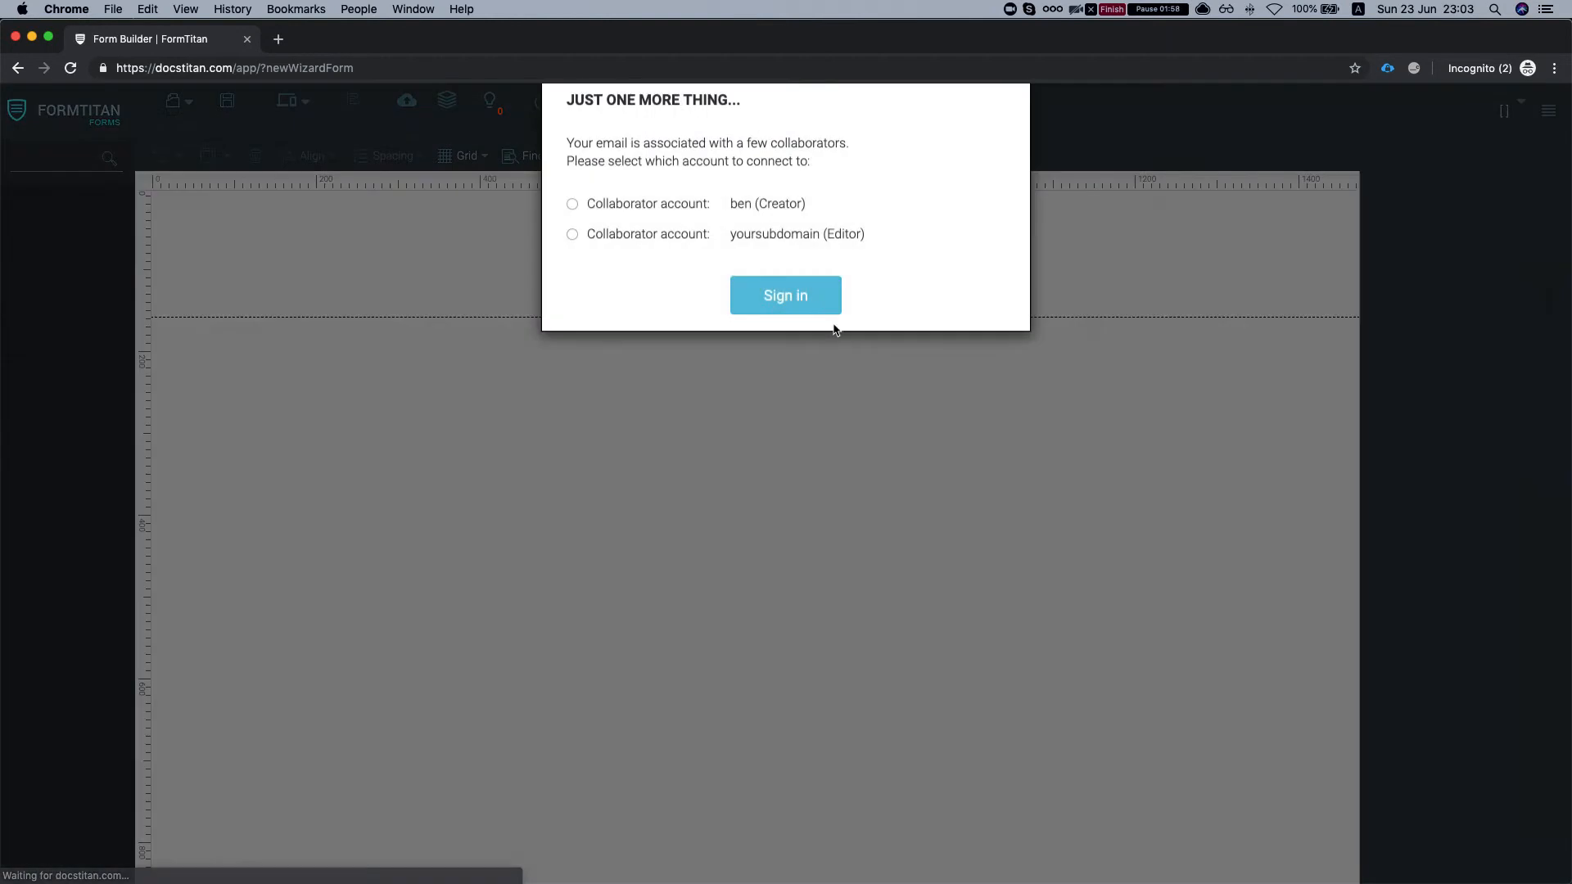
# Dismiss the tutorial popup and sign in to the builder as the Editor collaborator account.
pyautogui.click(785, 295)
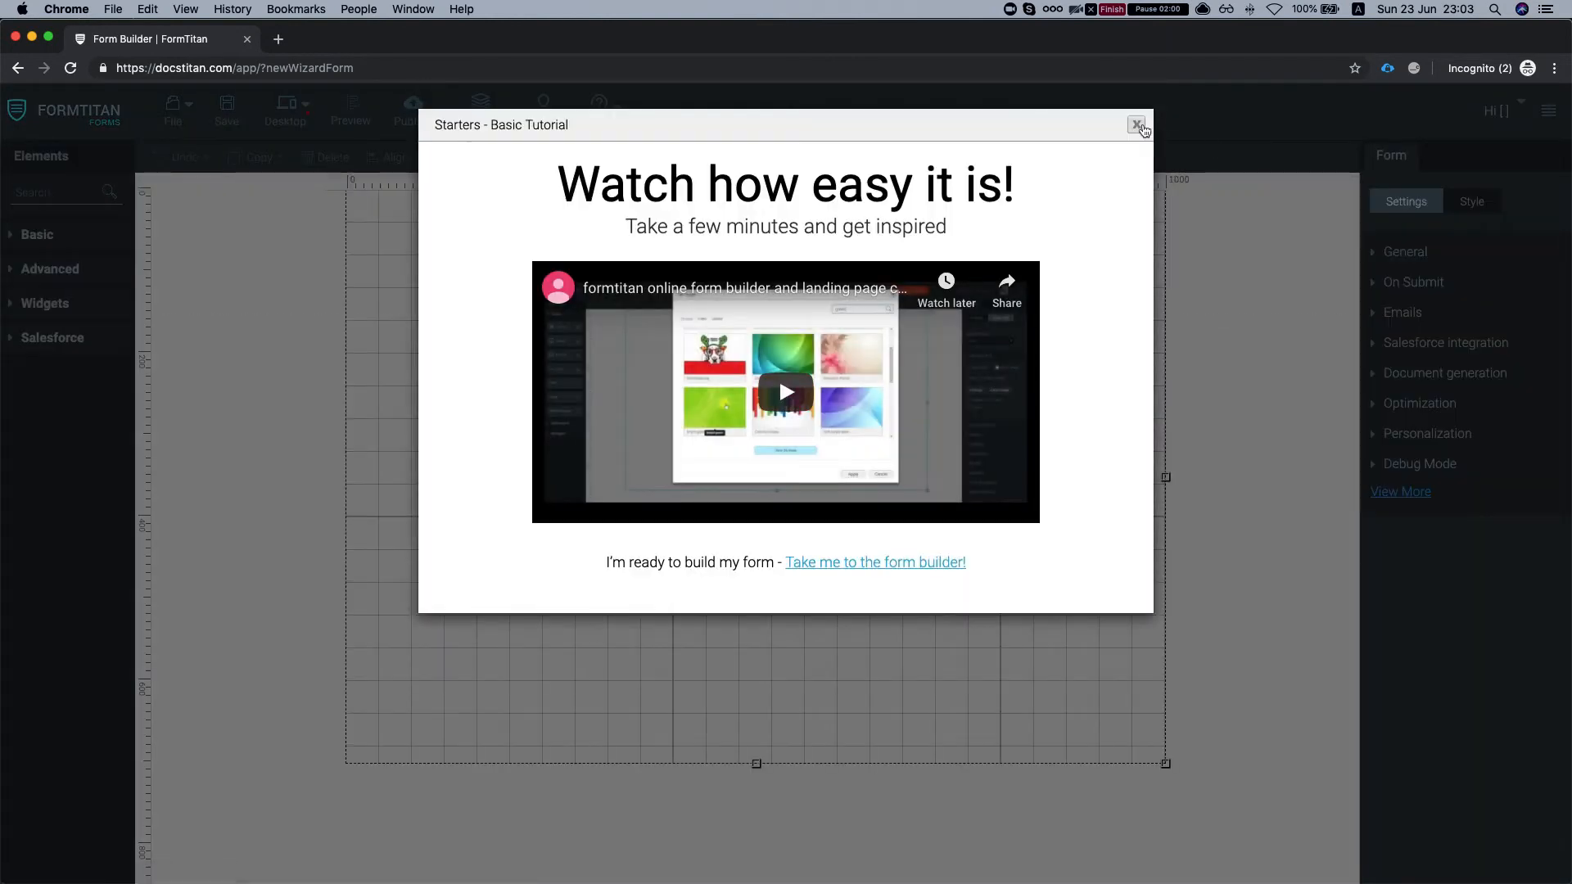
pyautogui.click(1136, 125)
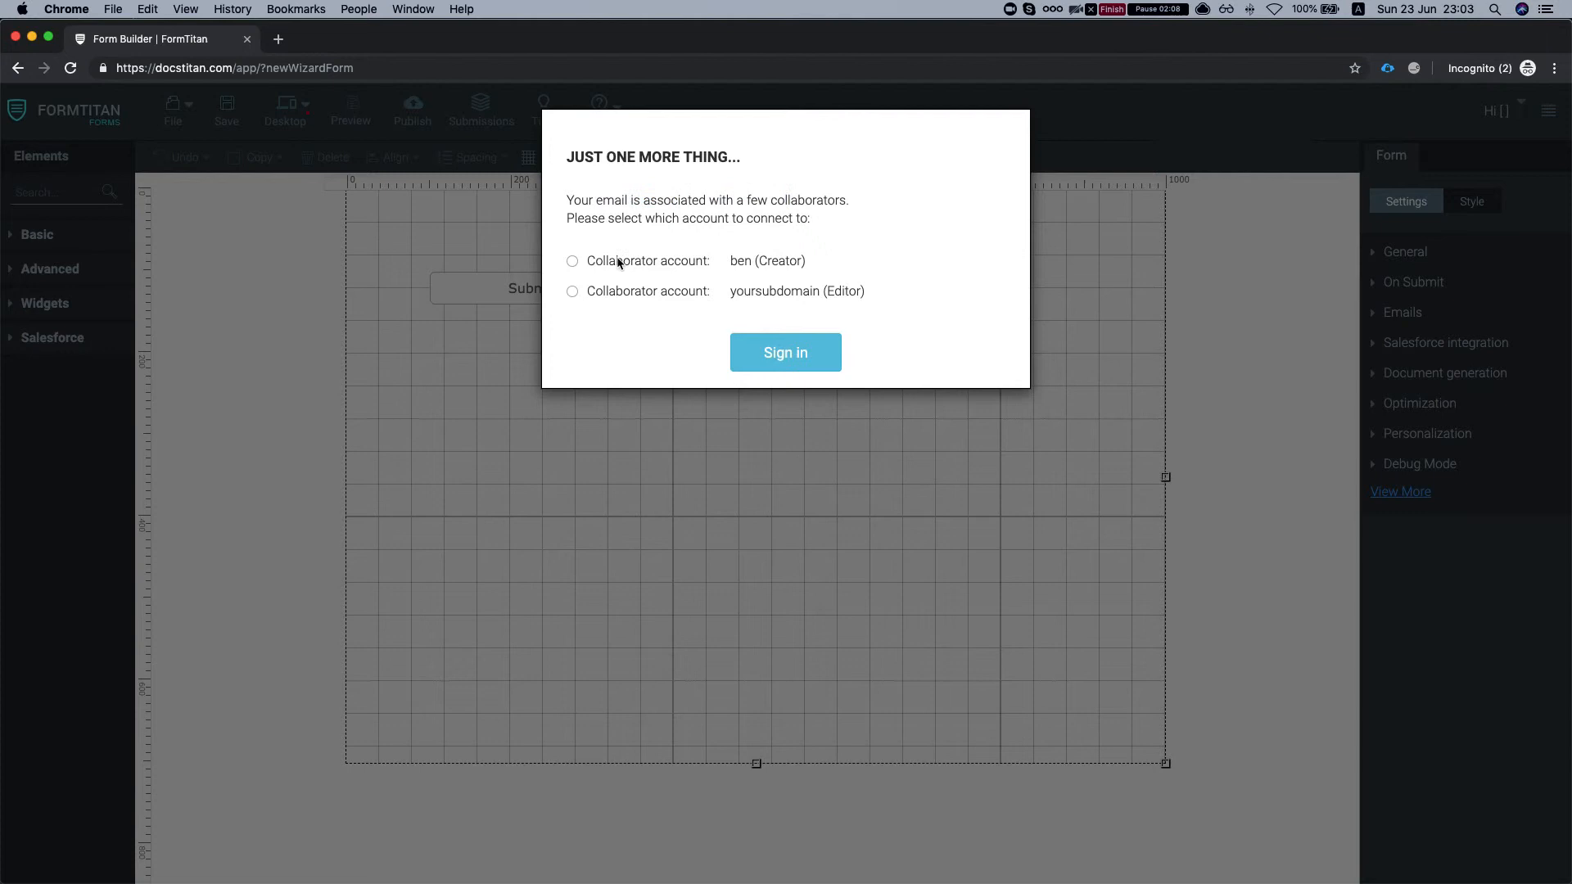
pyautogui.moveTo(682, 268)
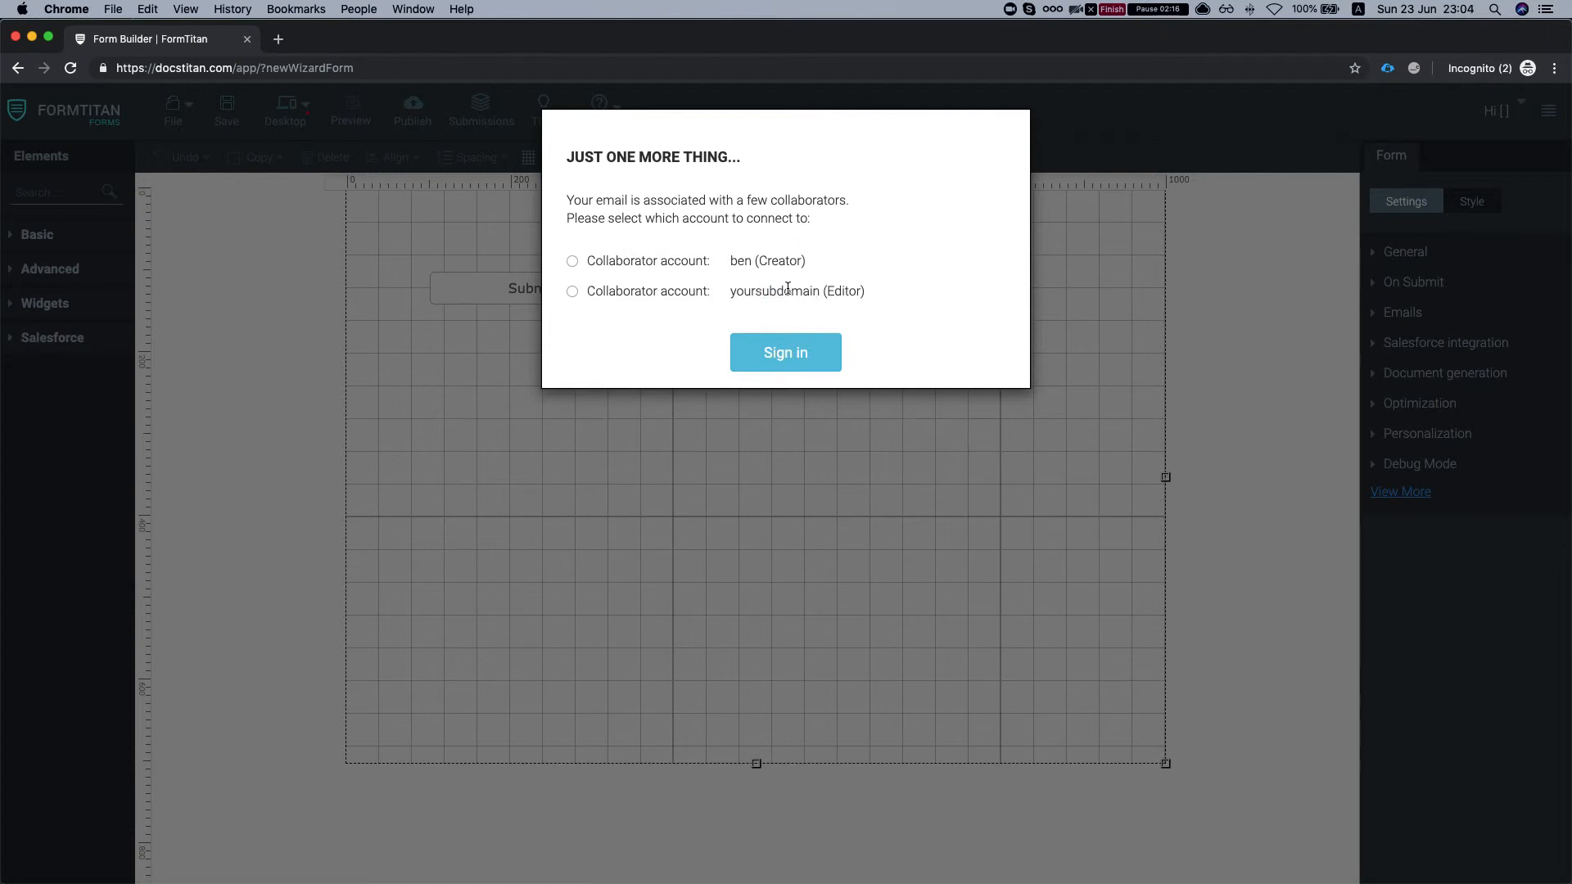
pyautogui.doubleClick(773, 291)
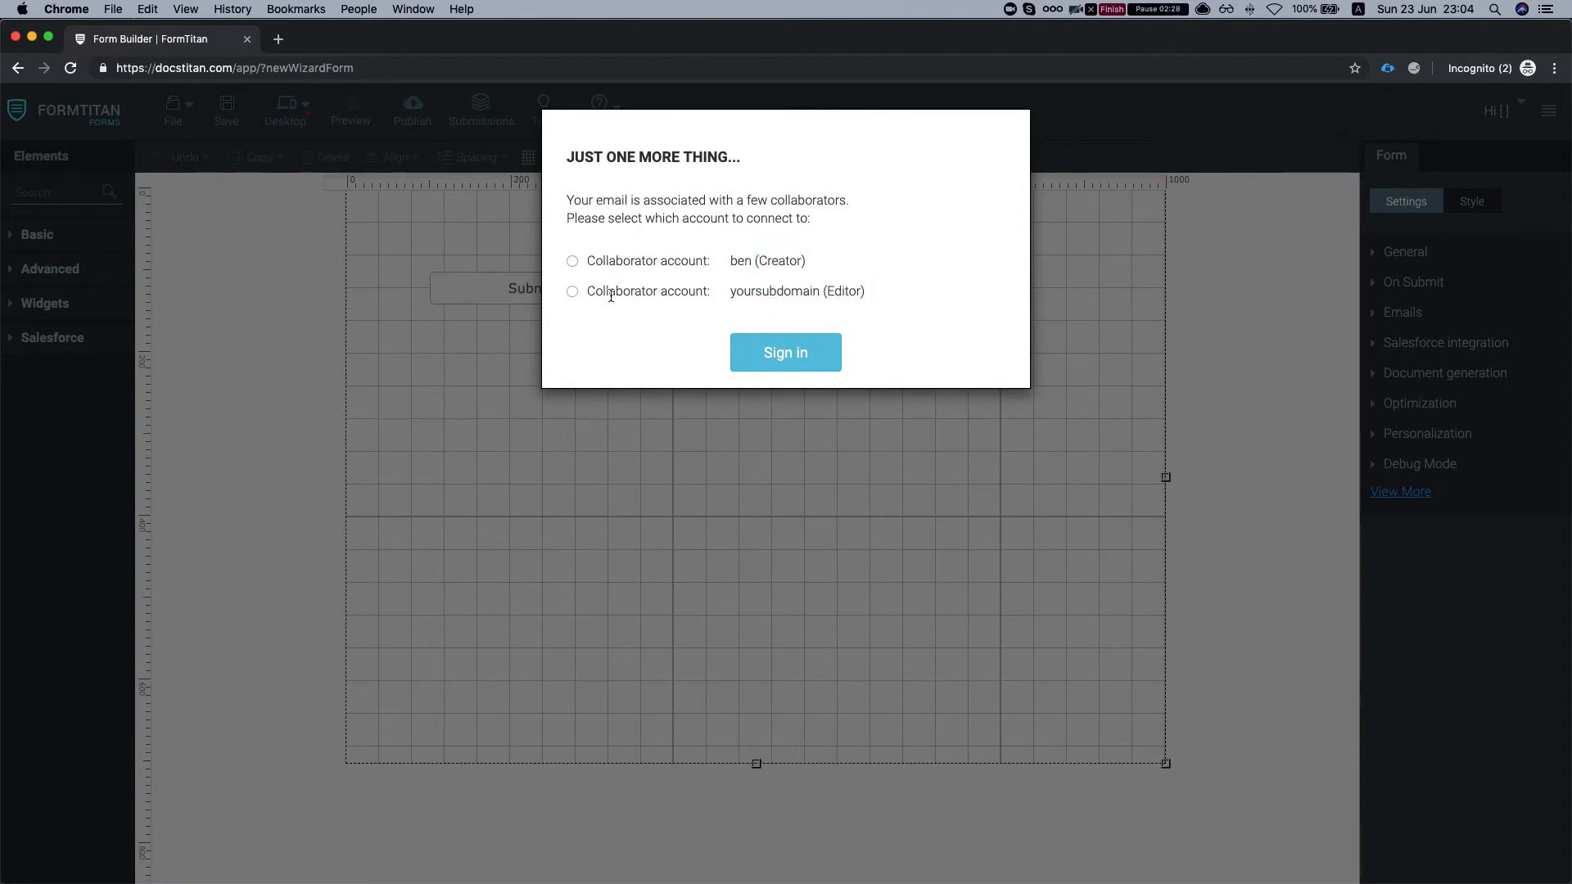
pyautogui.click(571, 292)
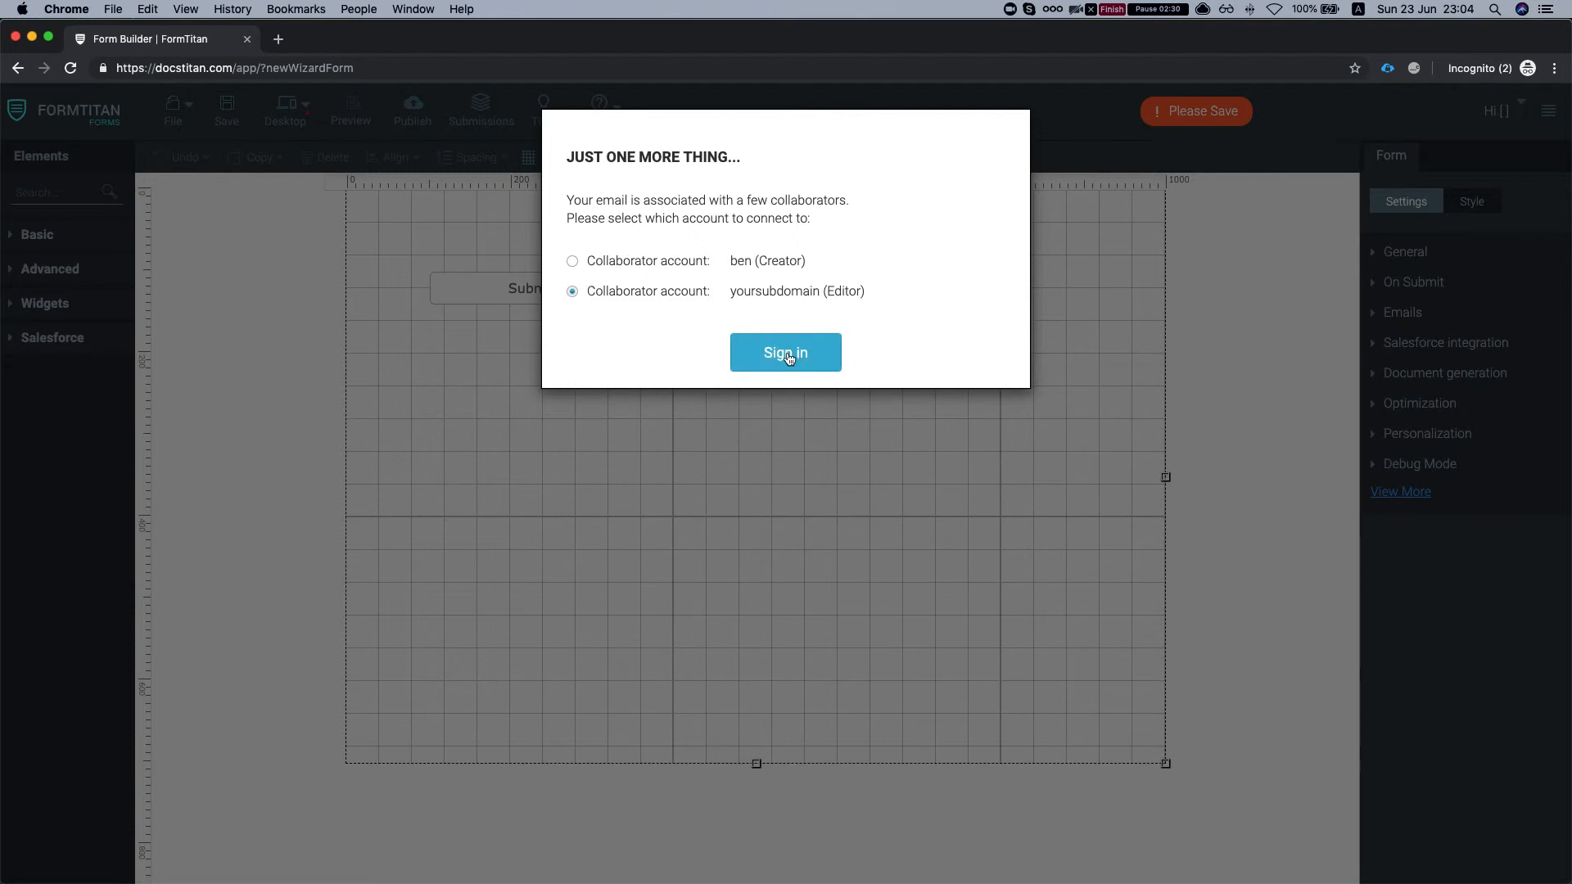
pyautogui.click(784, 352)
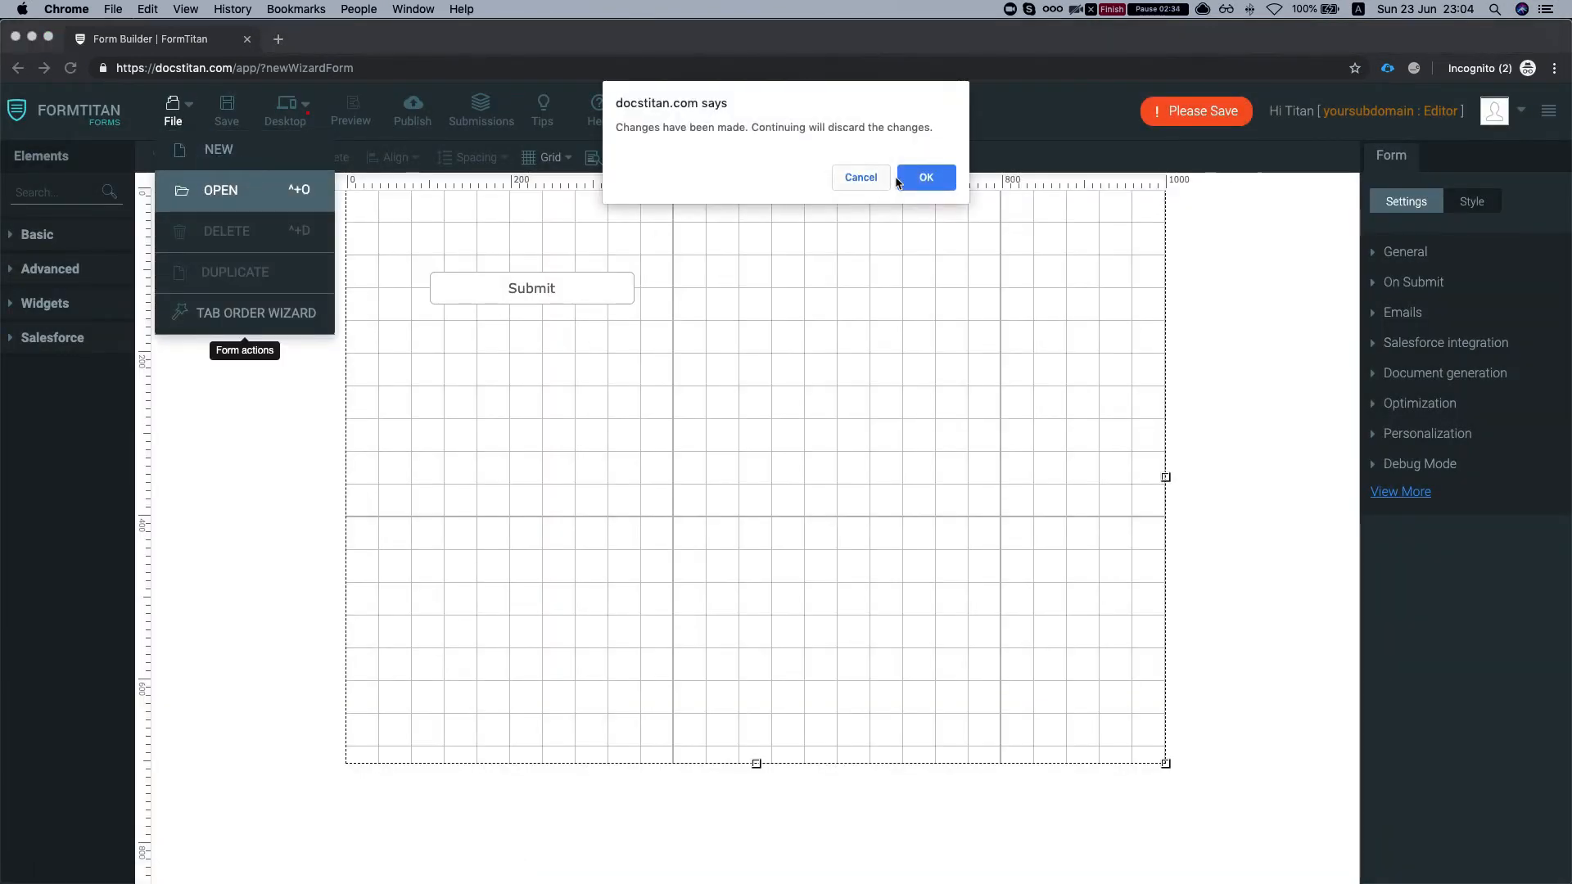
# Discard unsaved changes and show the Select Form dialog listing the editor's shared read-write forms.
pyautogui.click(924, 177)
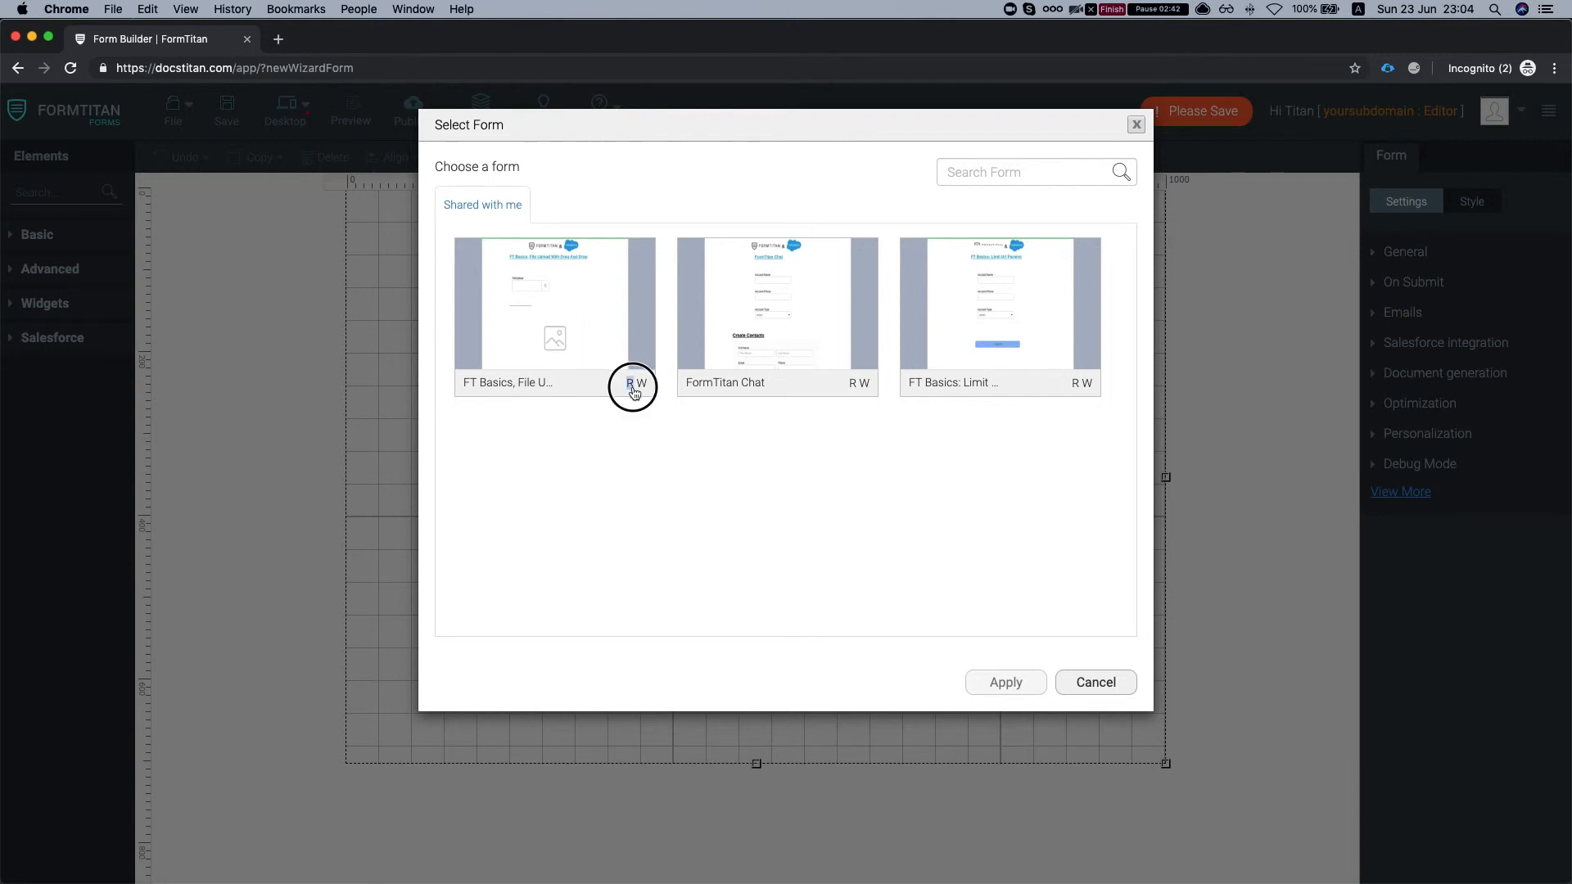
pyautogui.click(555, 311)
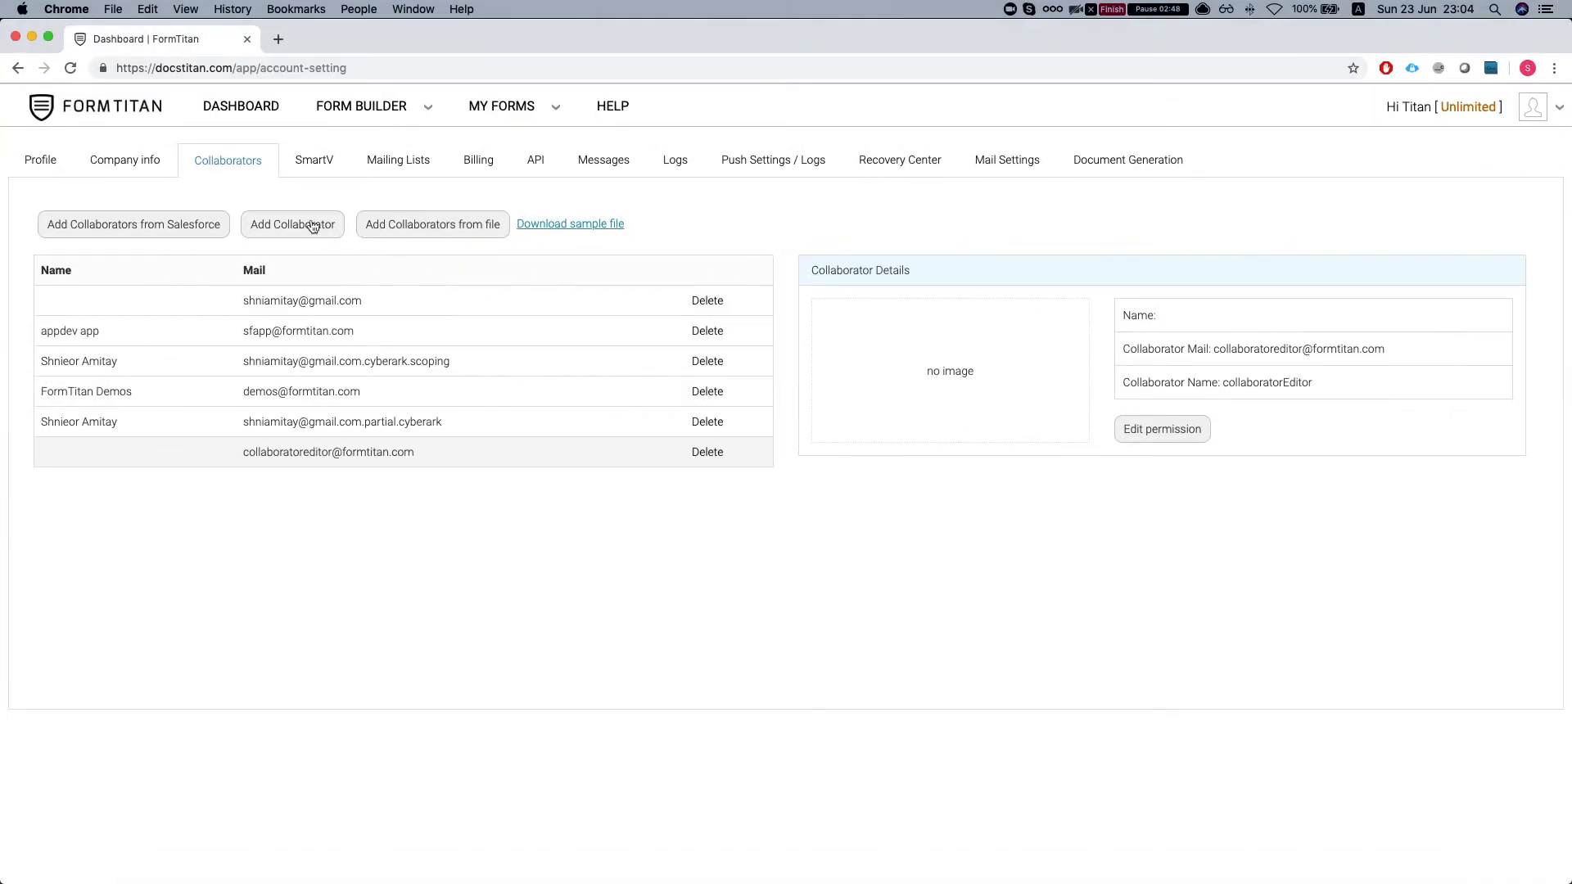
# From Collaborators, reach the editor's Define permission page and review the form list including the PDF form.
pyautogui.click(291, 224)
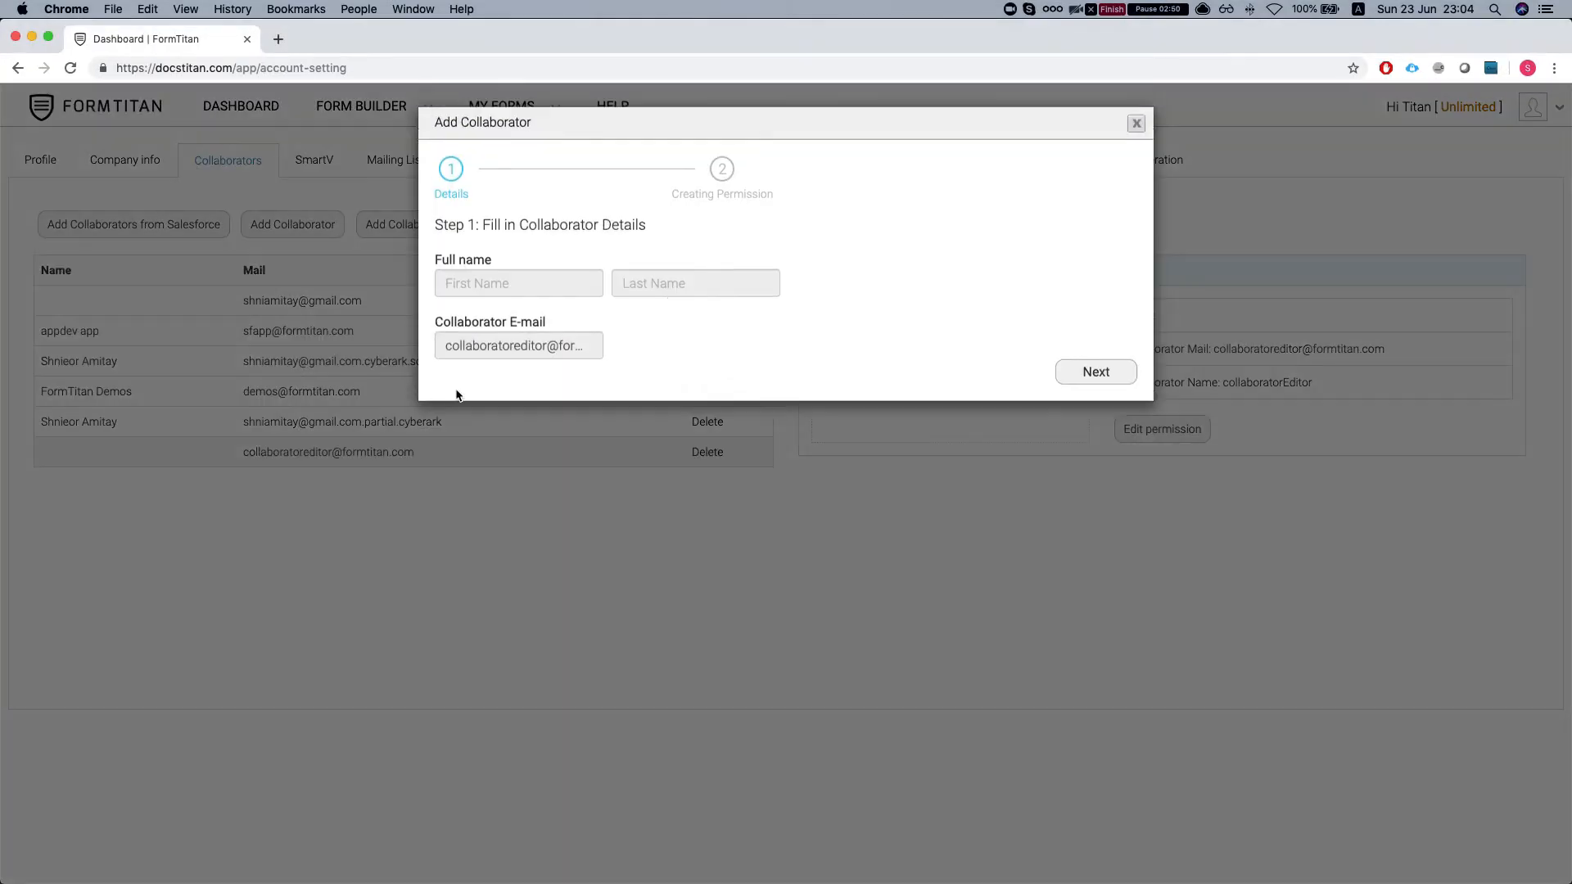
pyautogui.click(1095, 371)
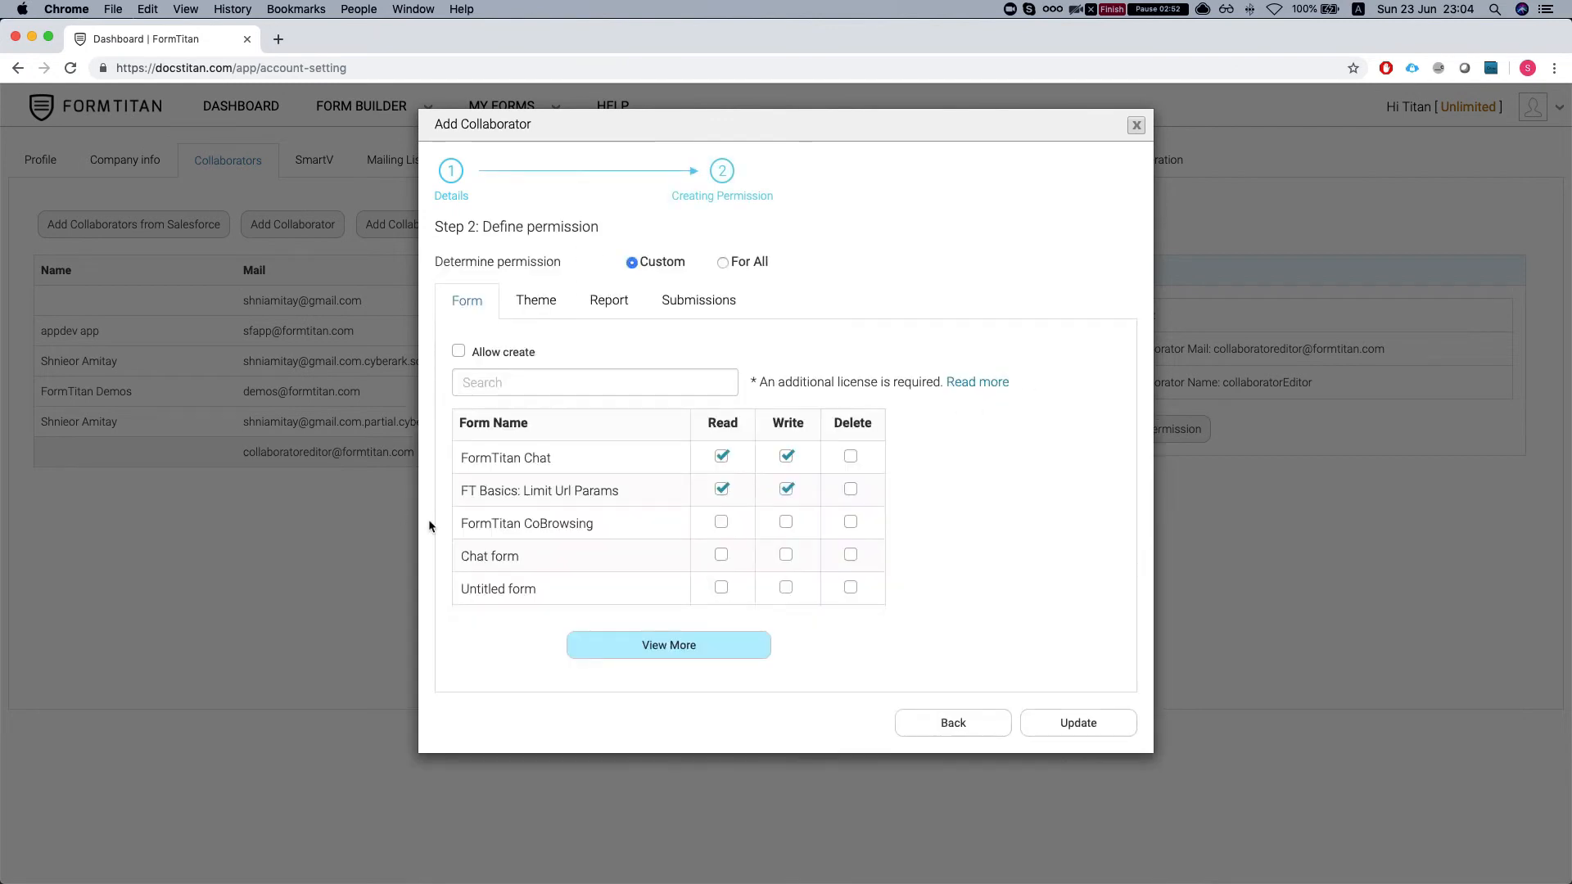
pyautogui.scroll(-3)
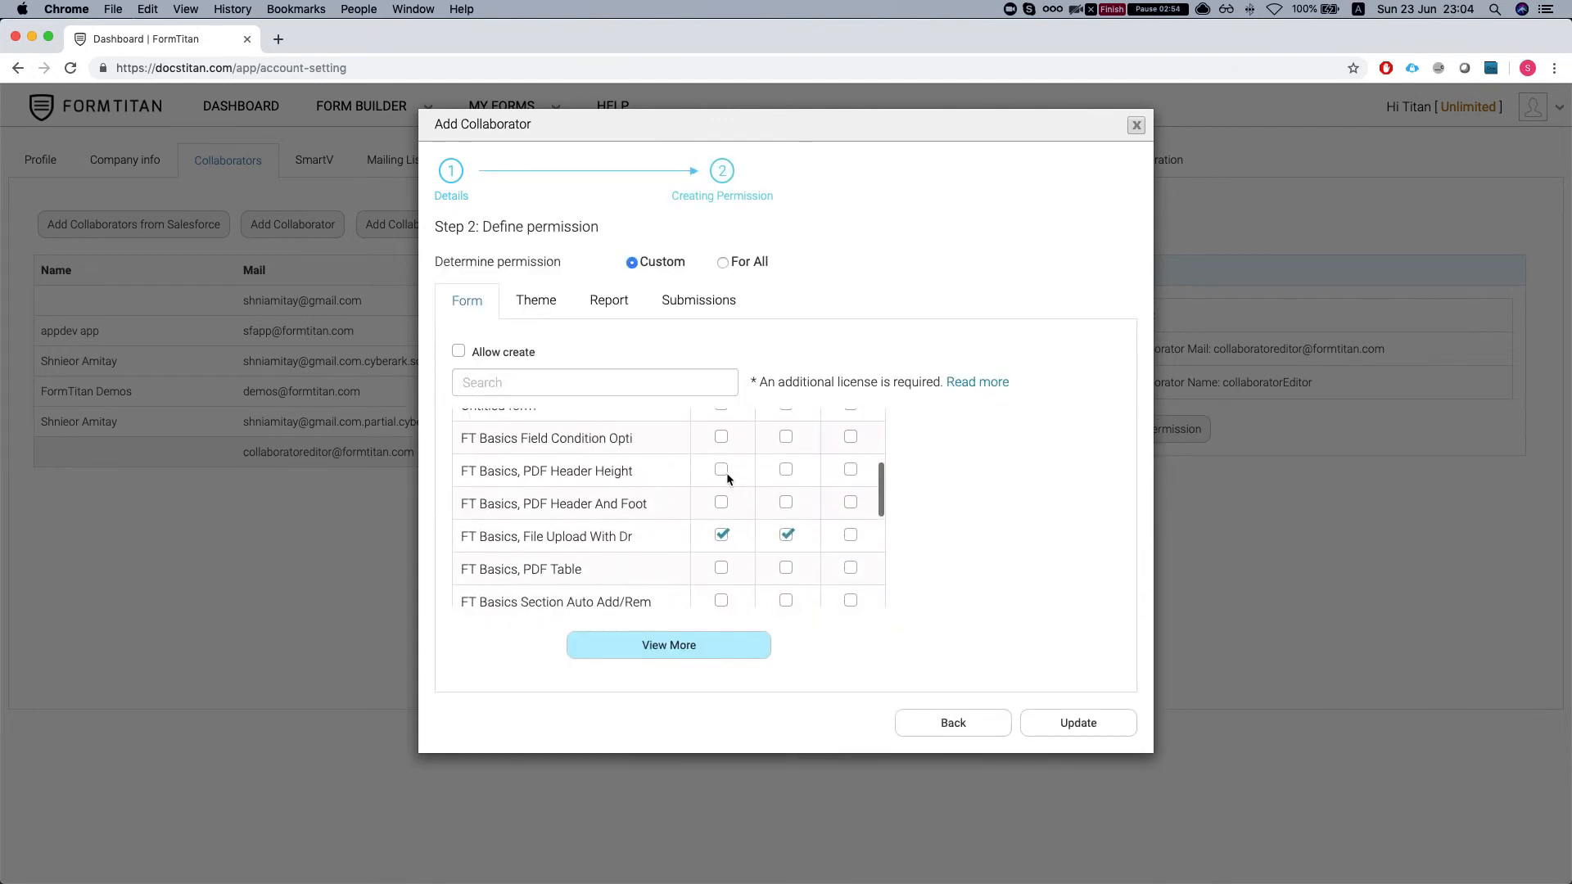
pyautogui.scroll(3)
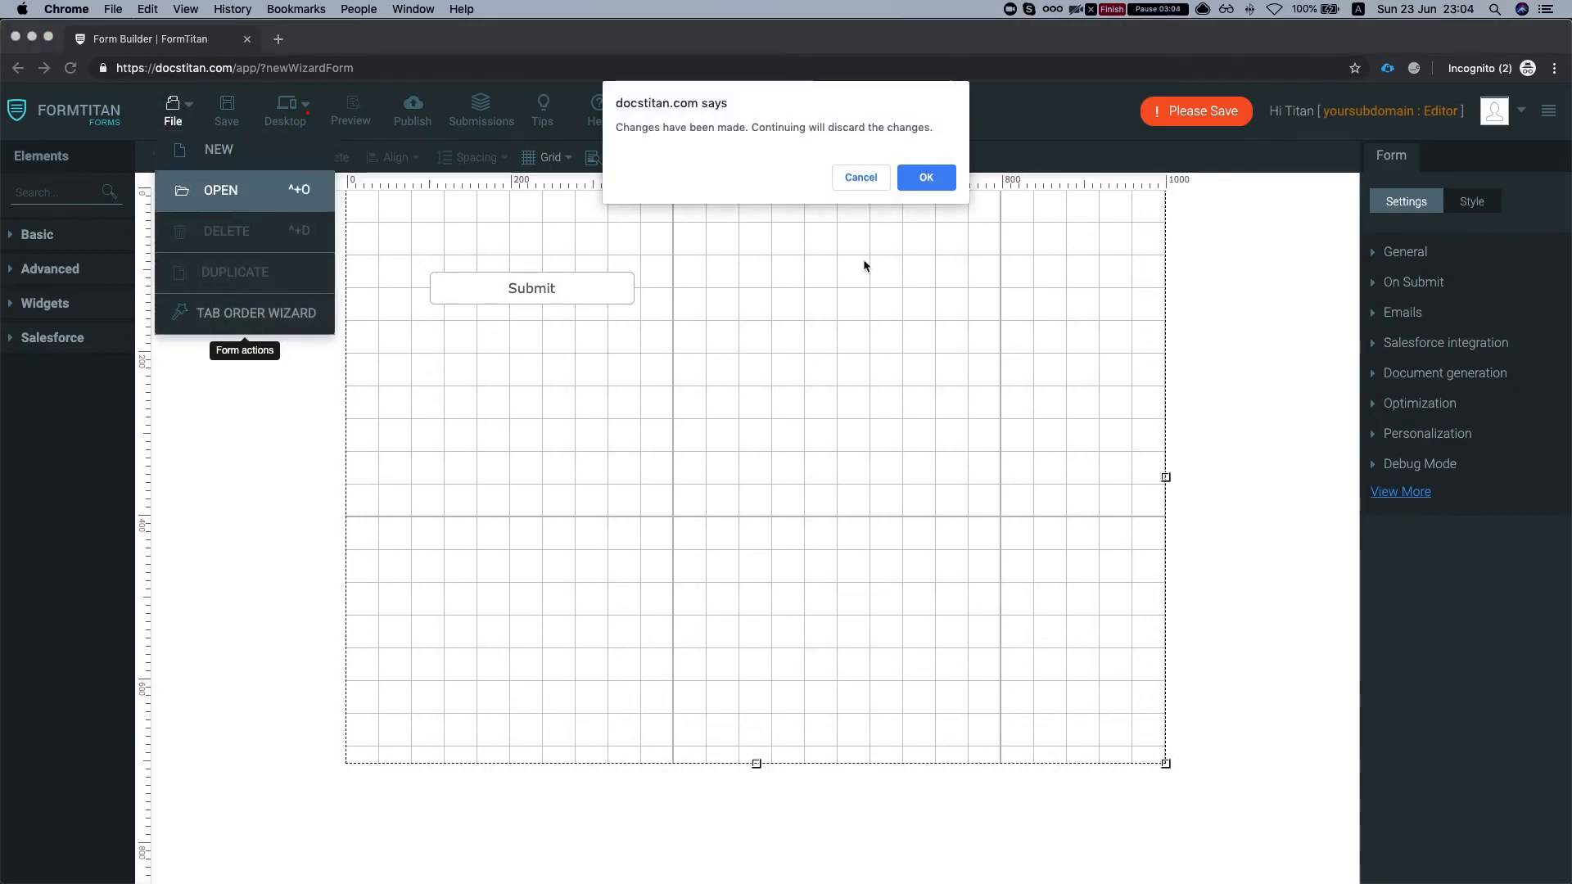
# In the builder, discard changes and open FT Basics: Limit Url Params from the Select Form dialog.
pyautogui.click(923, 177)
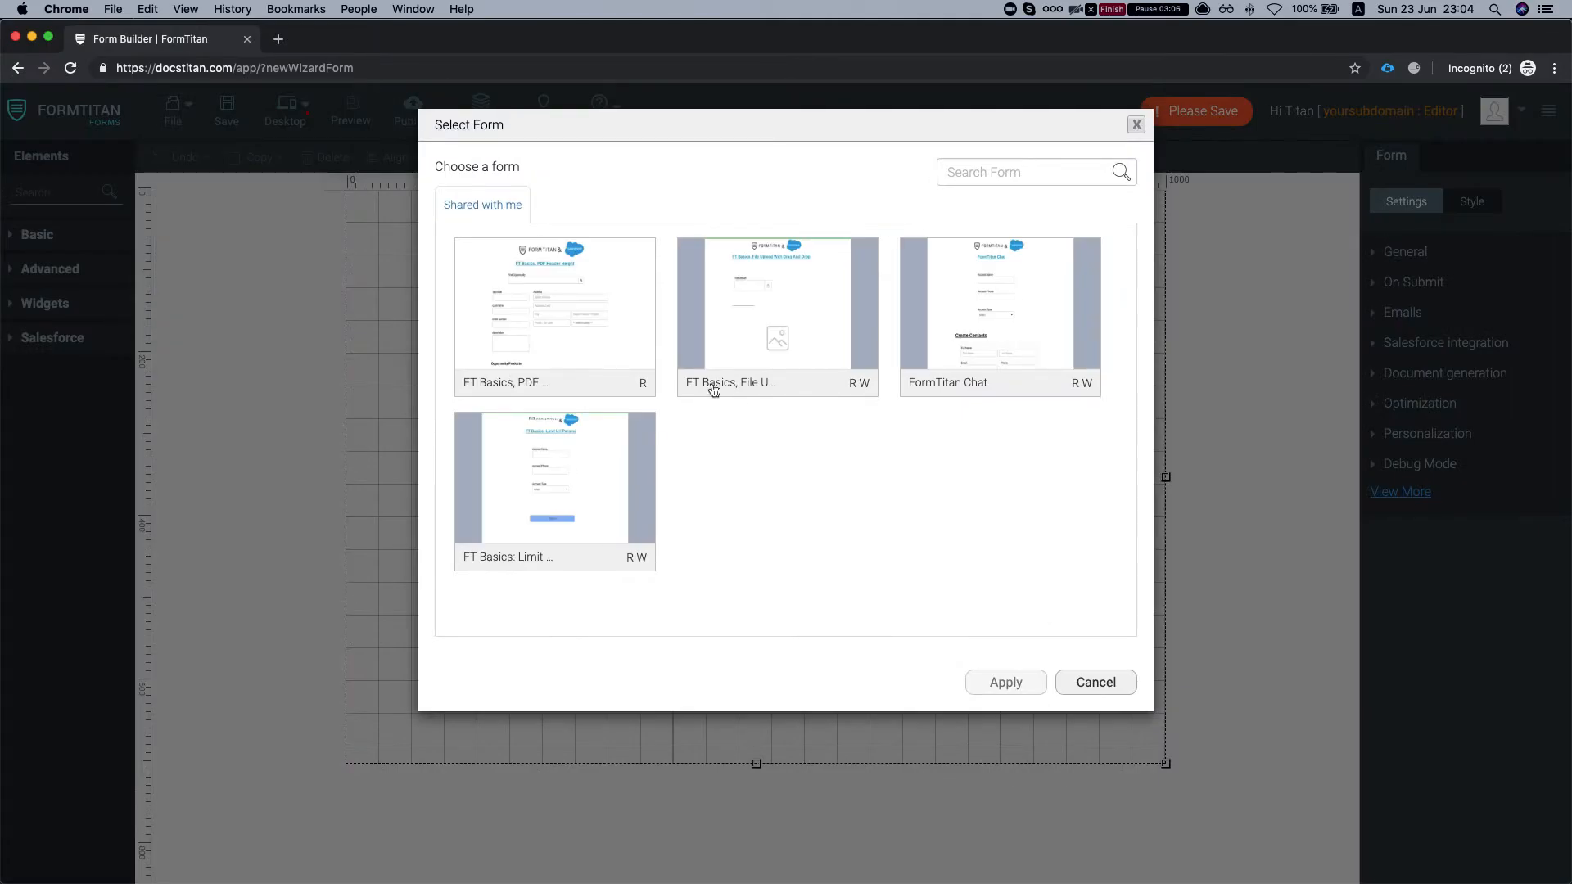
pyautogui.moveTo(686, 411)
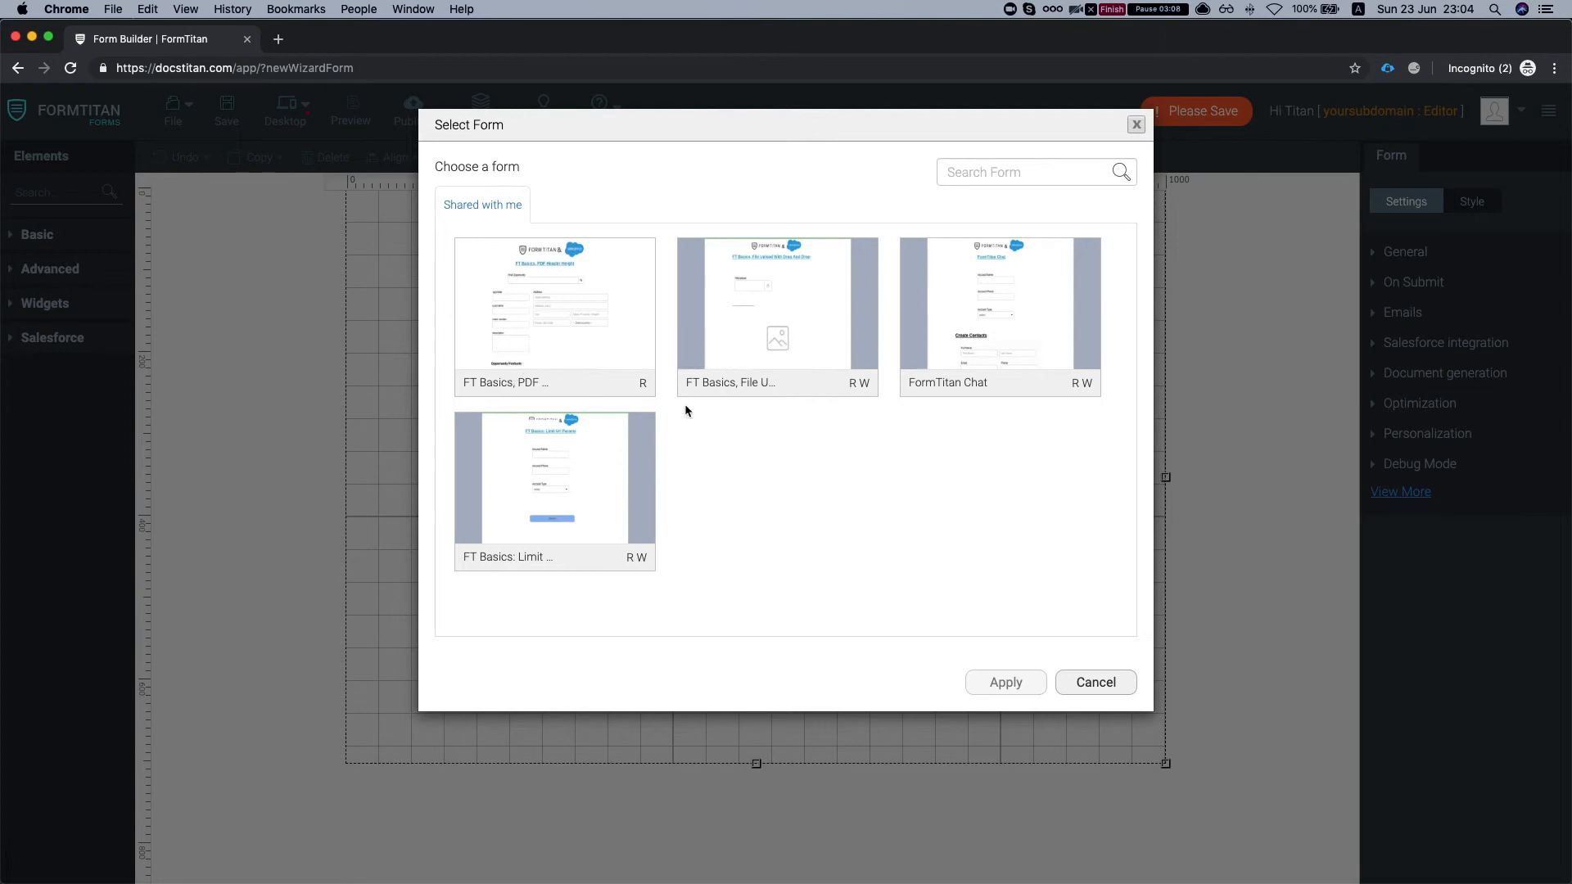
pyautogui.click(555, 316)
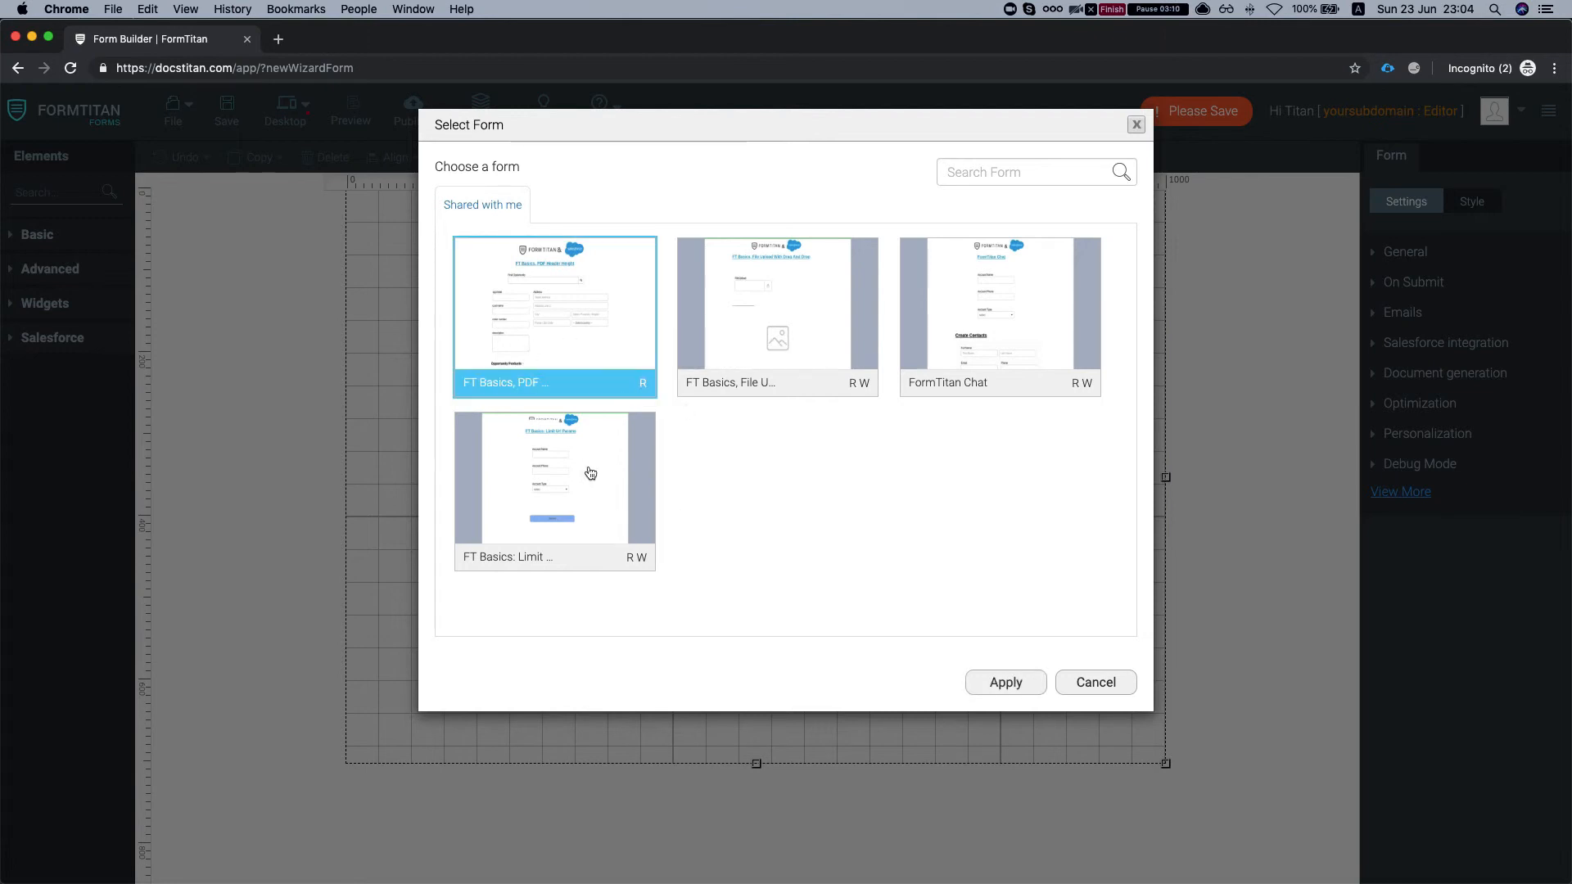
pyautogui.click(555, 477)
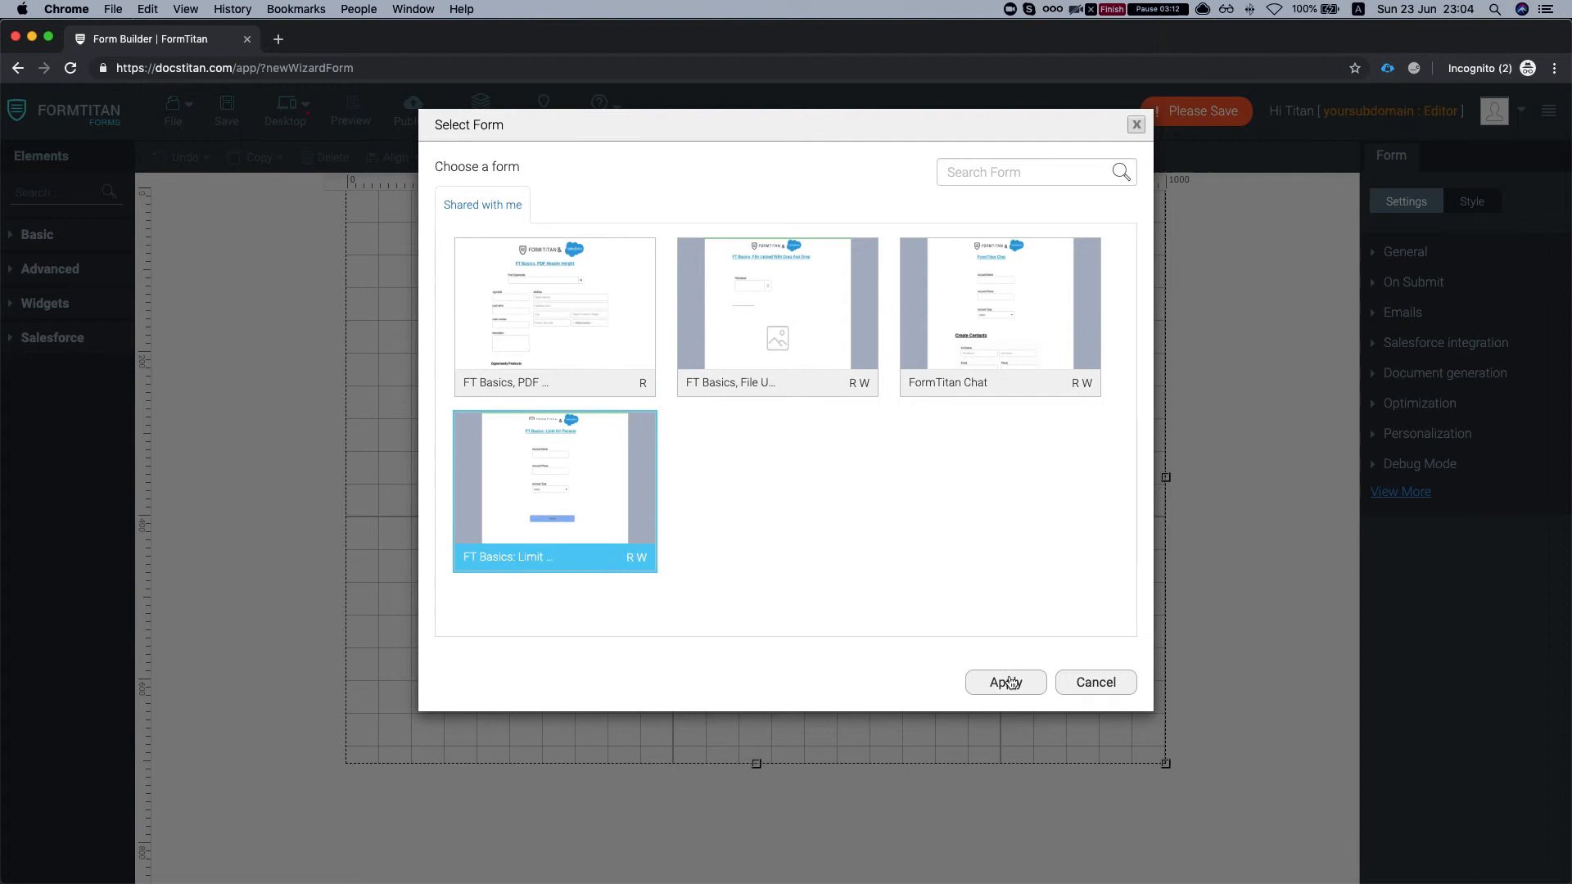
pyautogui.click(1003, 682)
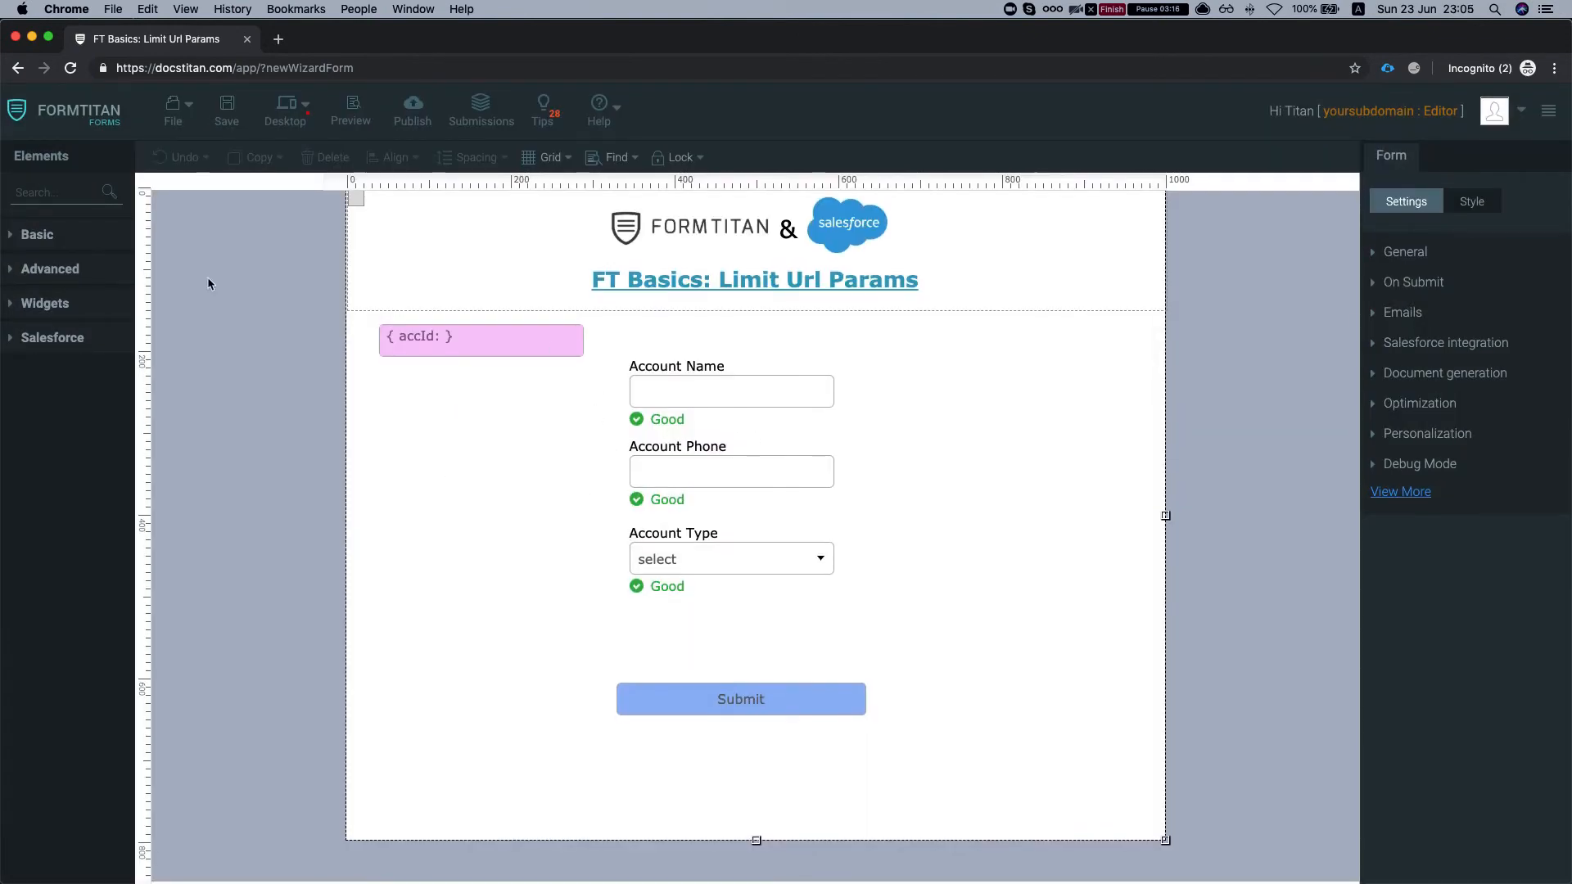
pyautogui.moveTo(699, 504)
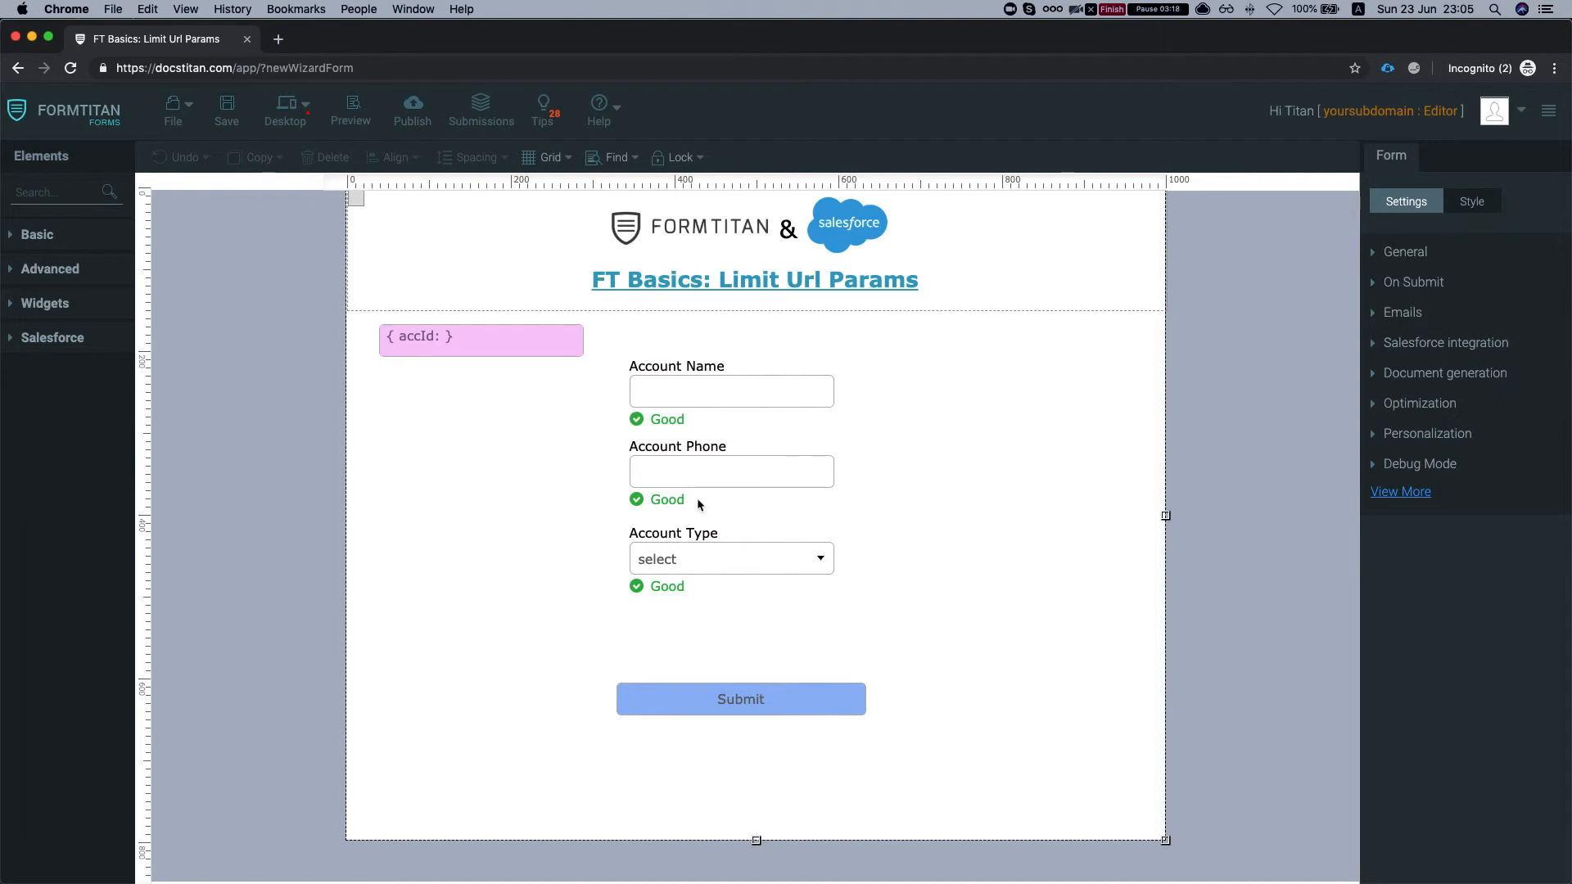
pyautogui.moveTo(622, 411)
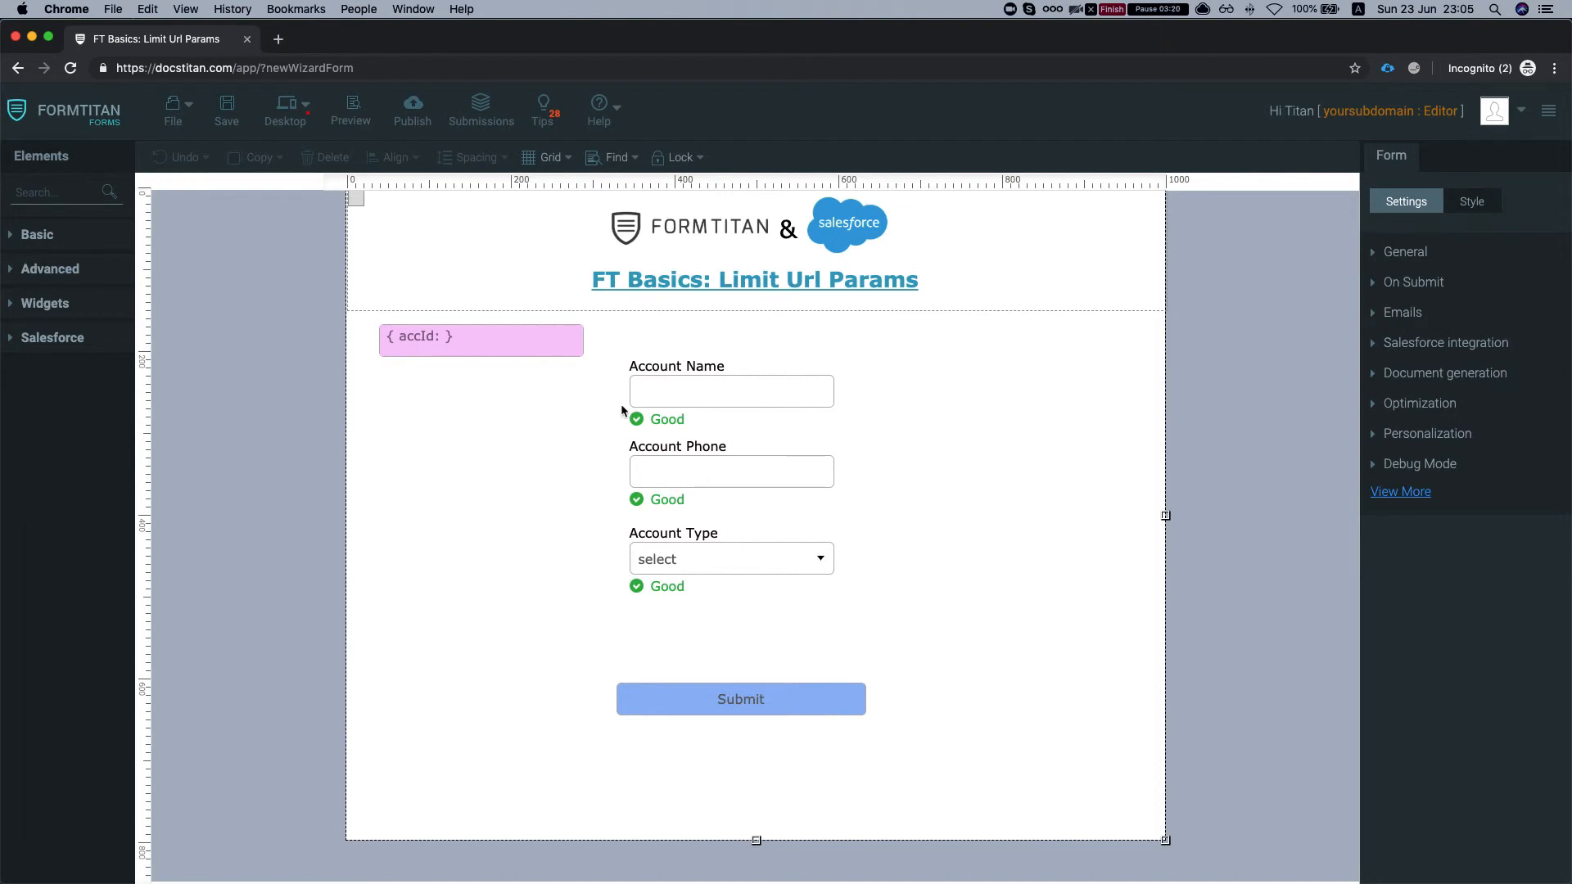
pyautogui.moveTo(612, 515)
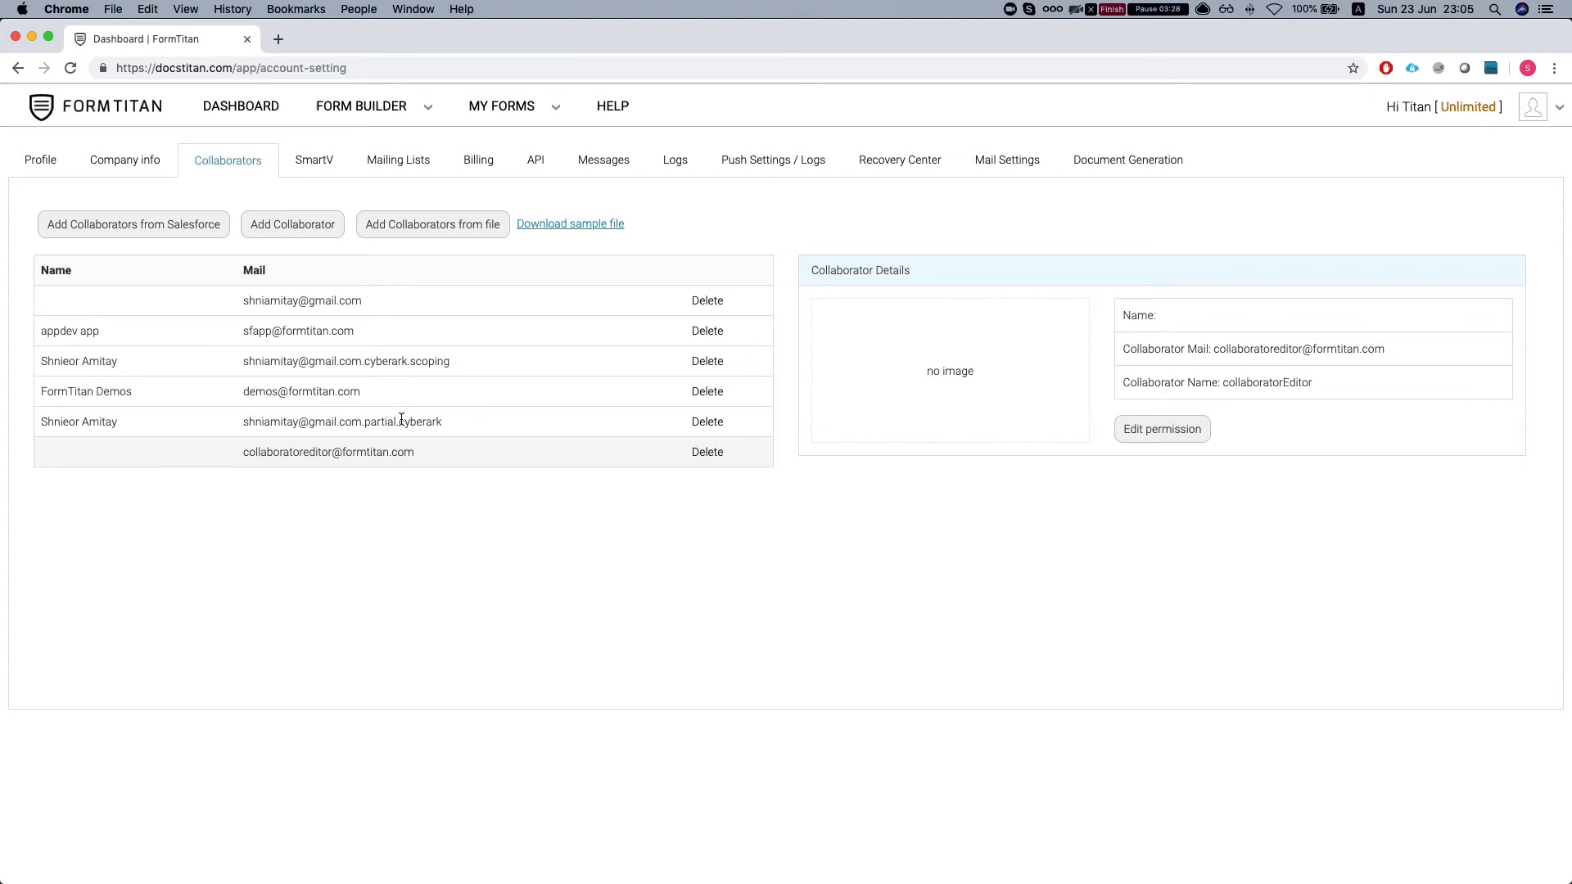
pyautogui.moveTo(324, 331)
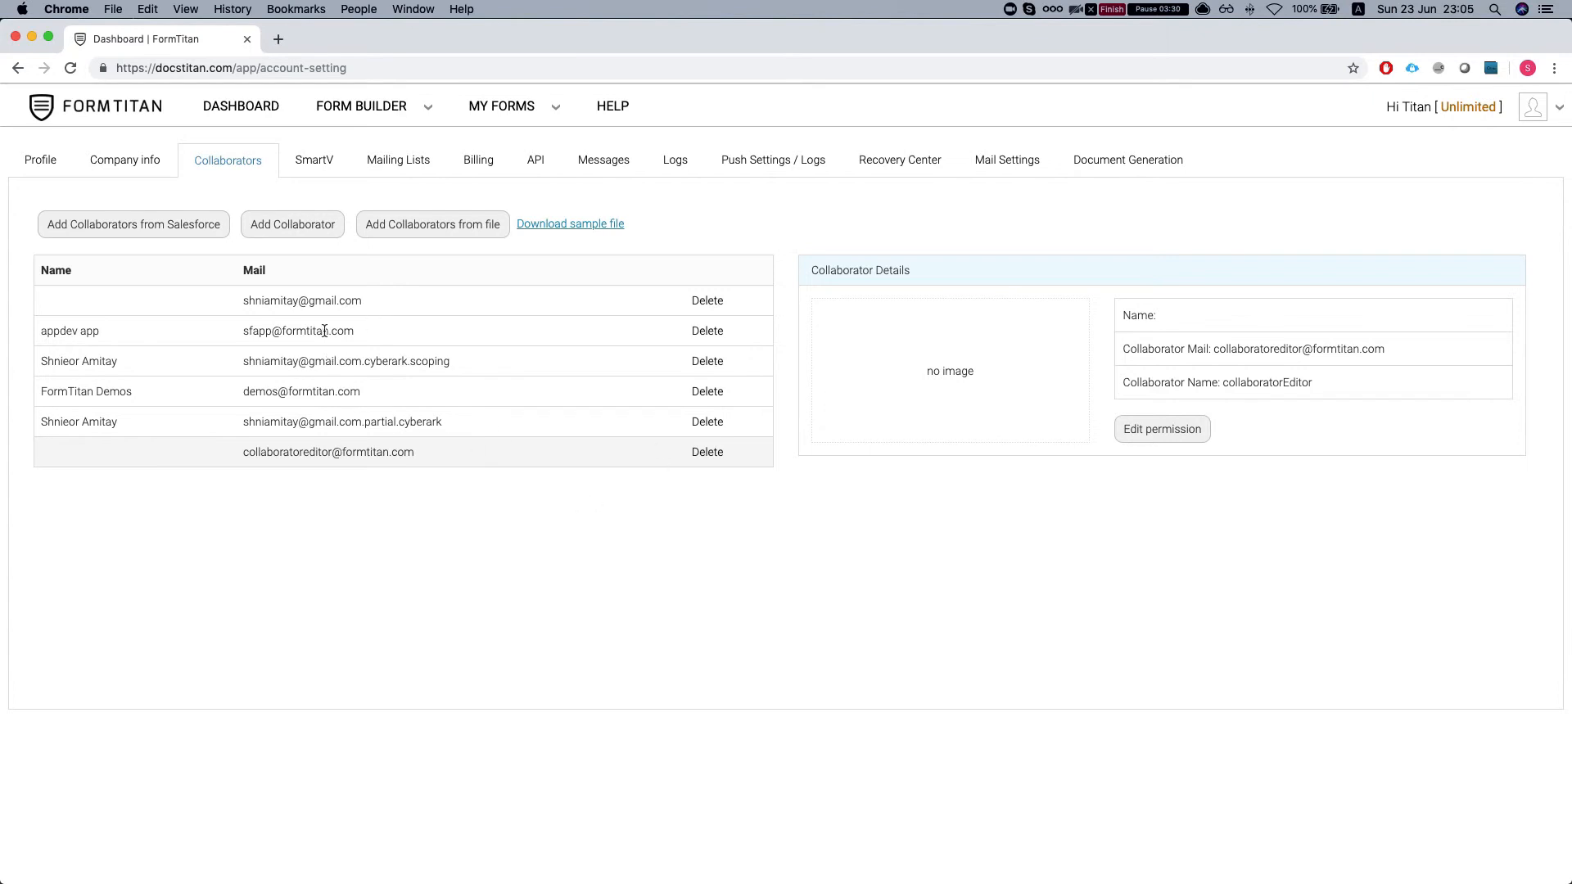
# Reach the editor collaborator's Define permission page from the Collaborators tab.
pyautogui.click(292, 224)
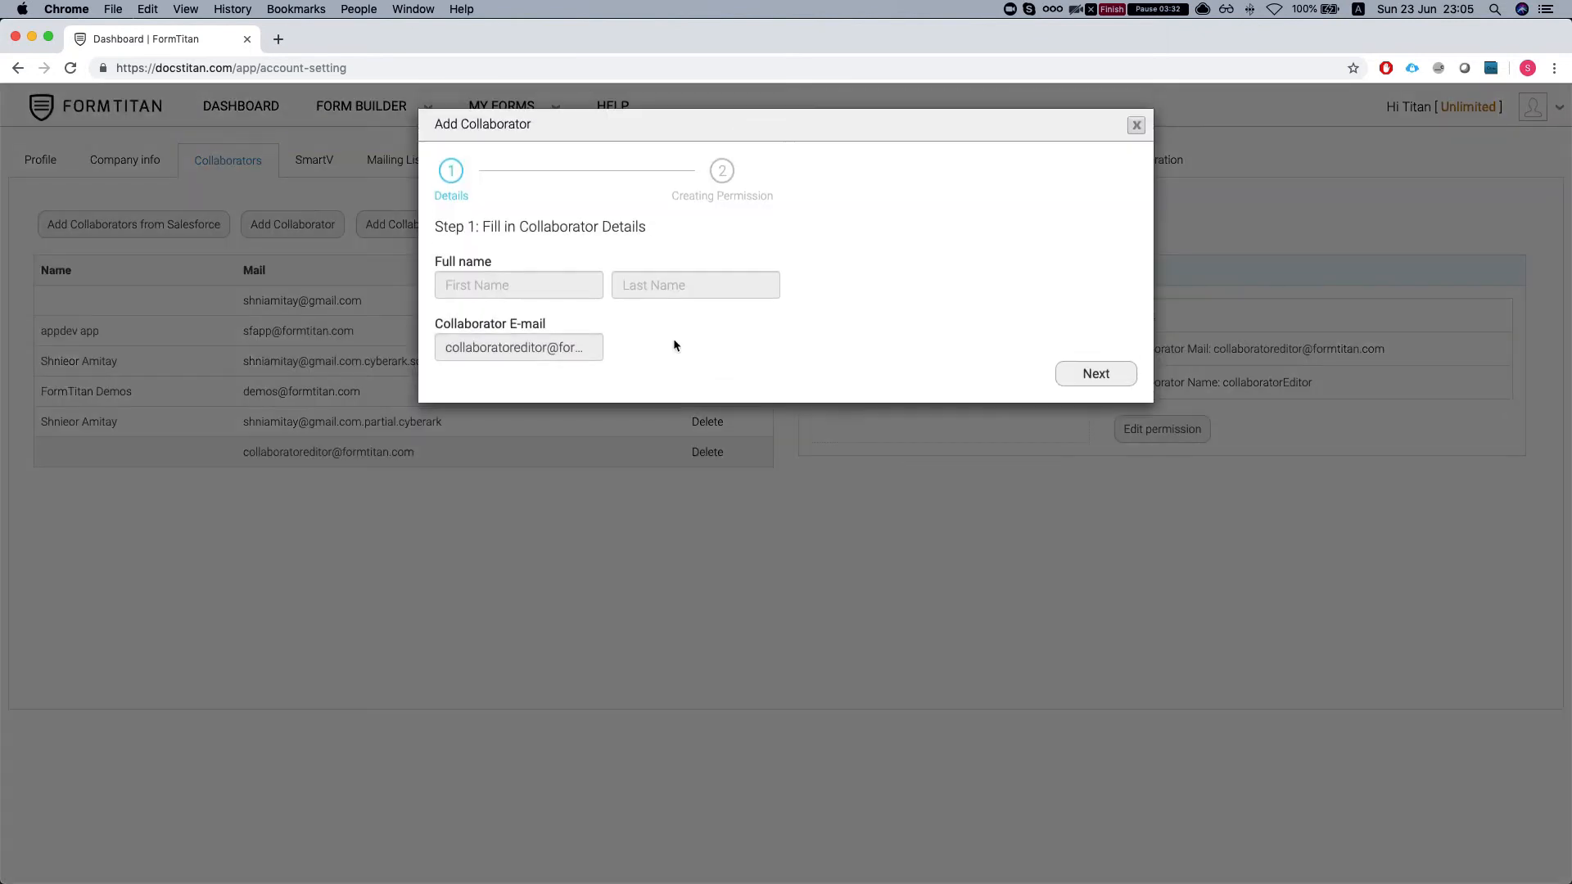
pyautogui.click(1095, 373)
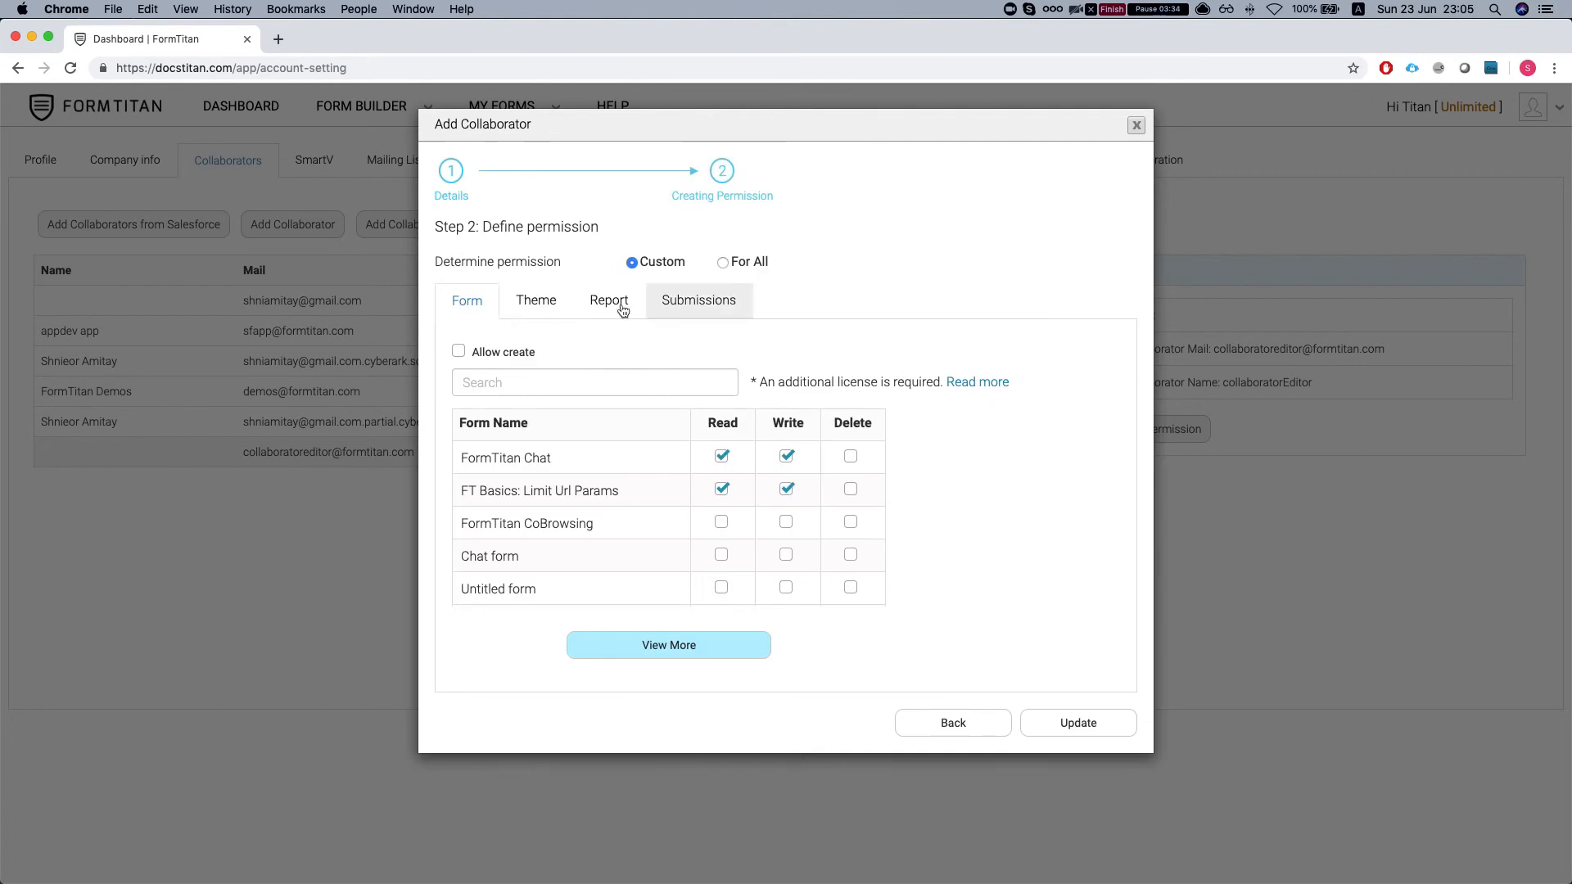
pyautogui.click(458, 350)
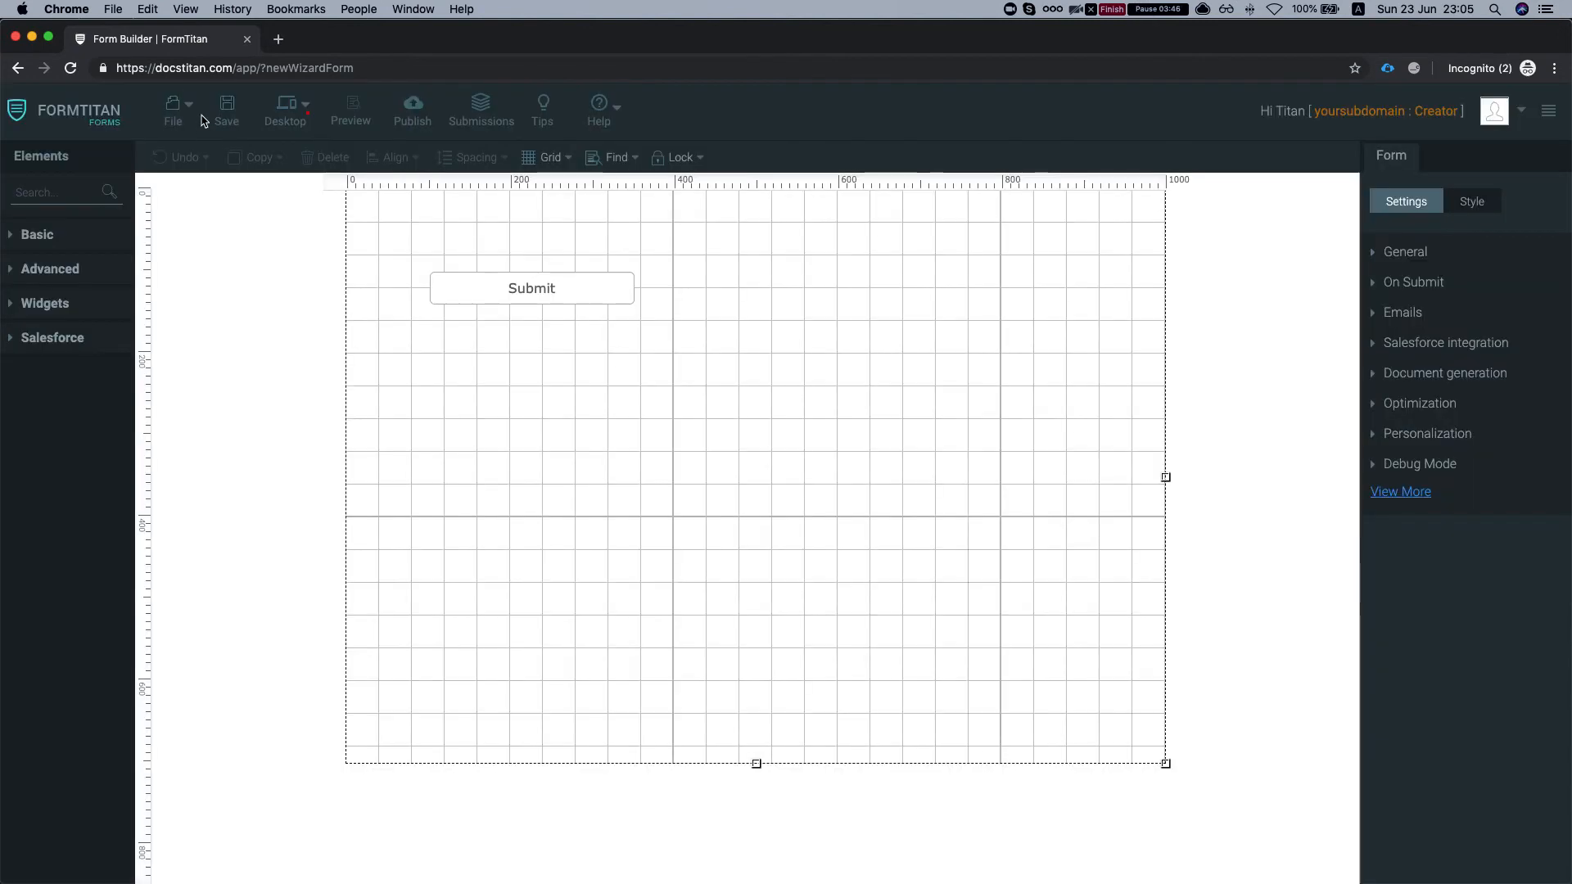
# Add a button element to the new form from the basic elements.
pyautogui.click(172, 110)
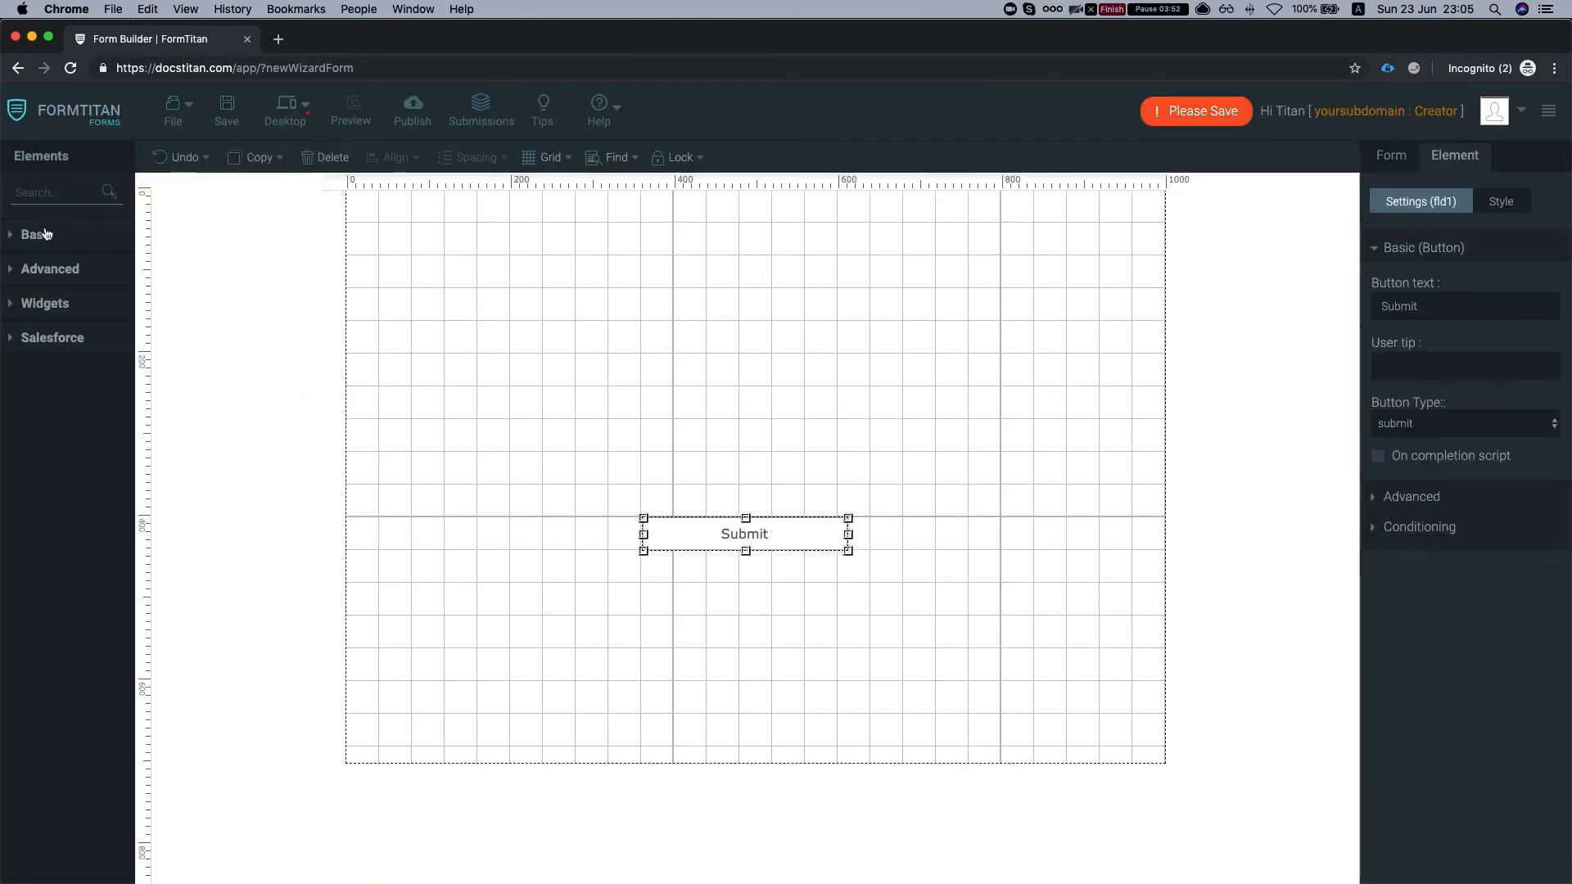
pyautogui.click(38, 234)
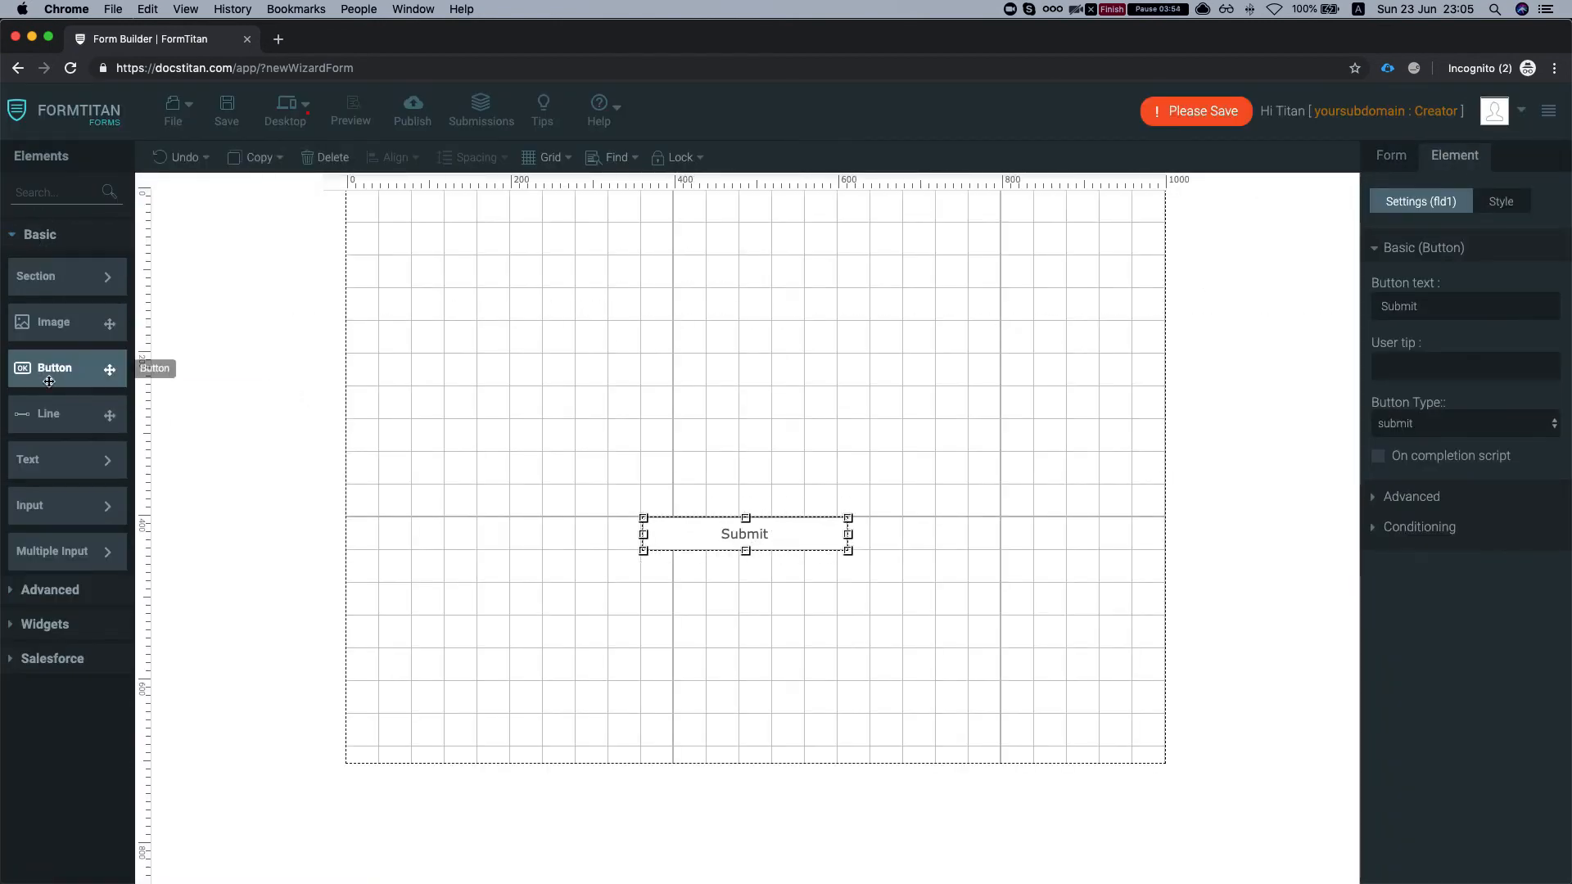
pyautogui.click(30, 506)
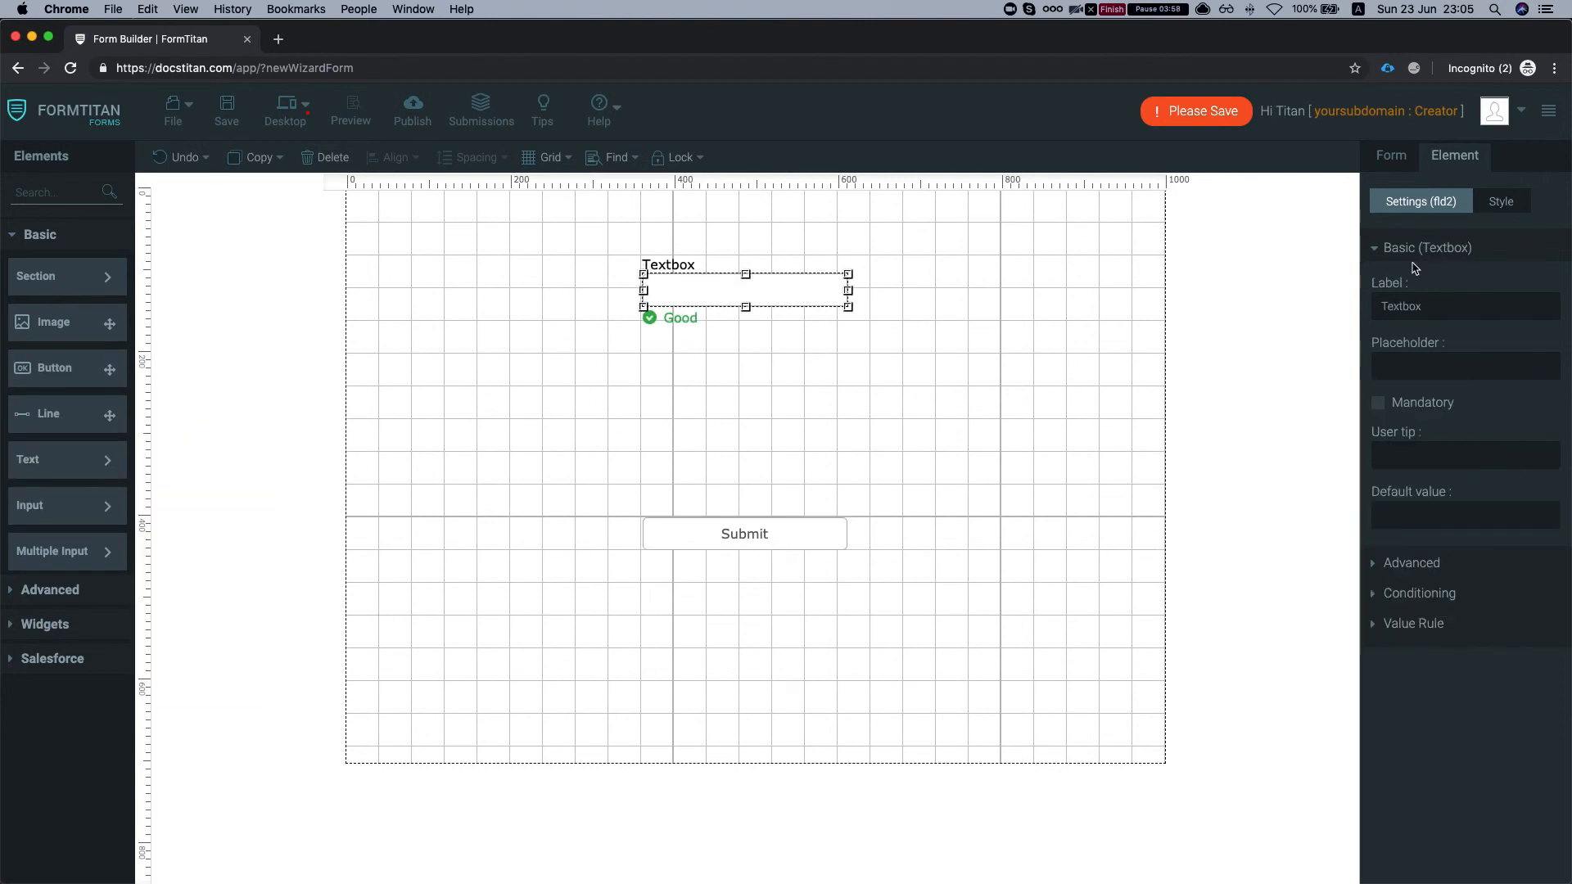
# In the Form tab's General settings, name the form 'Colab created form'.
pyautogui.click(1390, 156)
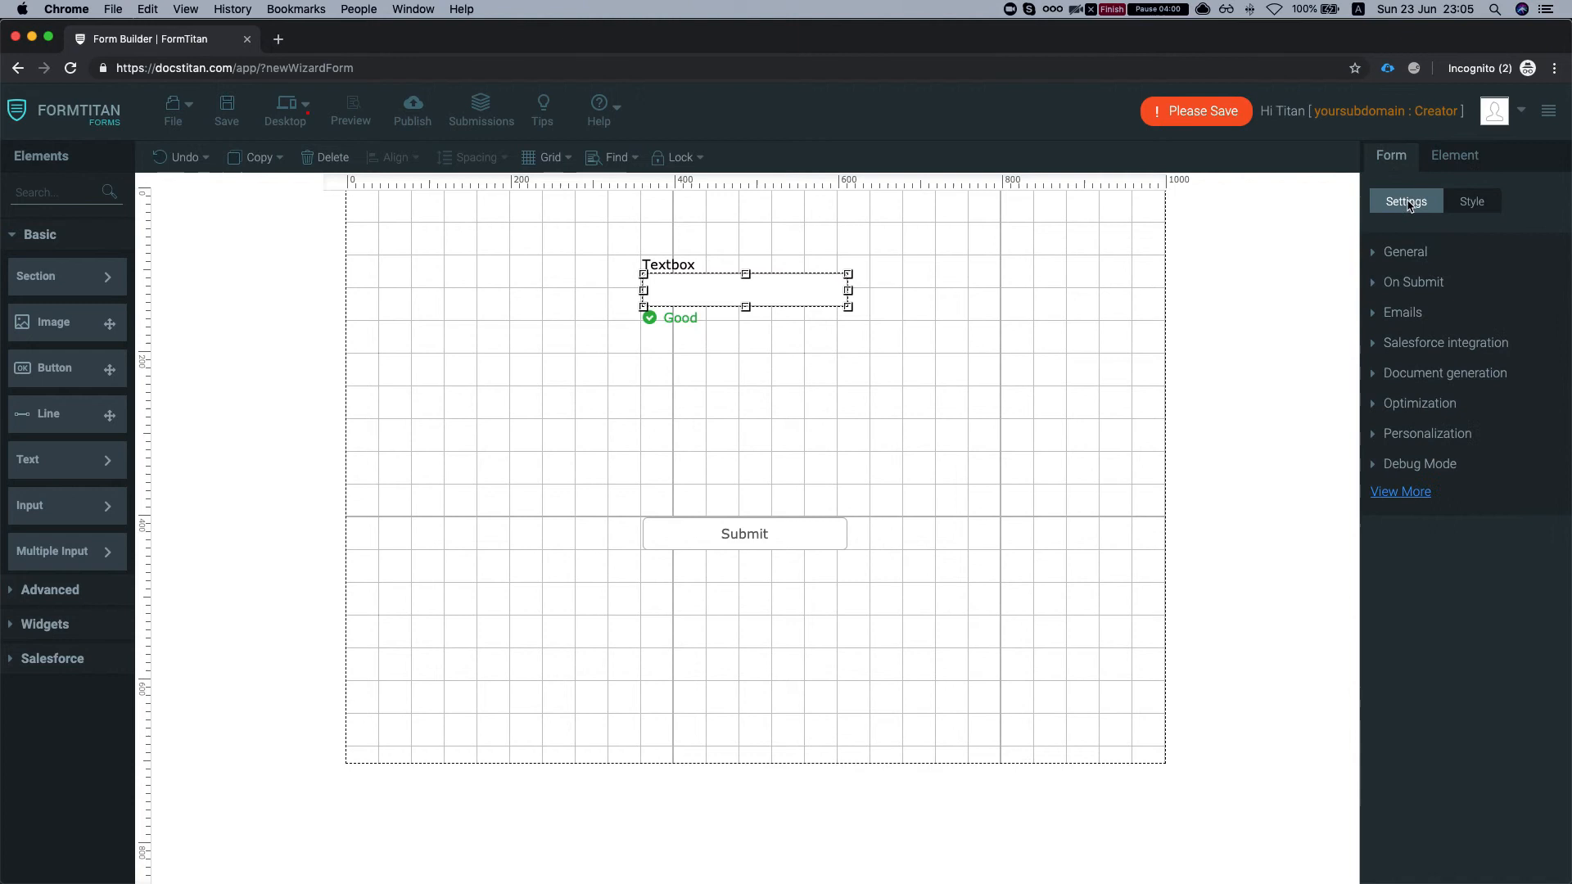
pyautogui.click(1405, 252)
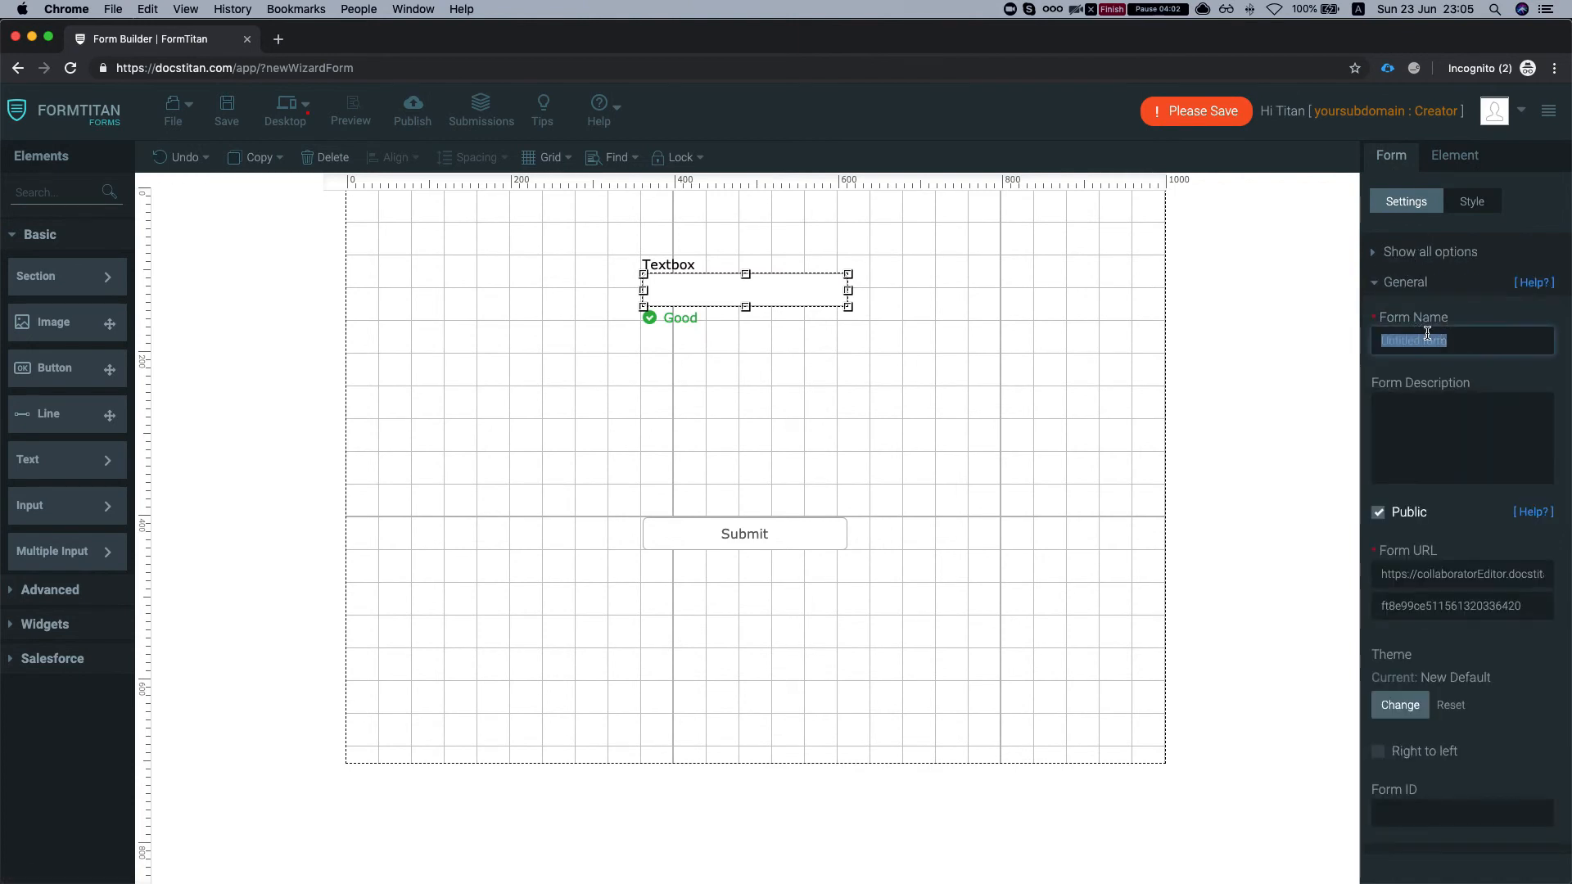
pyautogui.write('Colab')
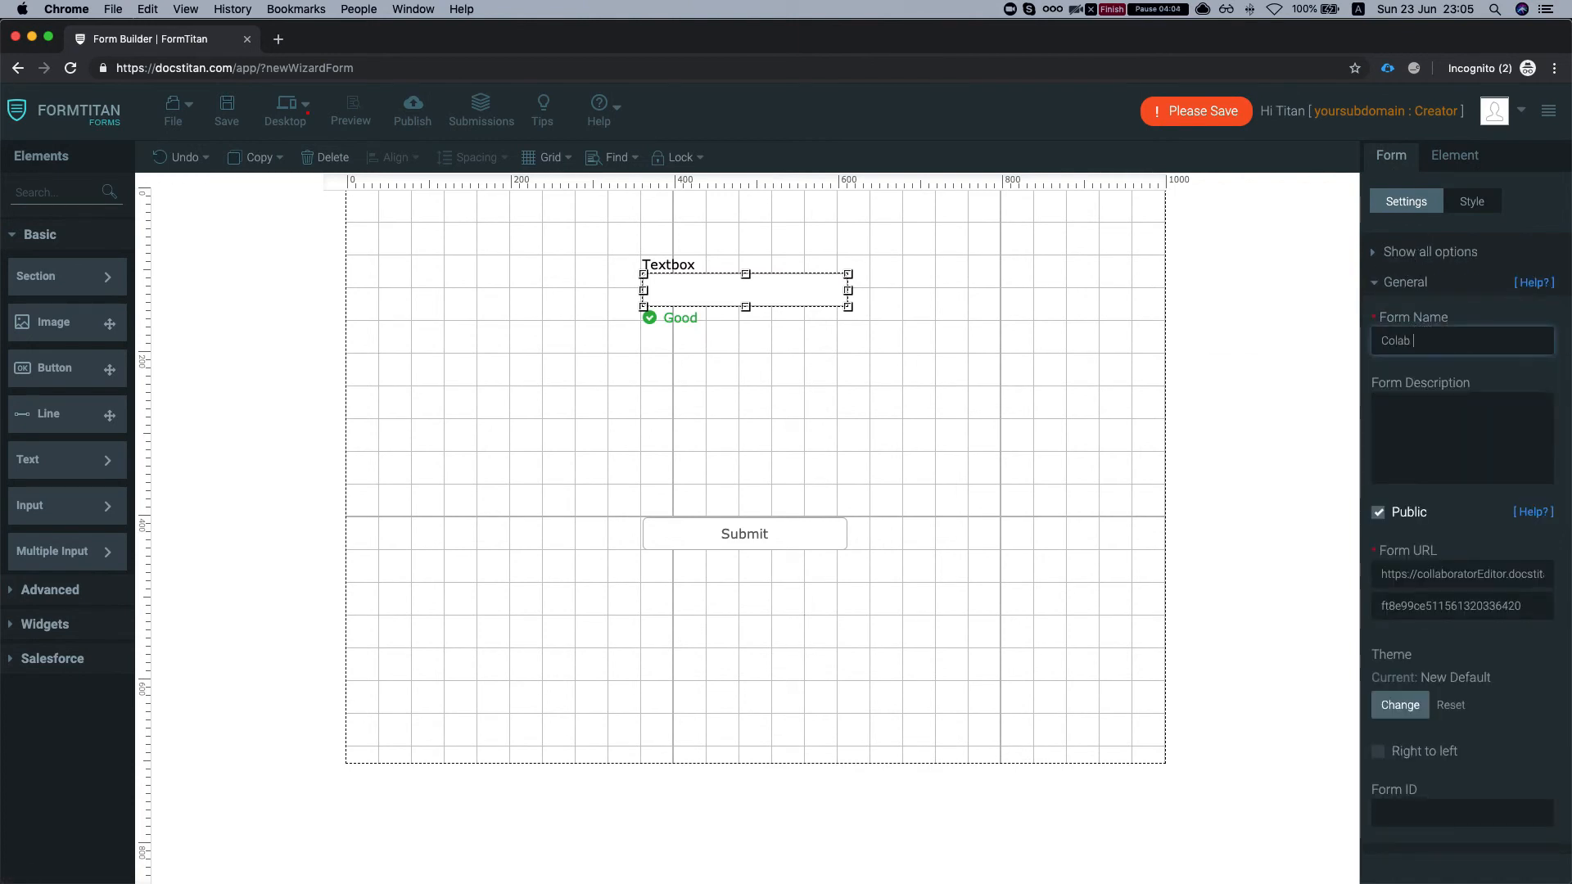
pyautogui.write('created')
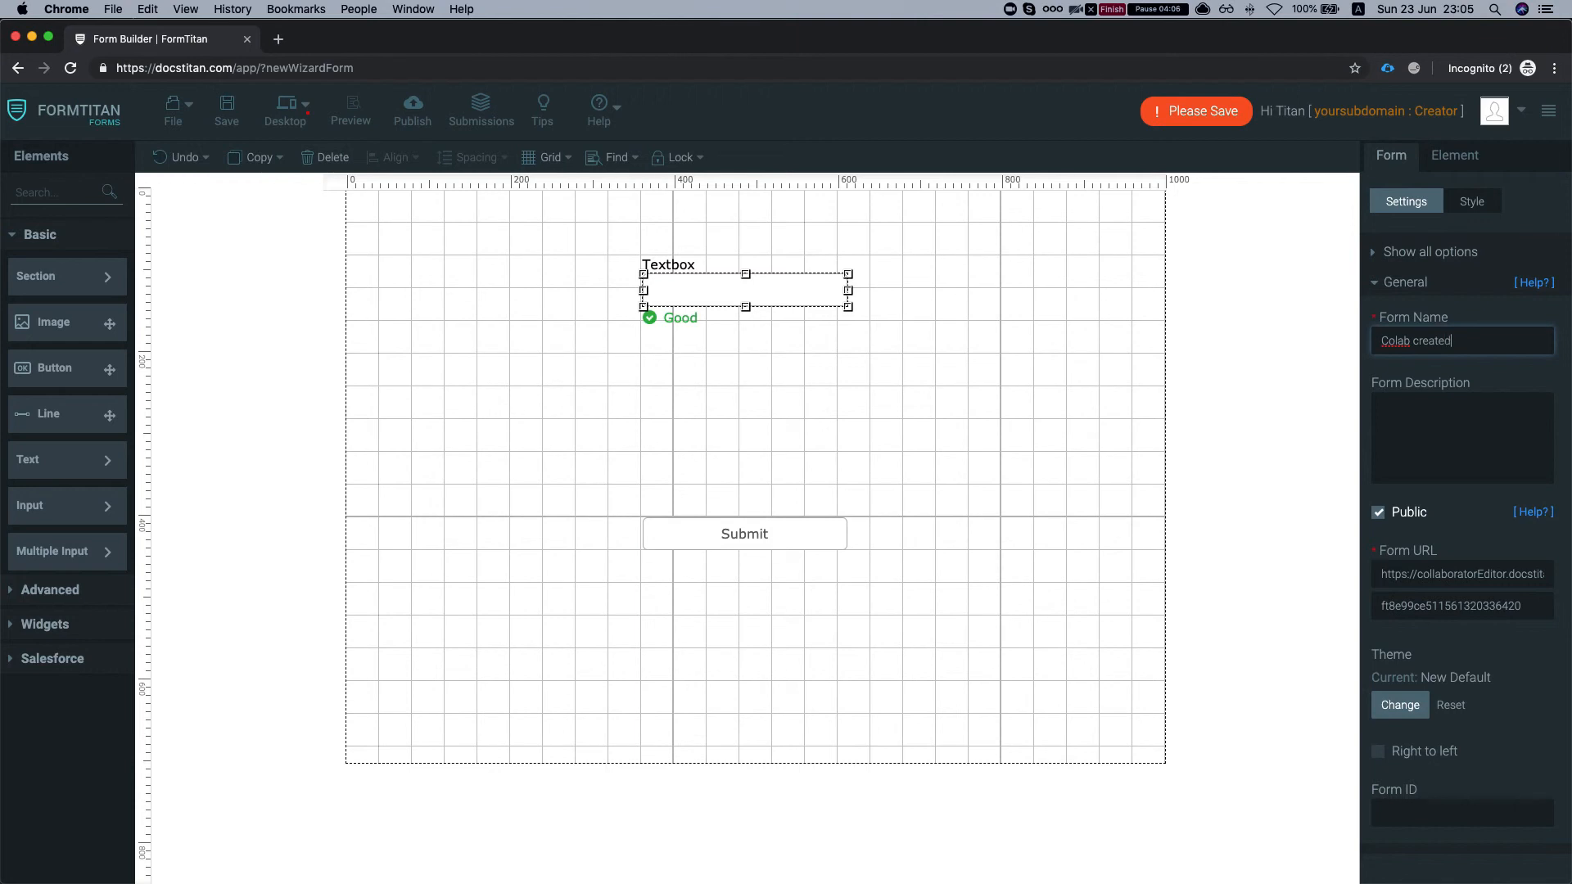
pyautogui.write('form')
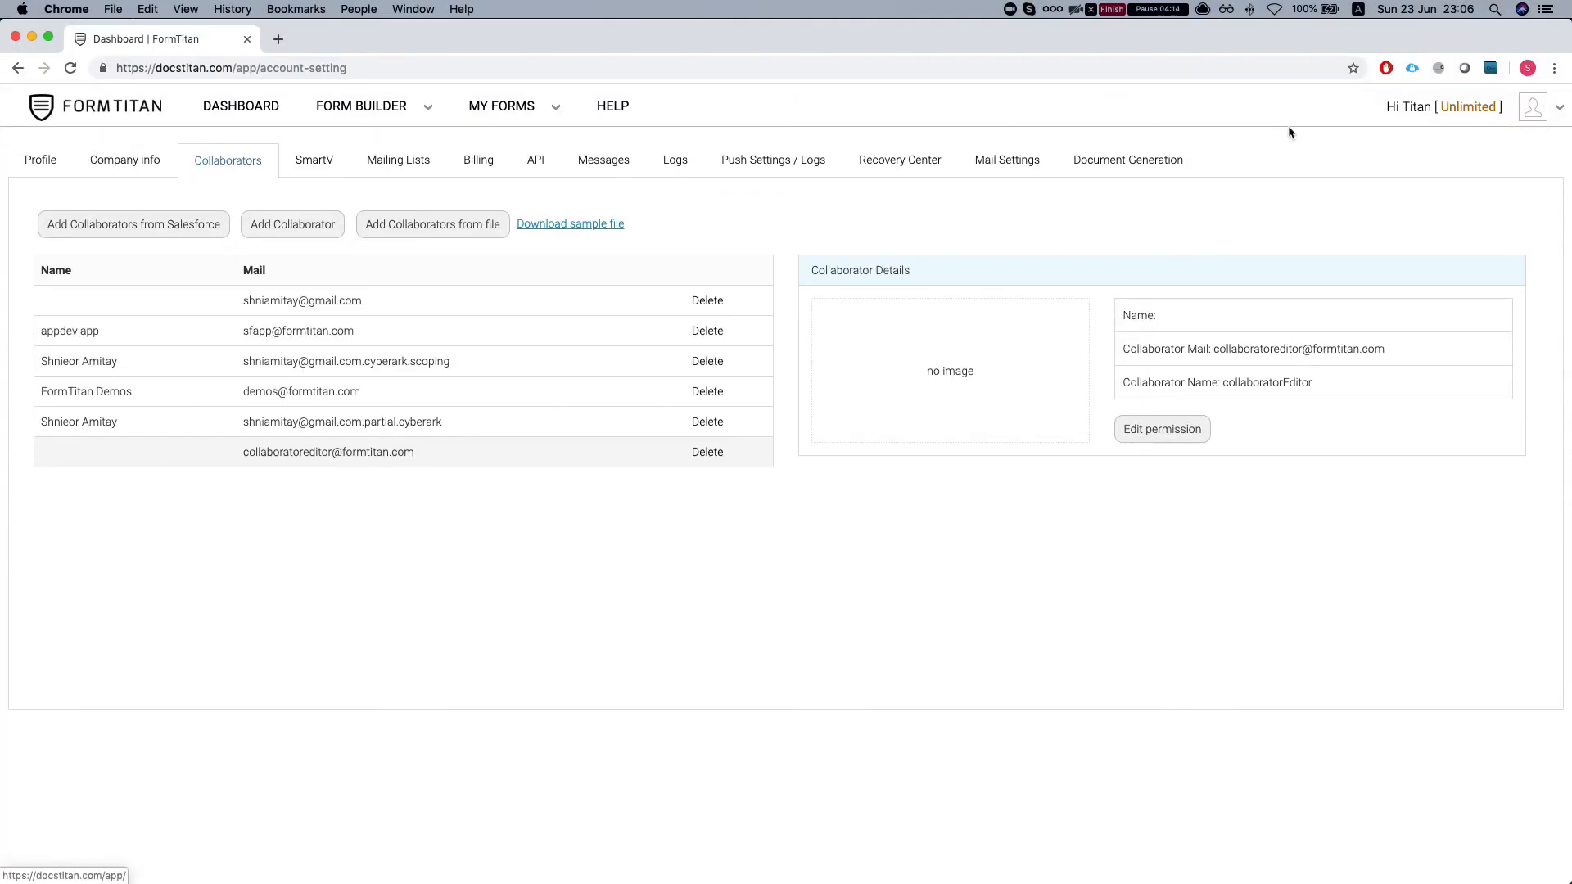
pyautogui.moveTo(697, 205)
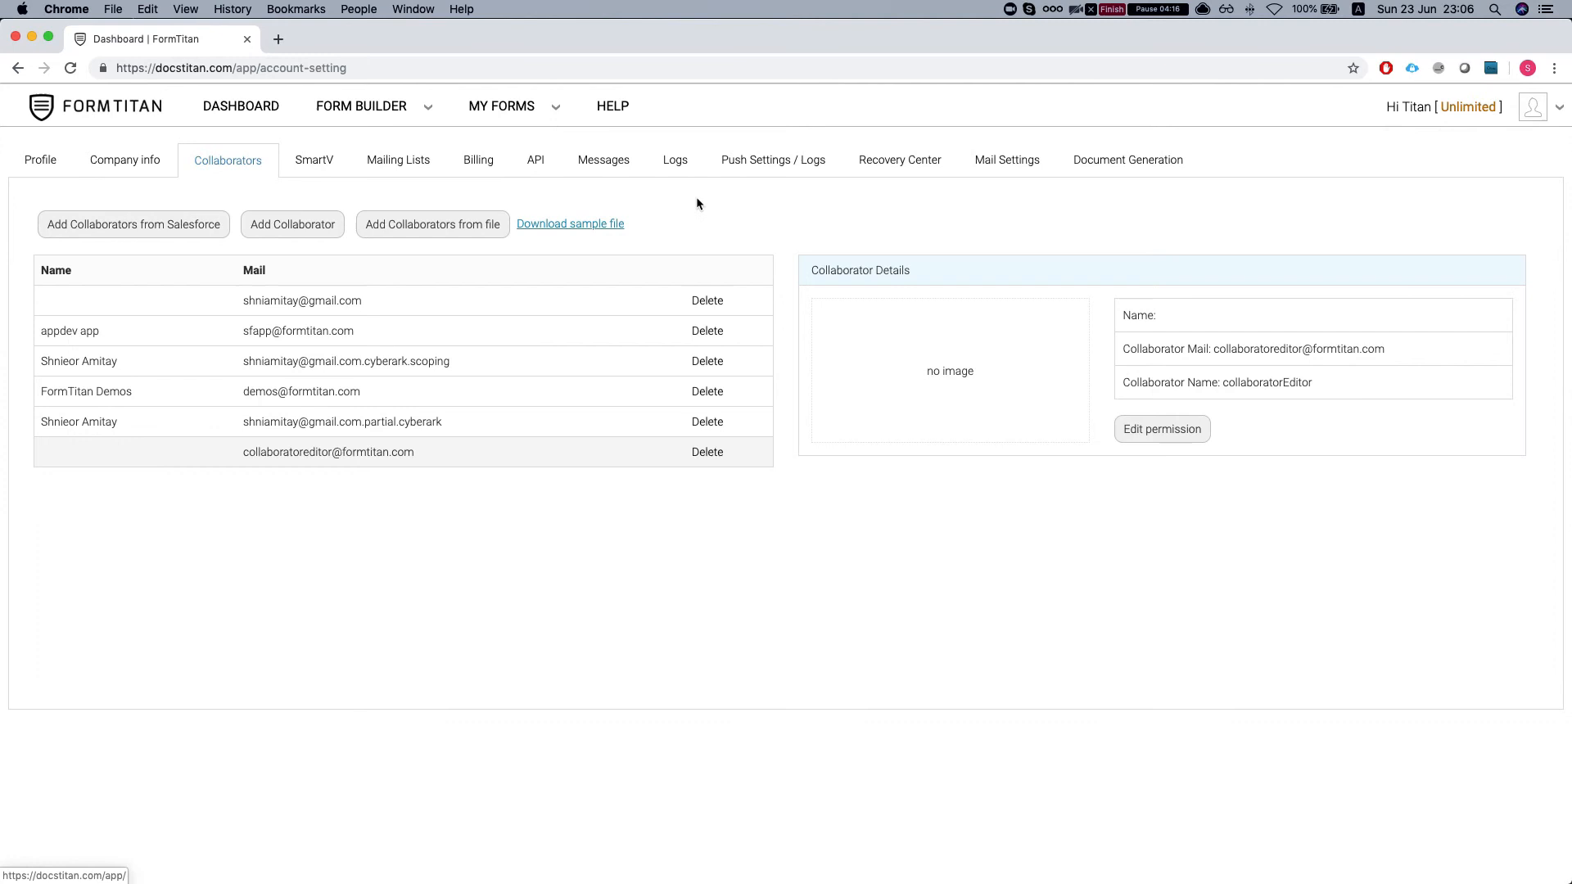
# Open My Forms, filter by 'cola' and select Colab created form.
pyautogui.click(360, 105)
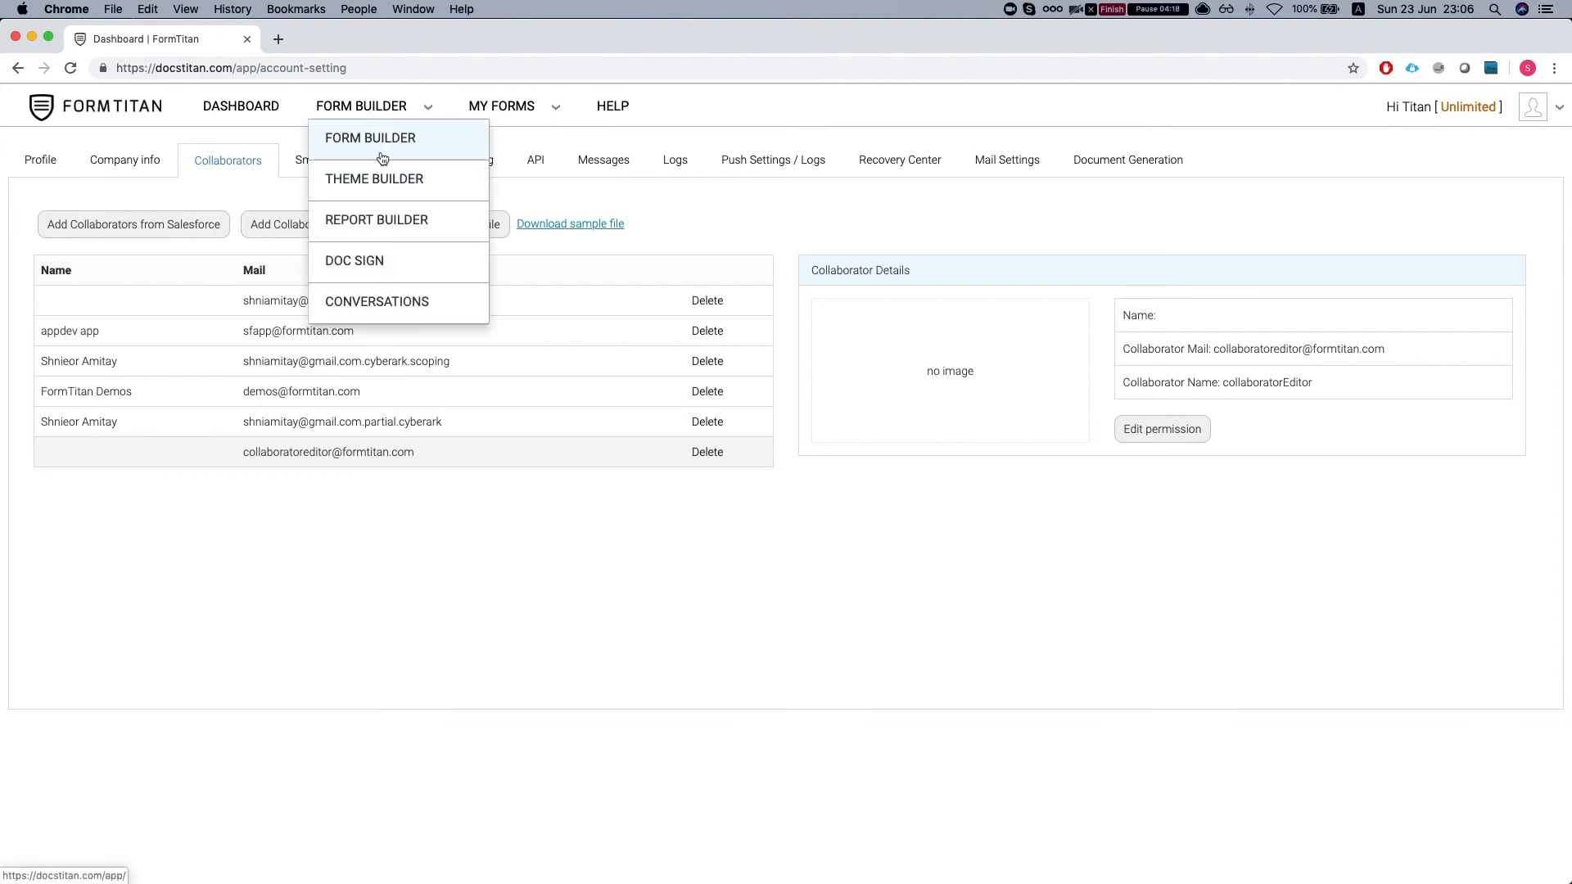
pyautogui.moveTo(521, 110)
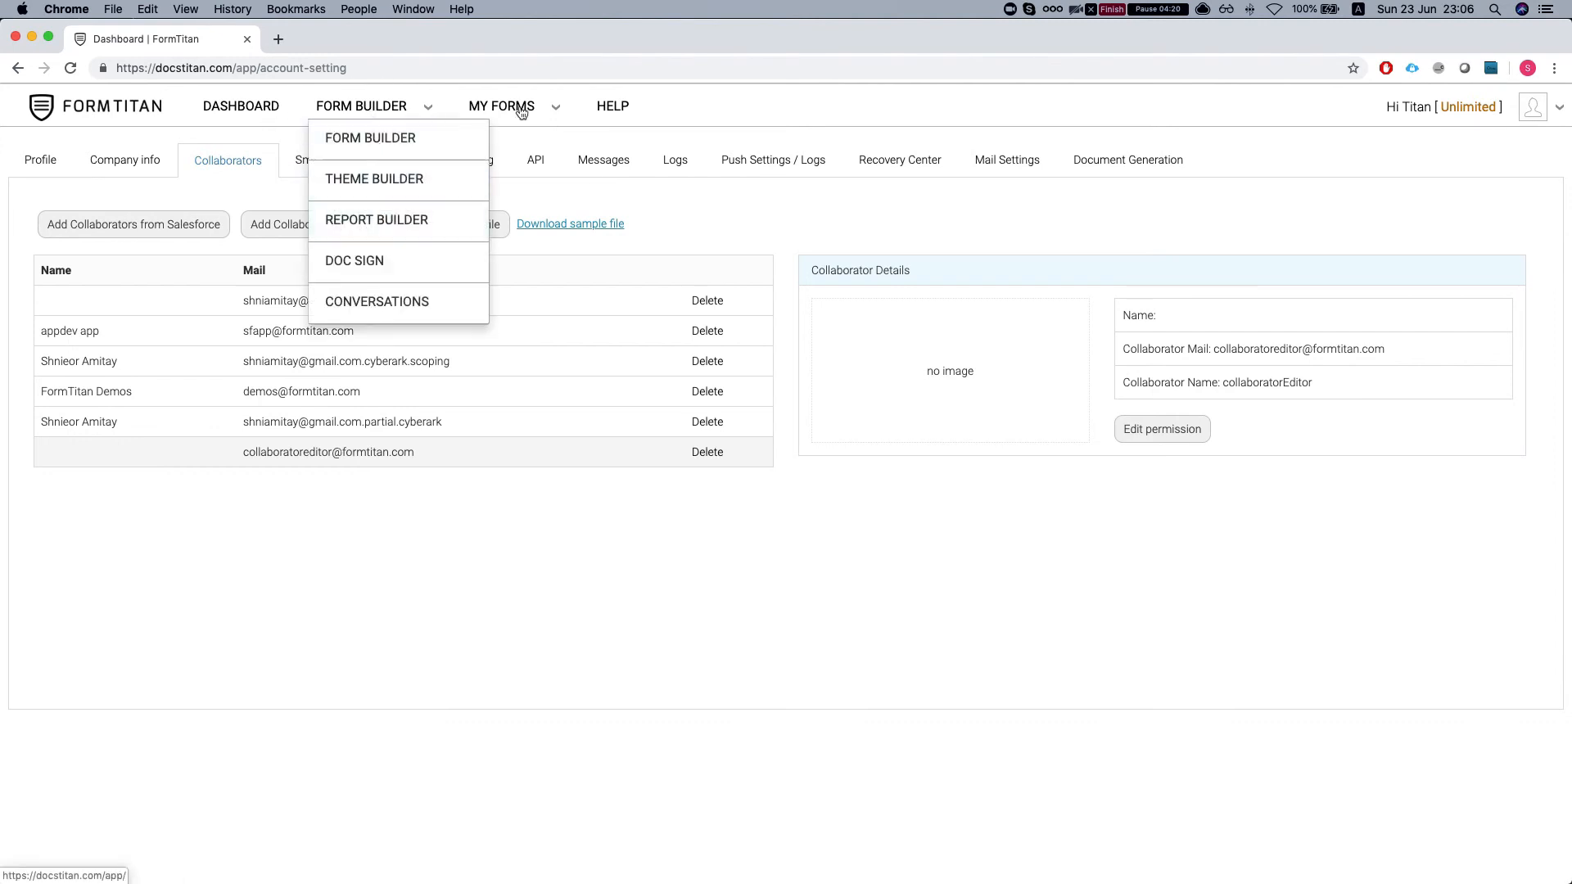
pyautogui.click(501, 105)
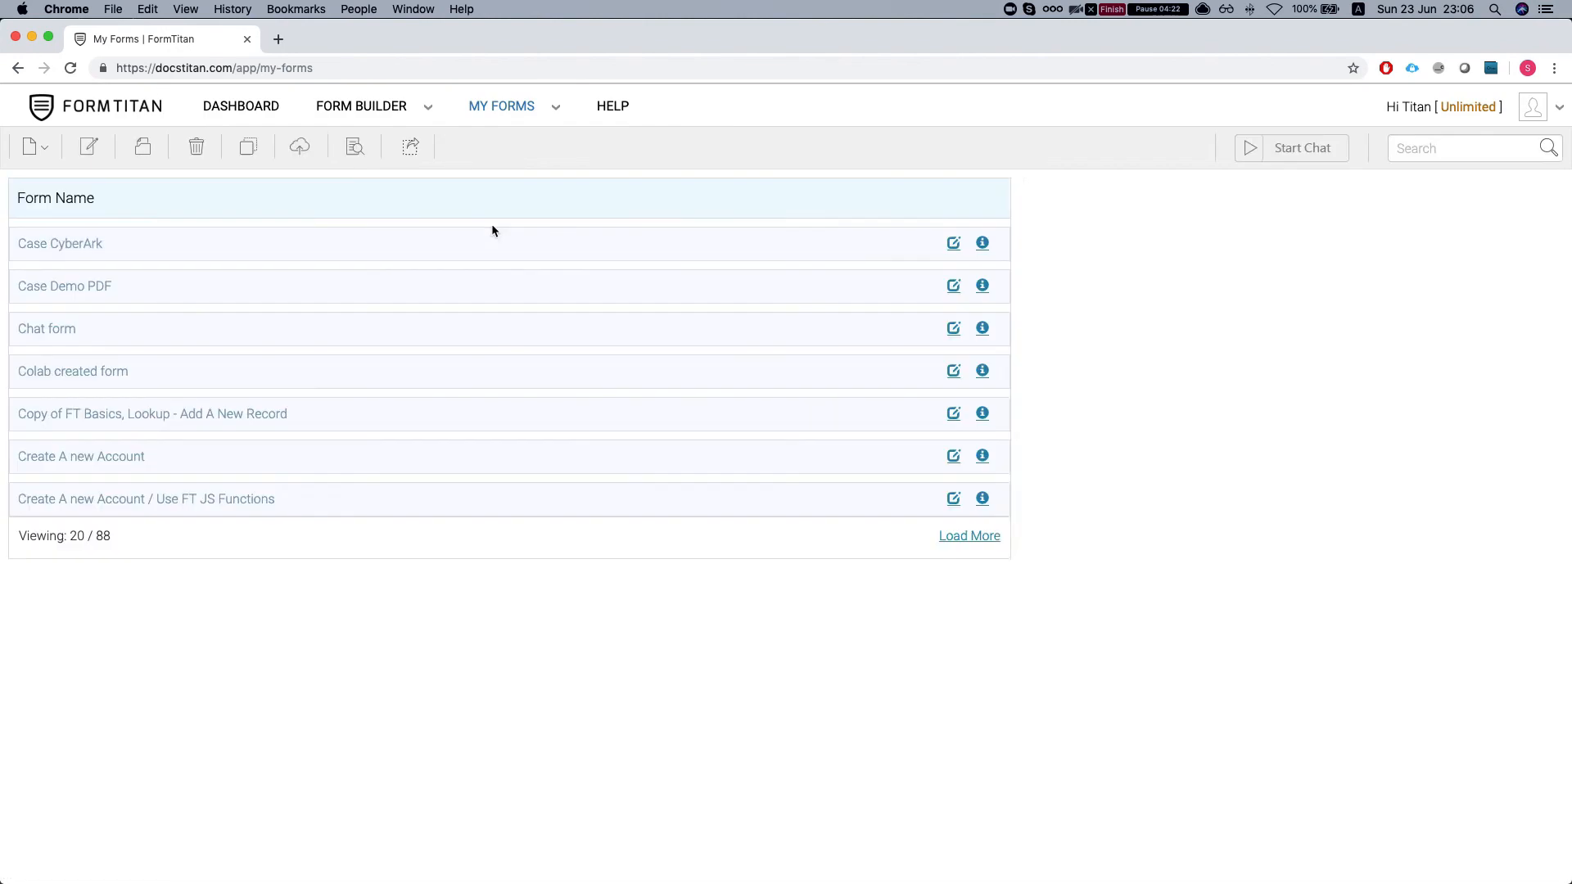
pyautogui.write('co')
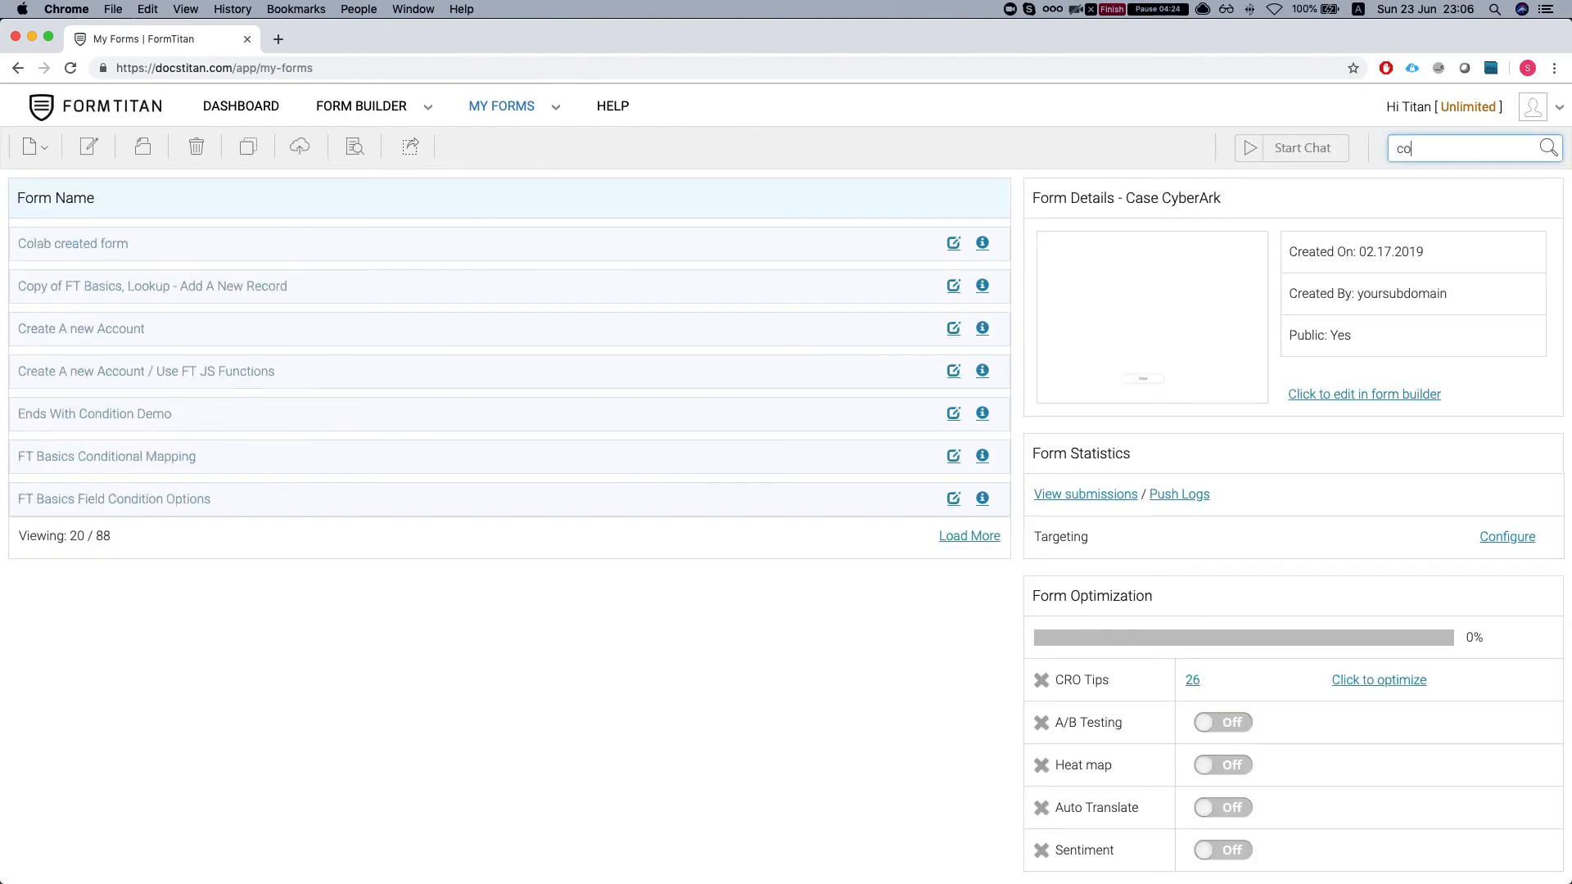
pyautogui.write('la')
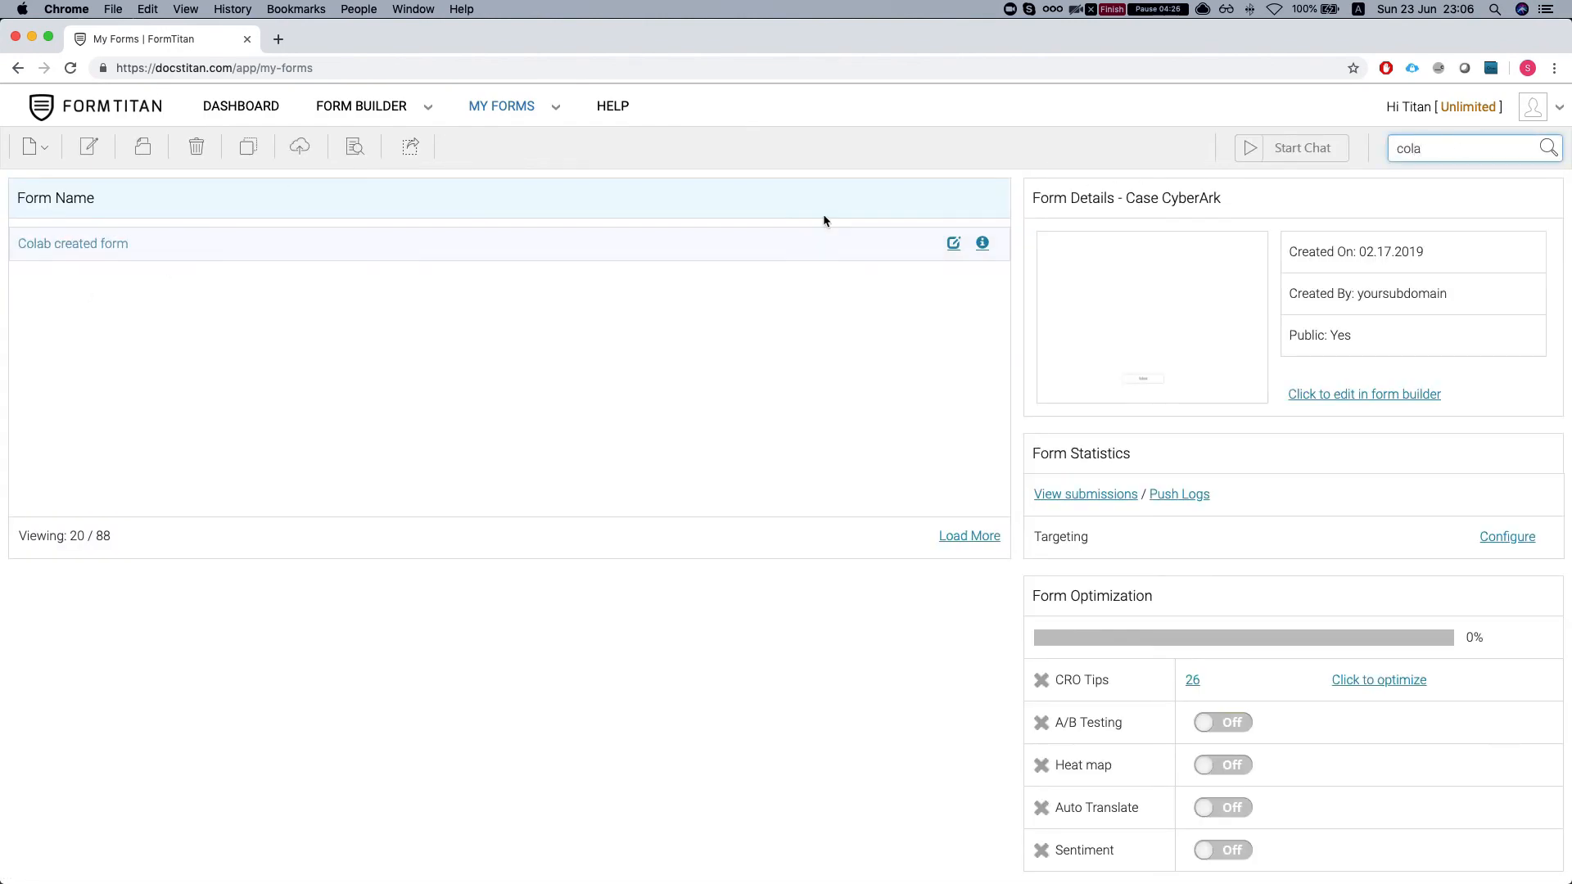
pyautogui.click(952, 244)
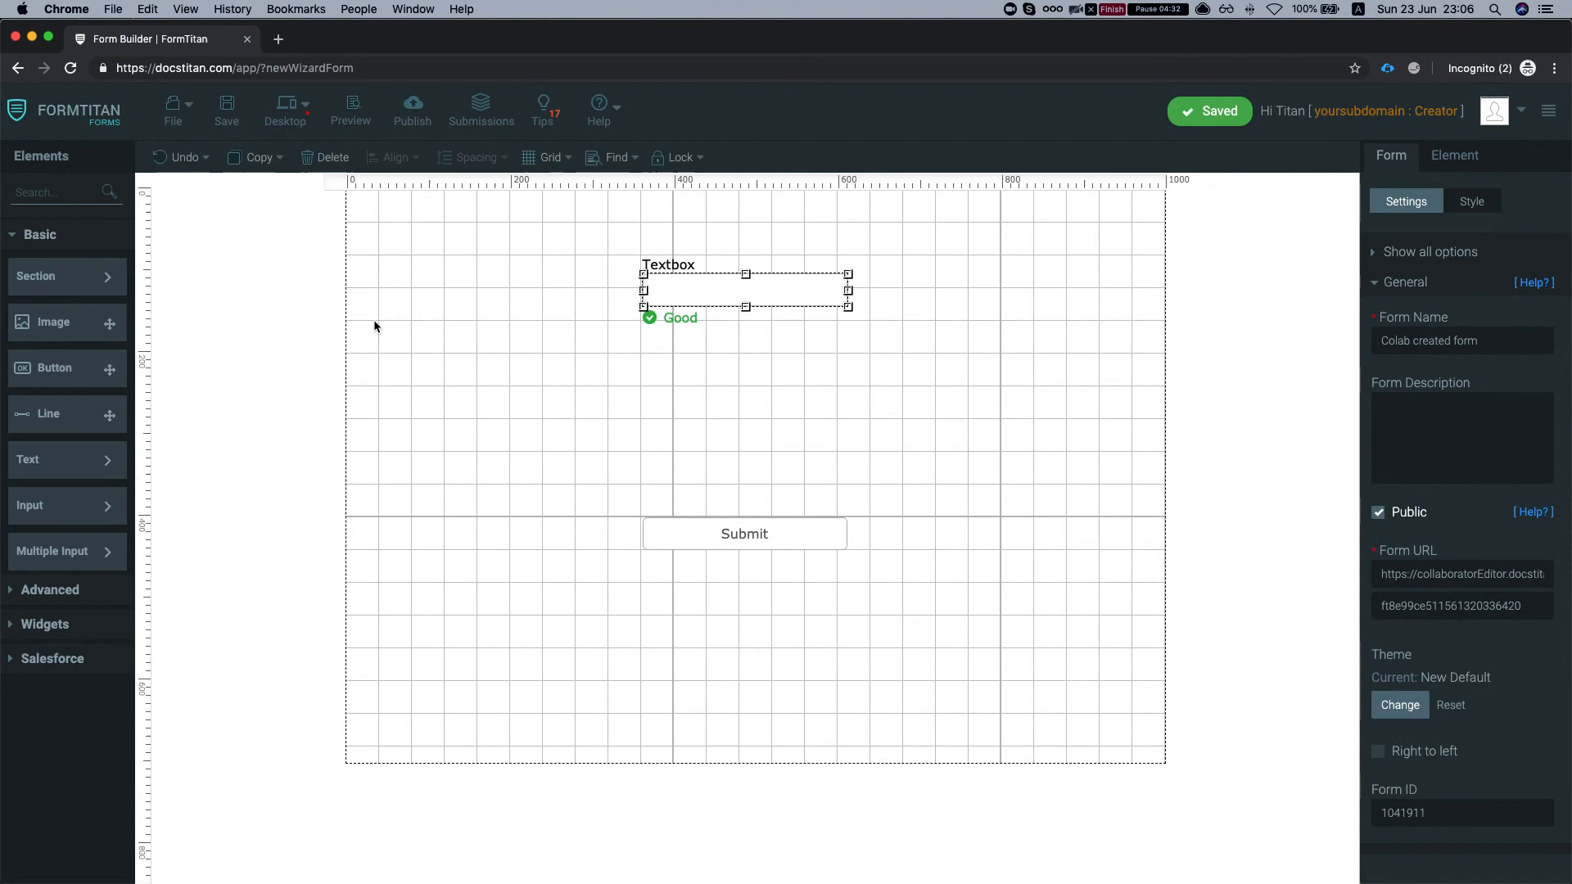
# Show the collaborator's shared forms via File > Open and select the 'Colab created form' card.
pyautogui.click(506, 279)
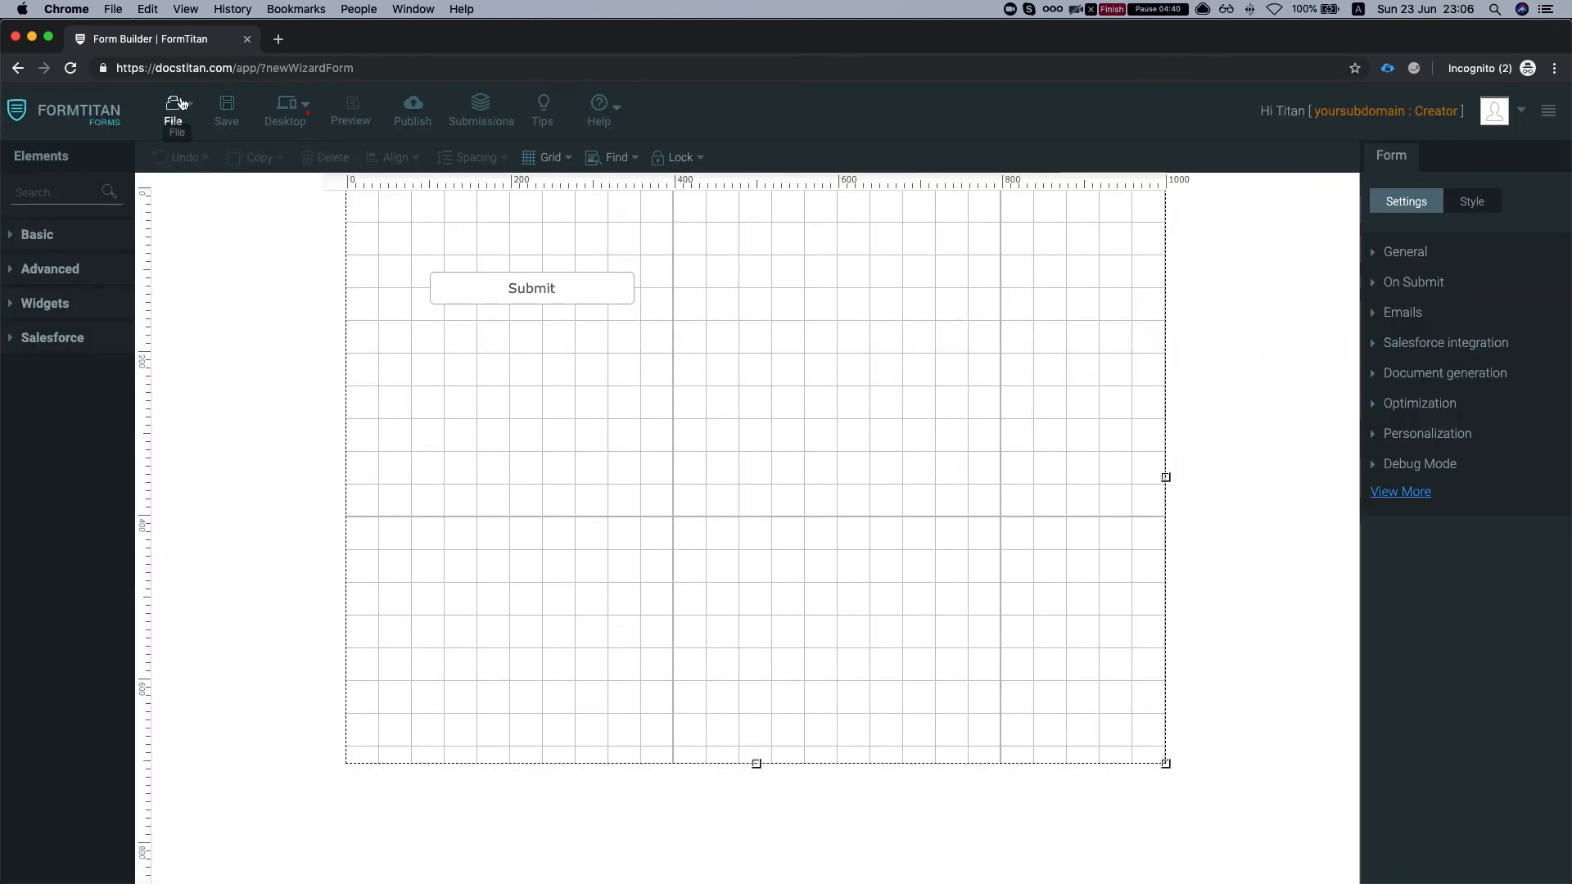
pyautogui.click(172, 110)
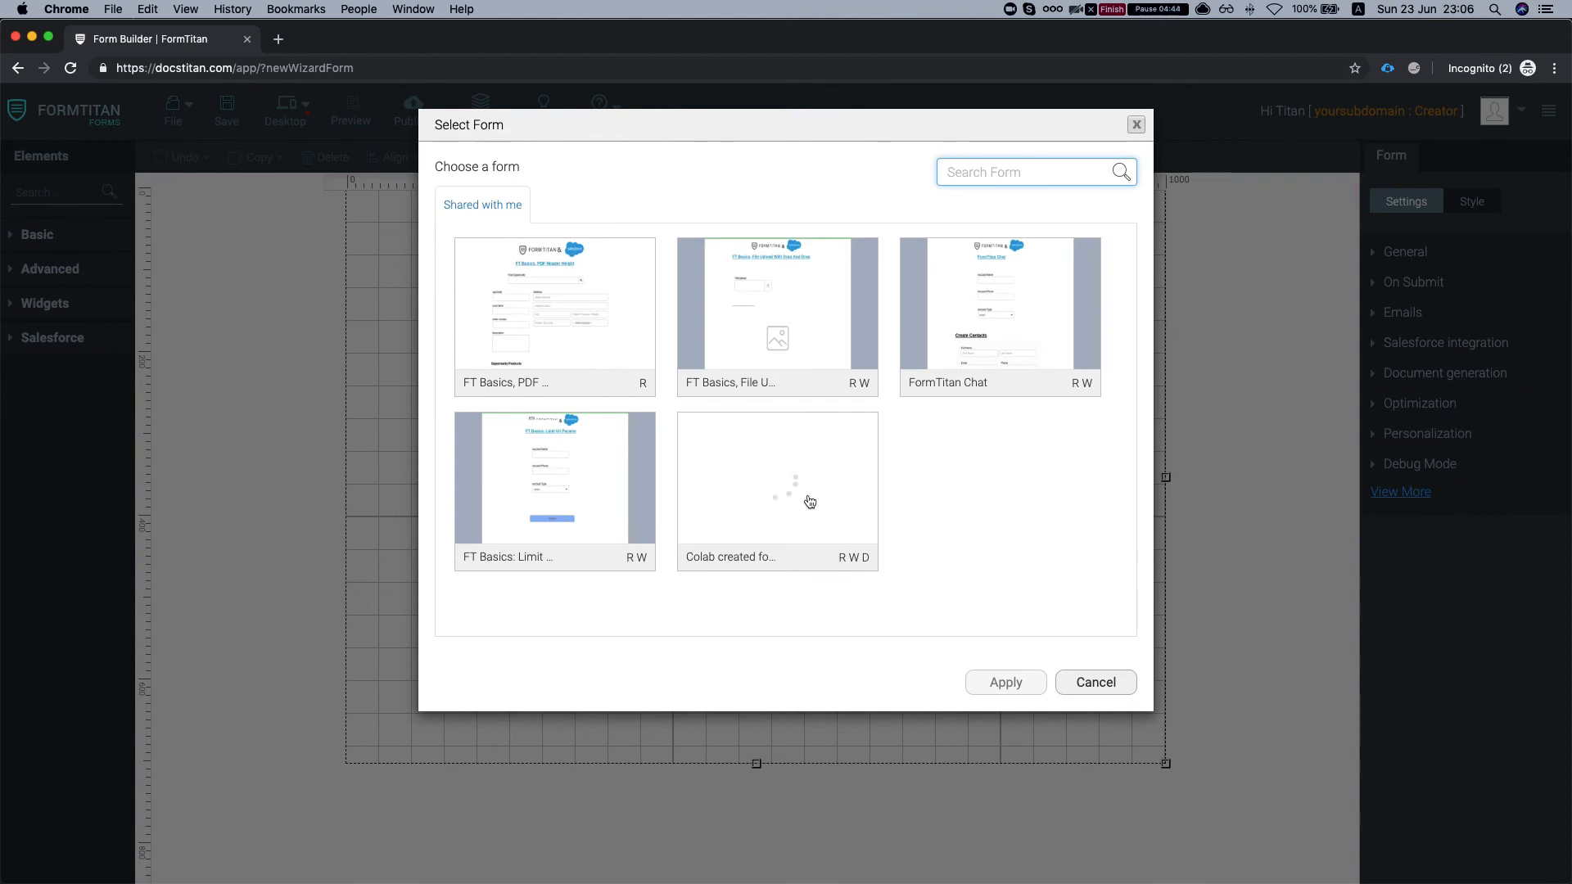
pyautogui.click(776, 491)
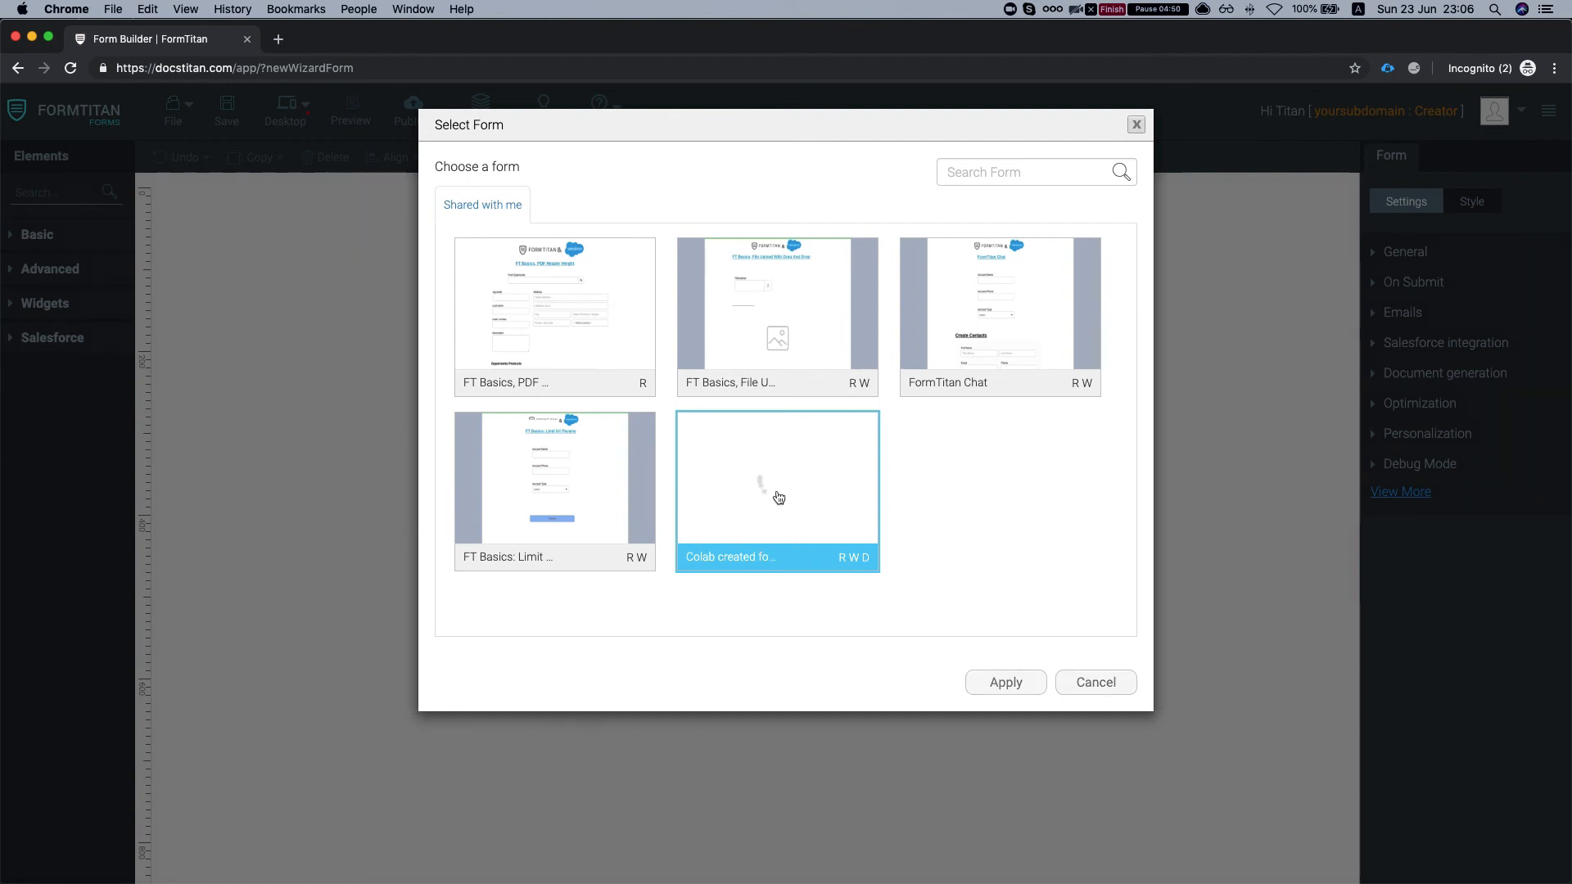
pyautogui.click(1003, 681)
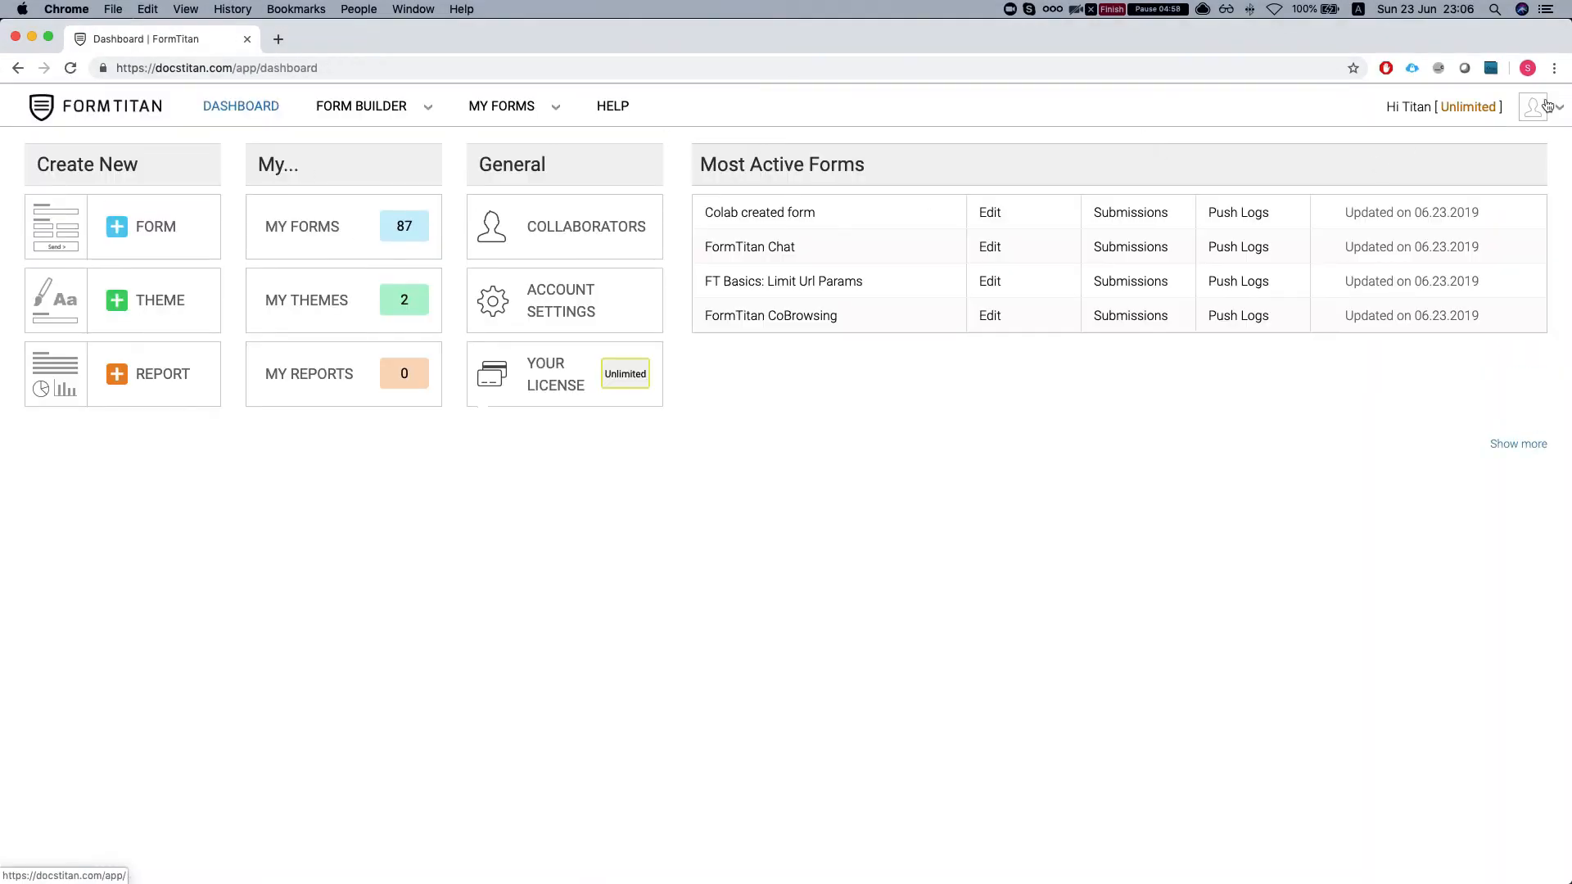
# Reach the editor collaborator's permission settings under Account Settings > Collaborators.
pyautogui.click(560, 300)
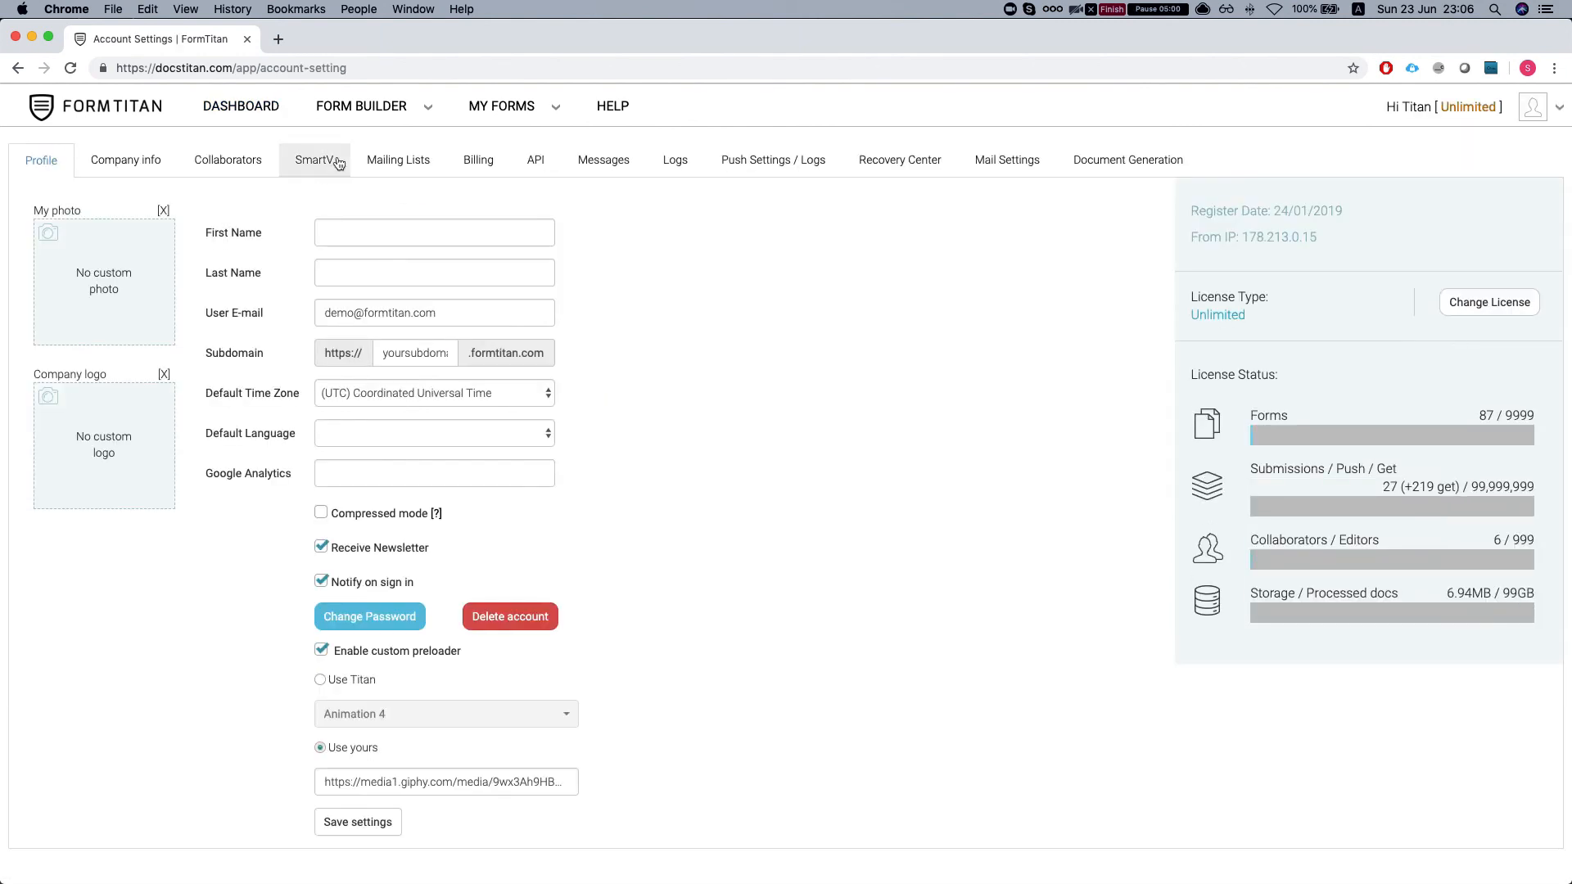
pyautogui.click(227, 159)
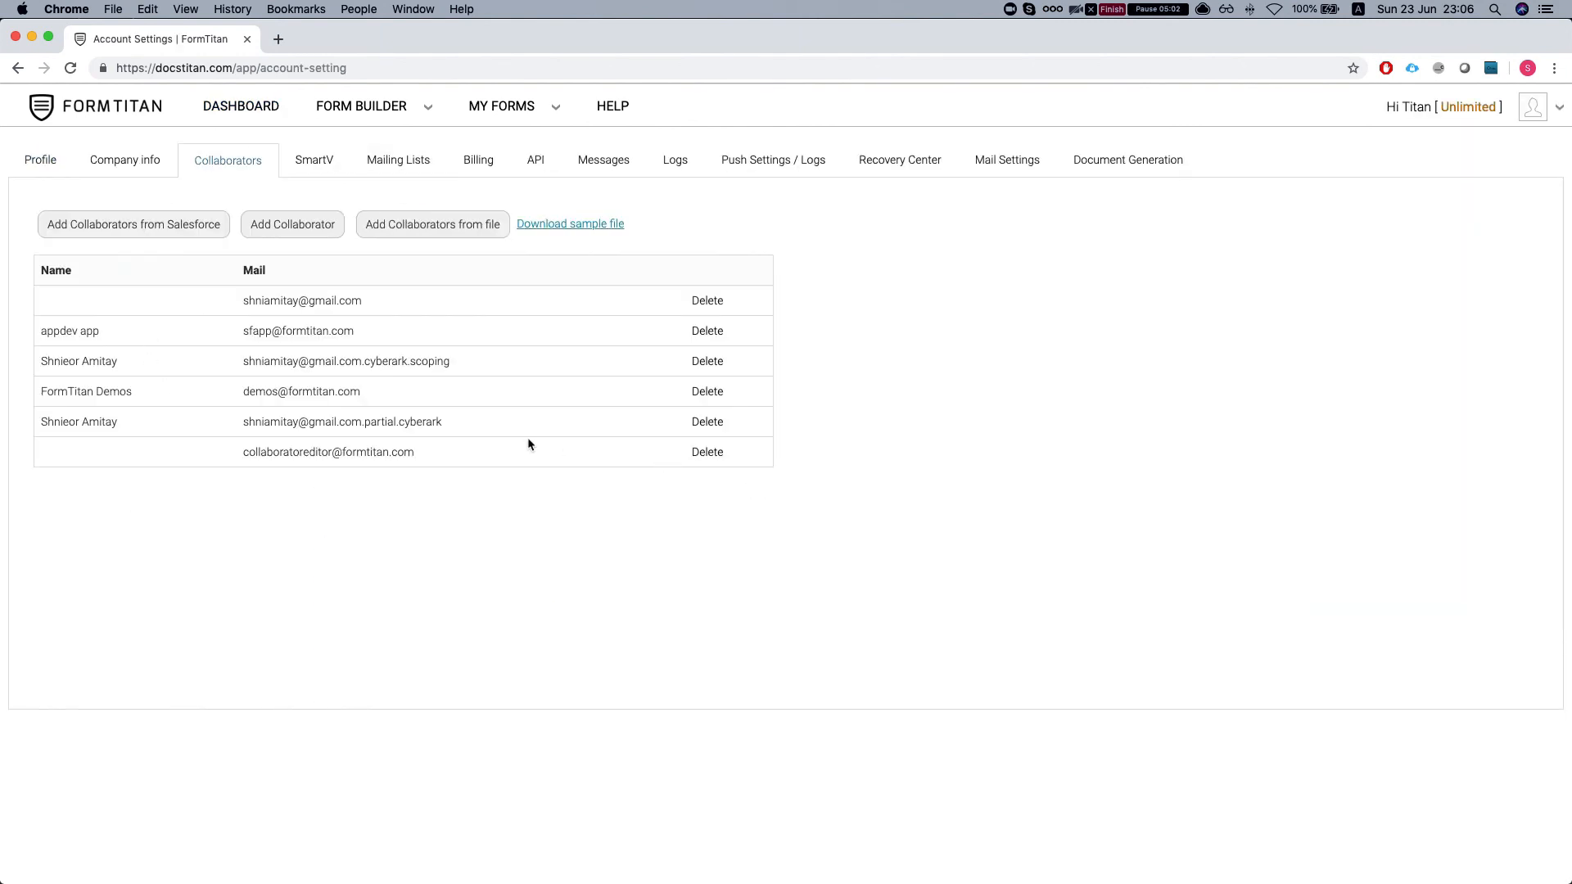
pyautogui.click(328, 452)
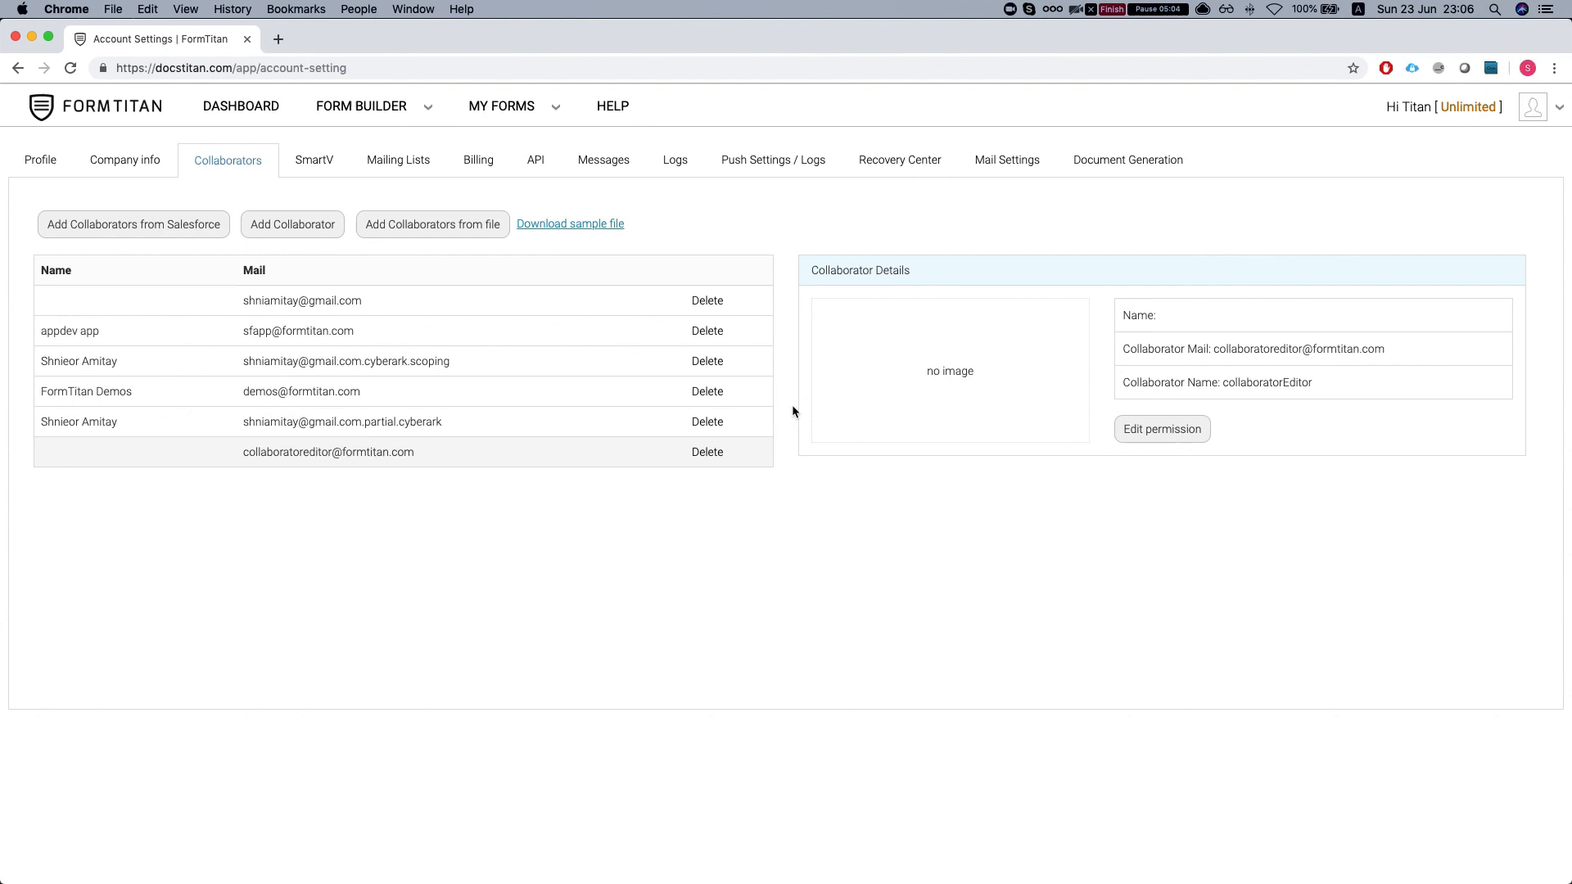
pyautogui.click(1161, 427)
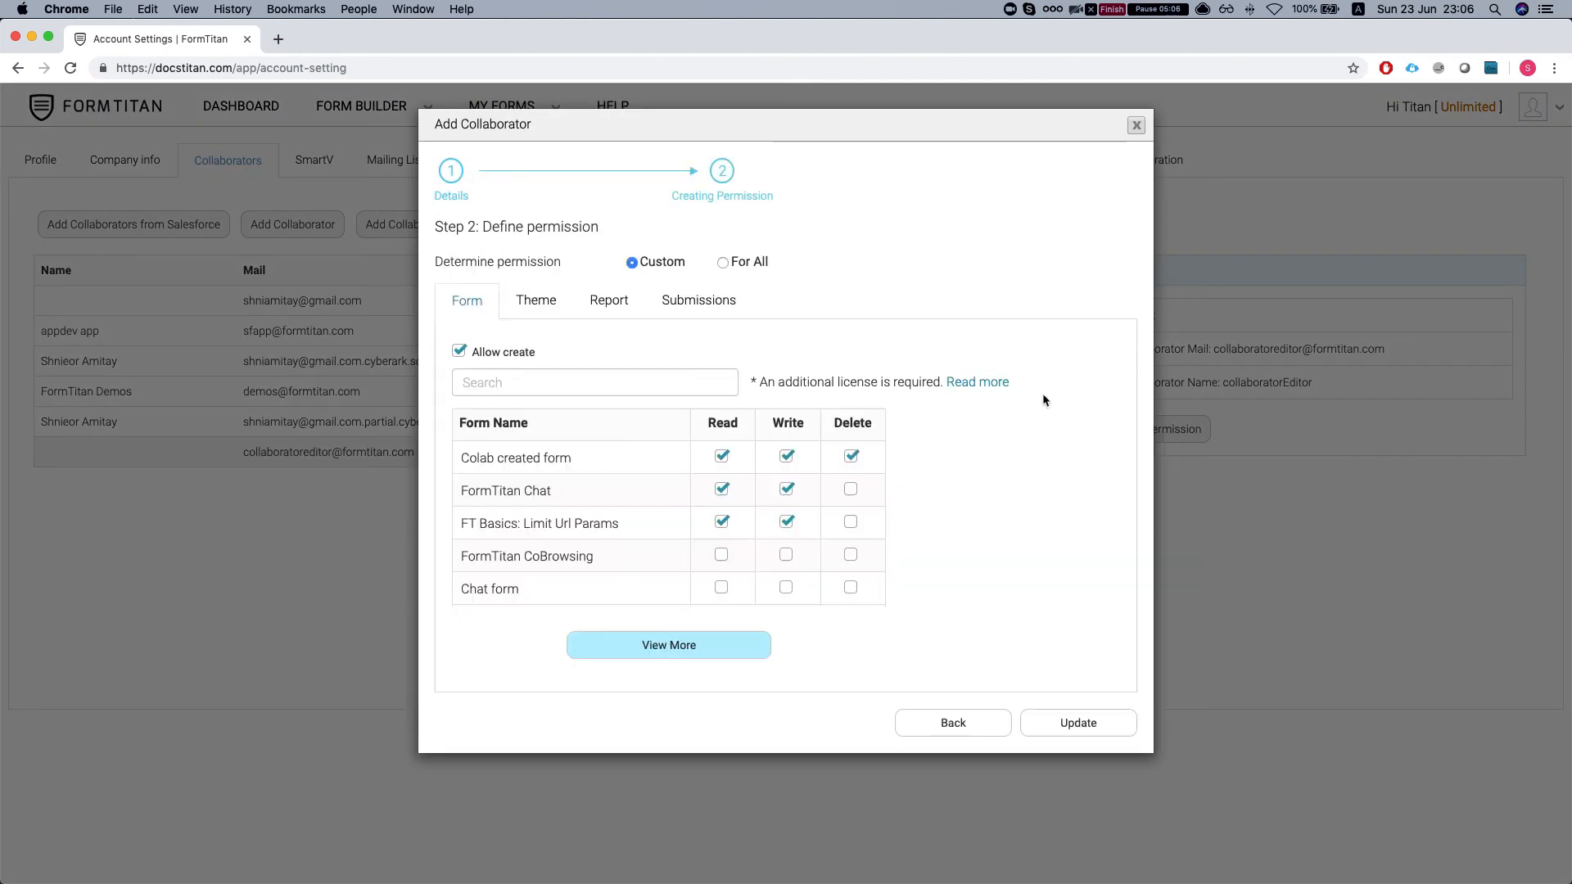
# Filter by 'cola', remove Write access for Colab created form and update the permissions.
pyautogui.write('cola')
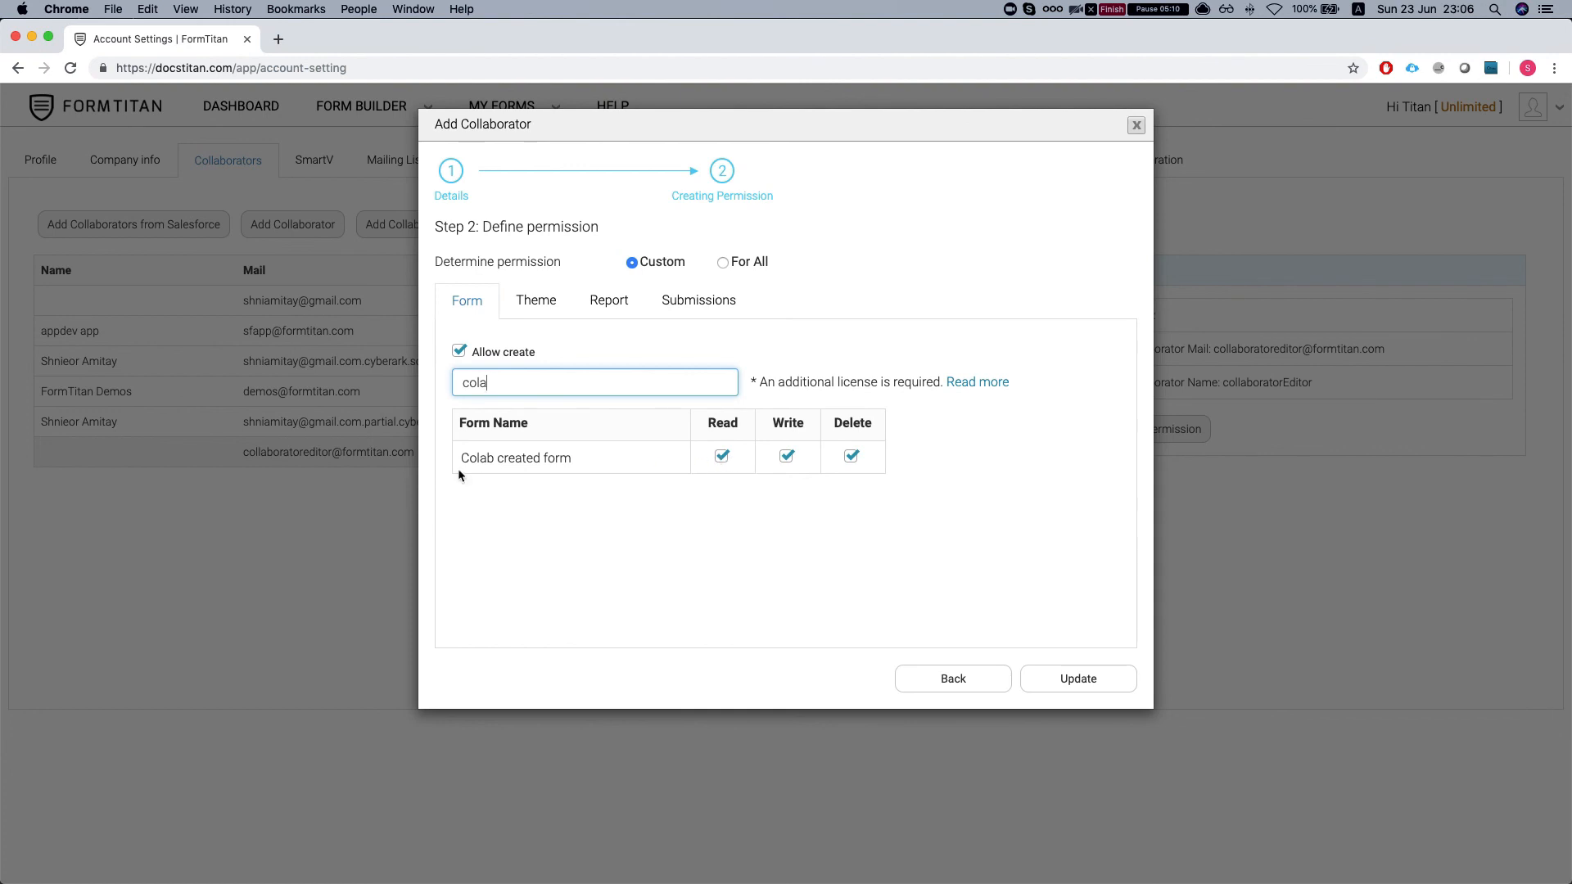
pyautogui.doubleClick(516, 457)
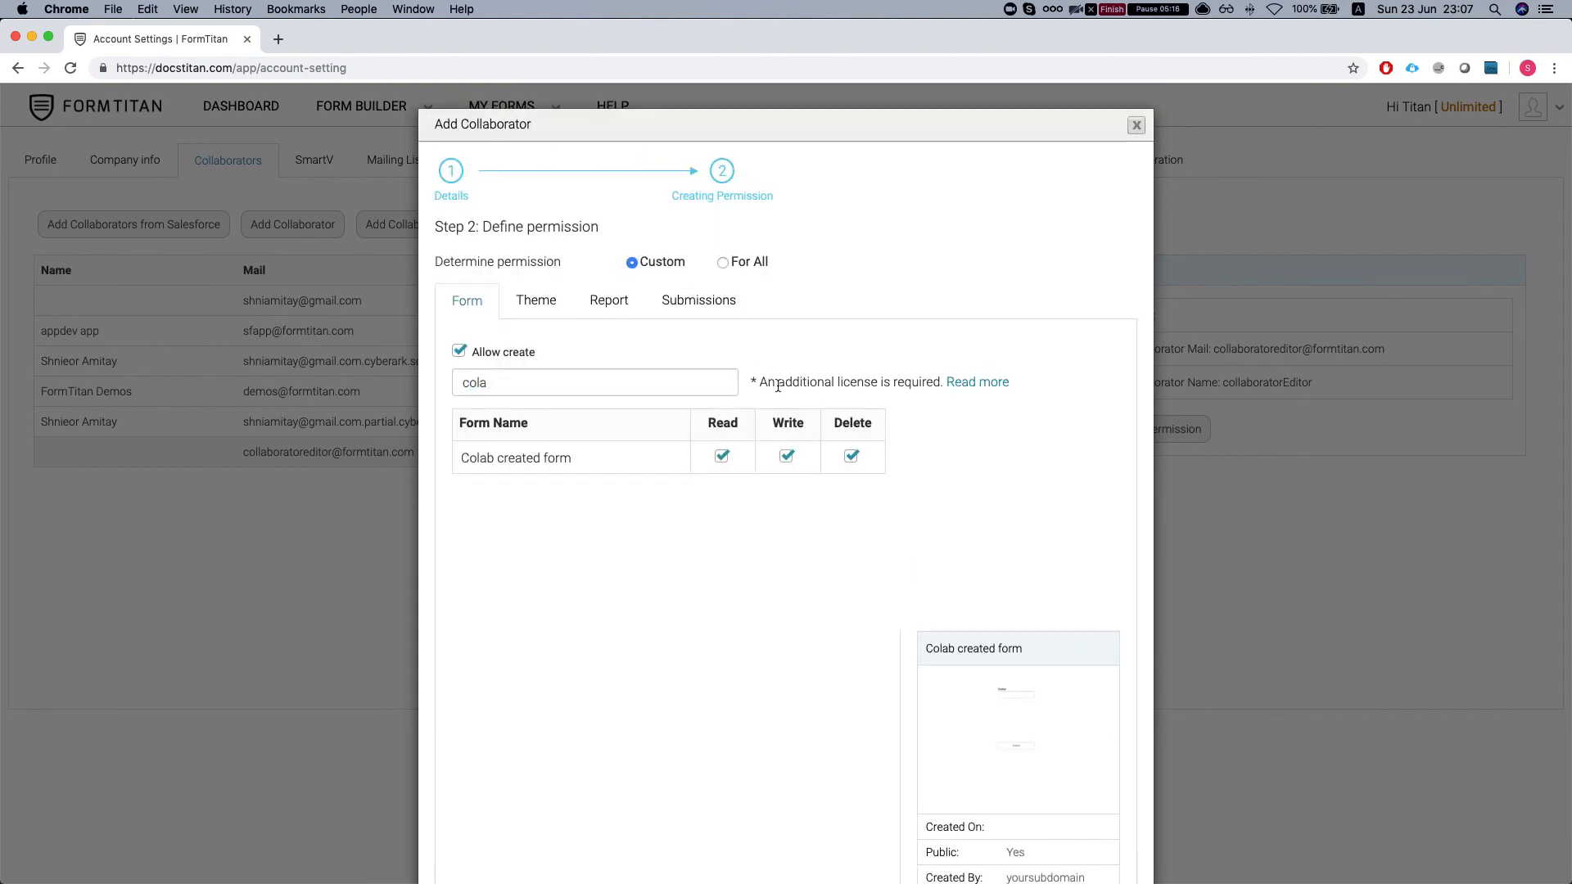
pyautogui.click(851, 457)
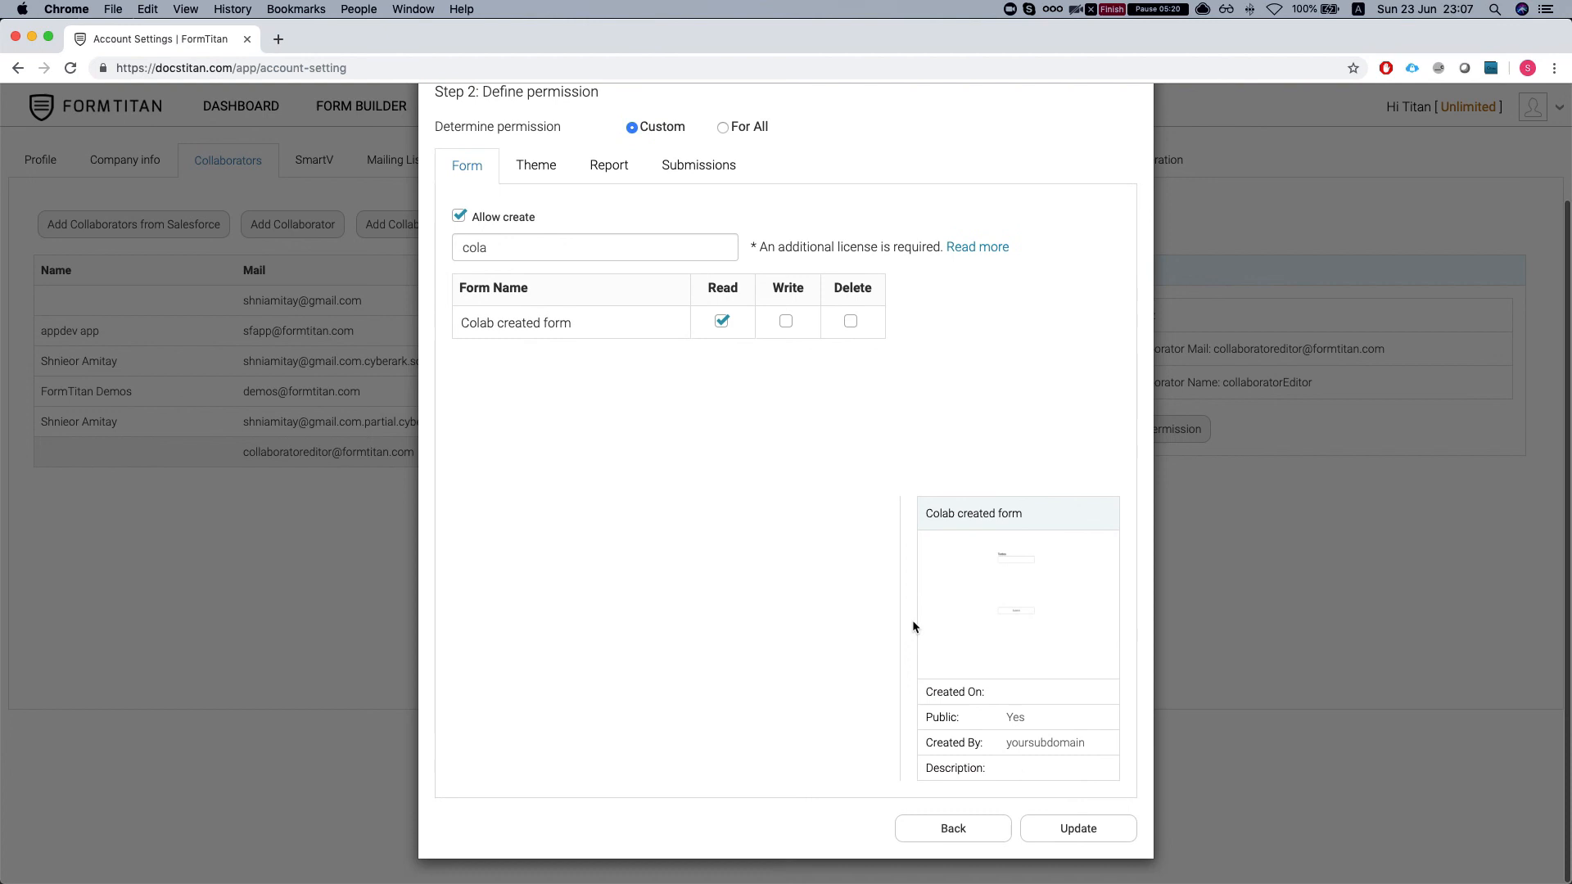
pyautogui.click(1077, 828)
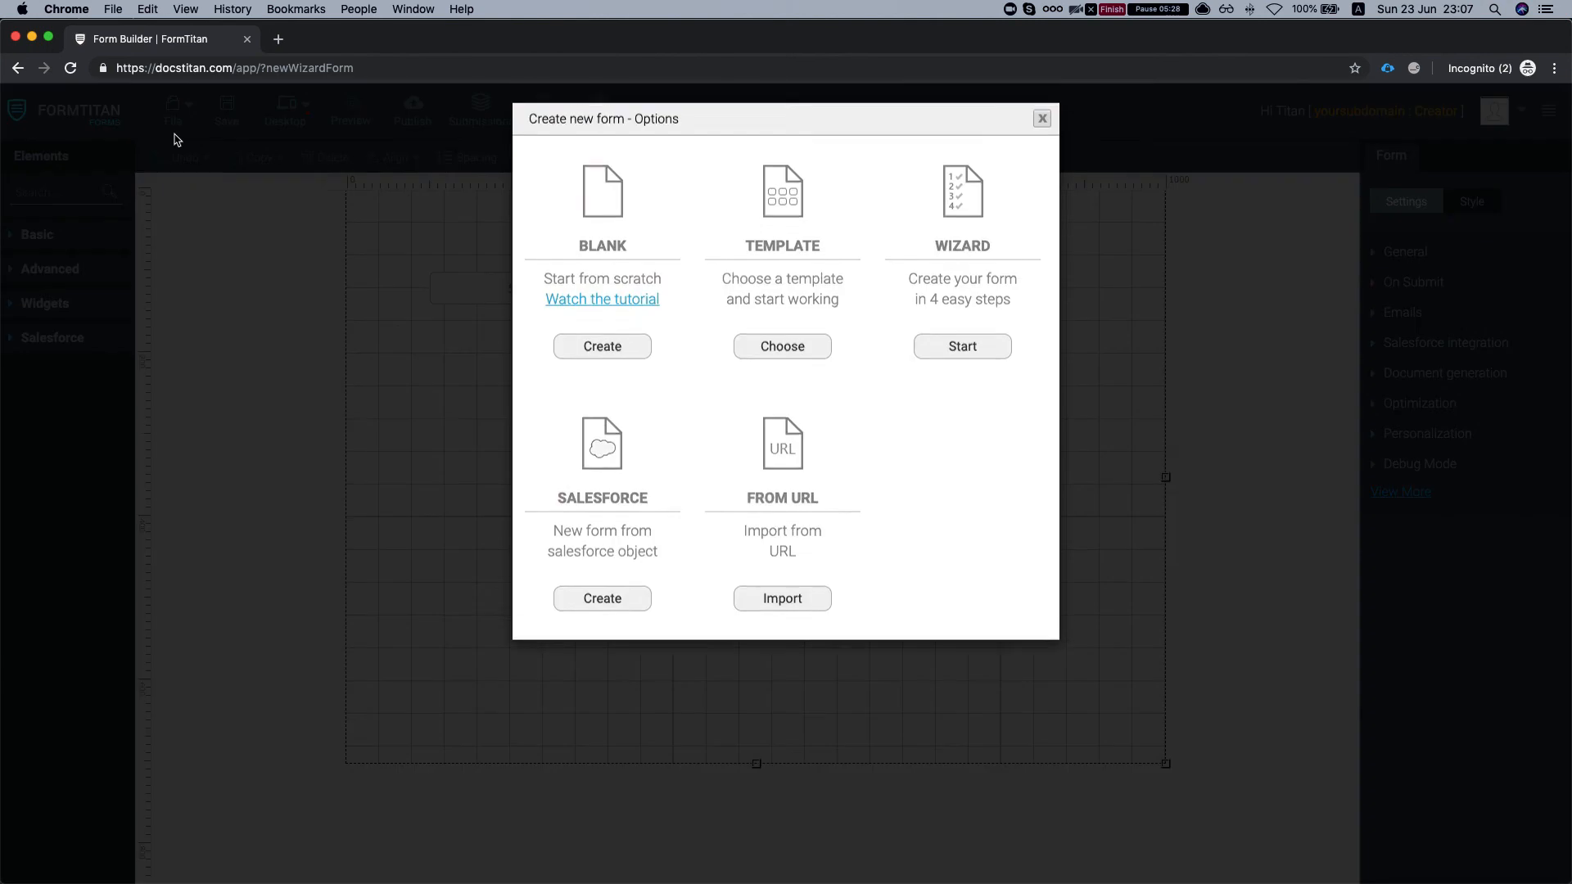
# Close the 'Create new form - Options' dialog to reveal the blank form canvas.
pyautogui.click(601, 346)
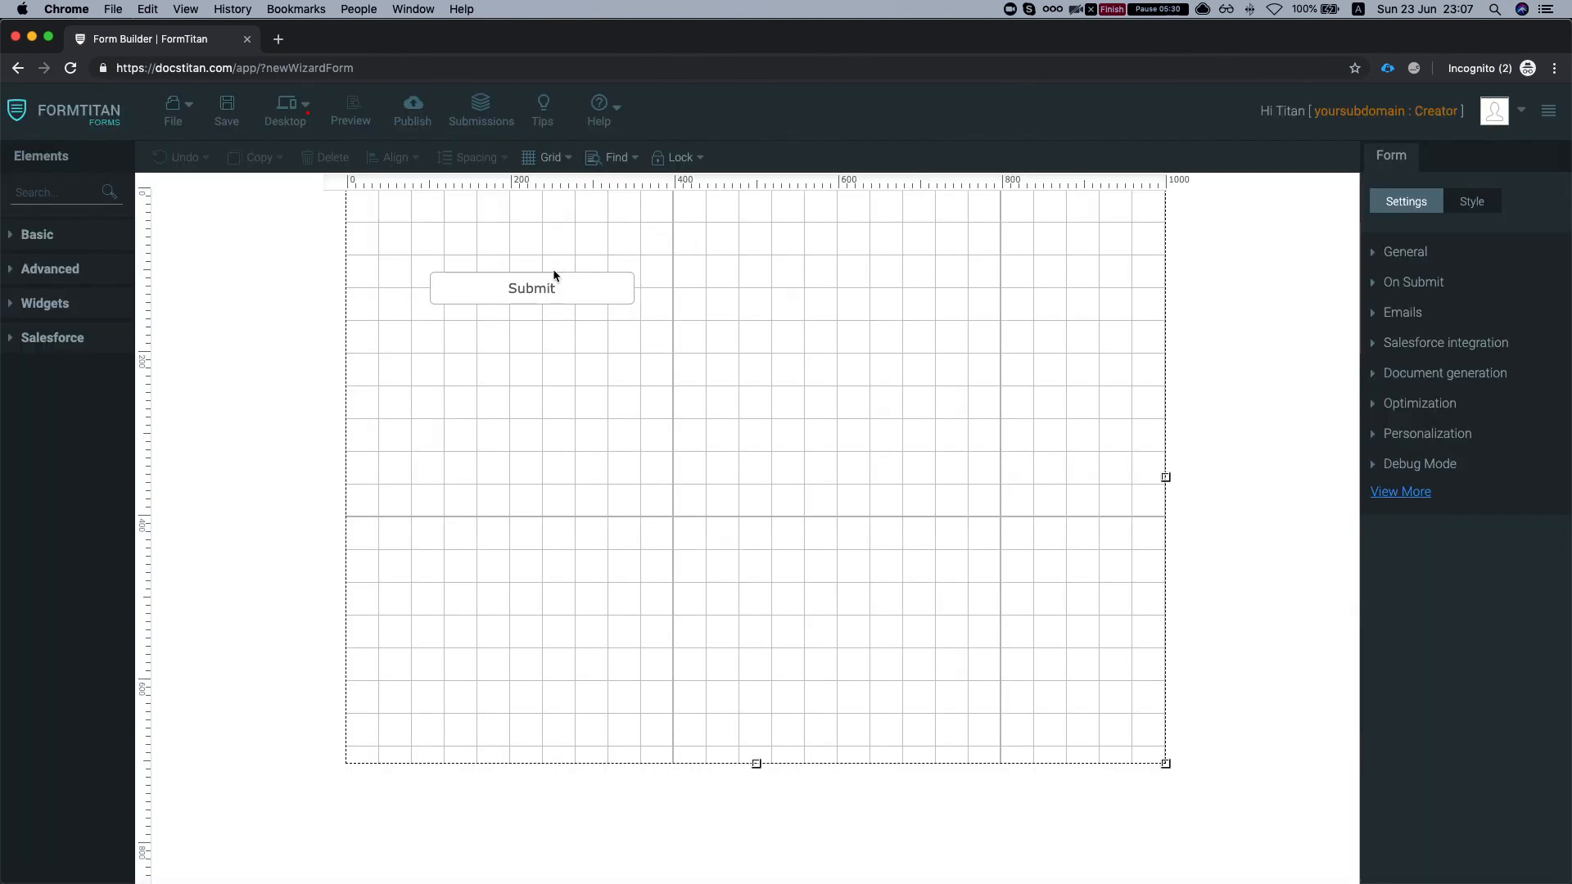